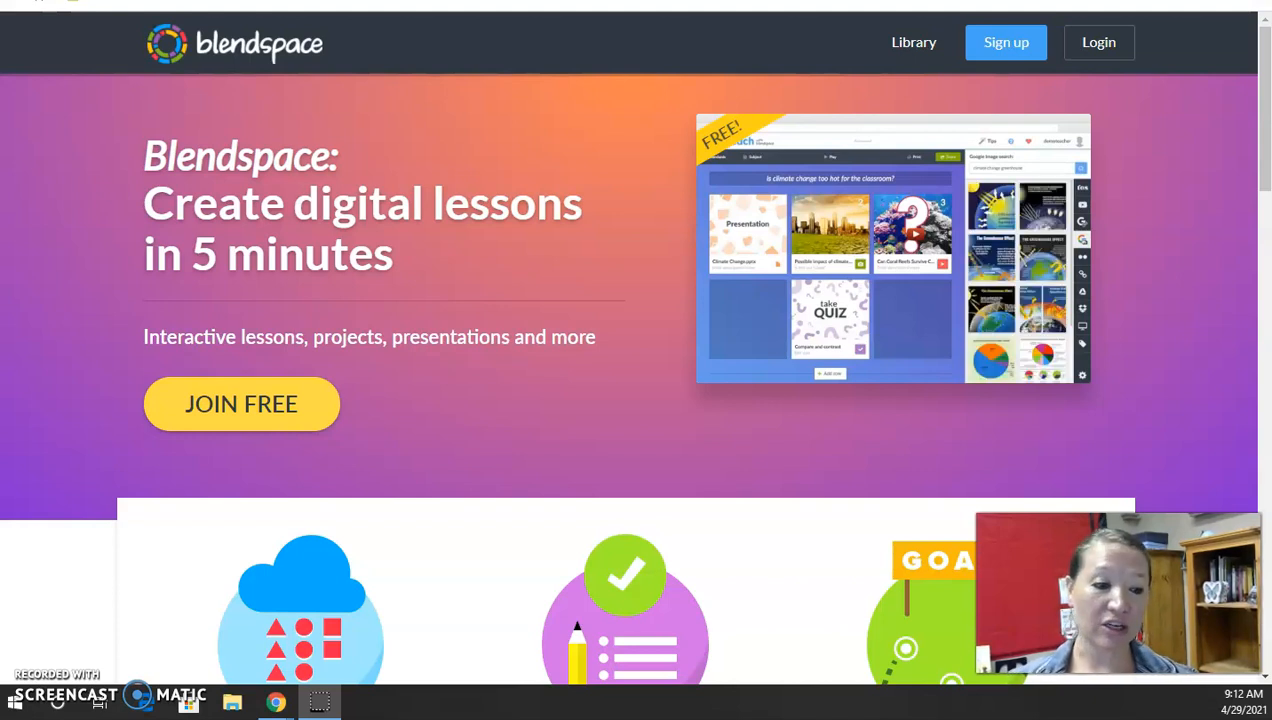
mouse_move(938, 380)
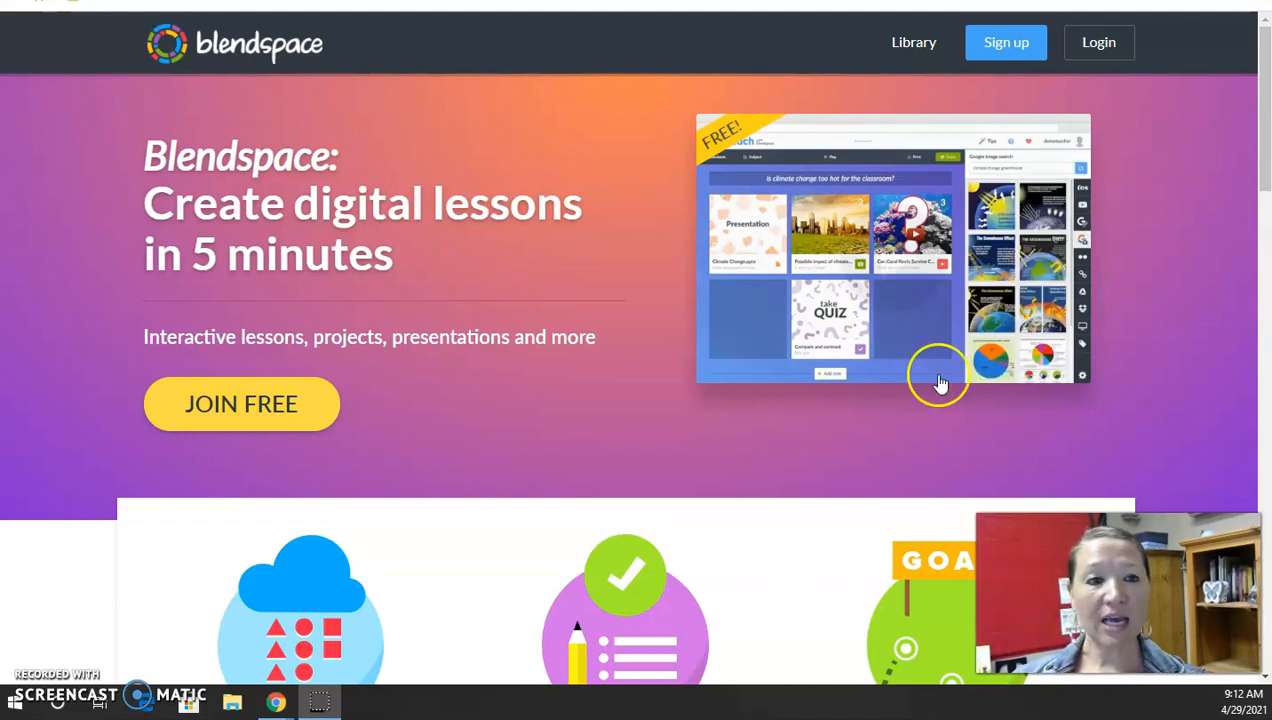
Sign up for a new Blendspace account as a teacher.
left_click(1006, 42)
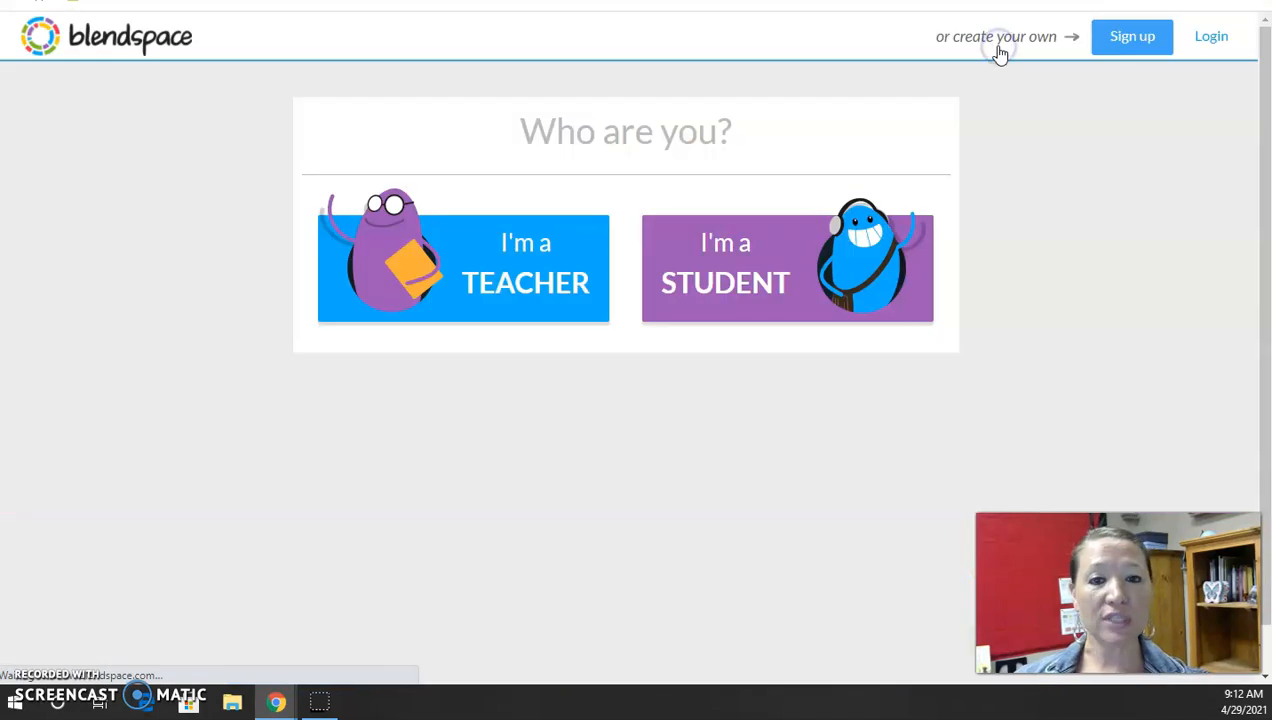
left_click(464, 268)
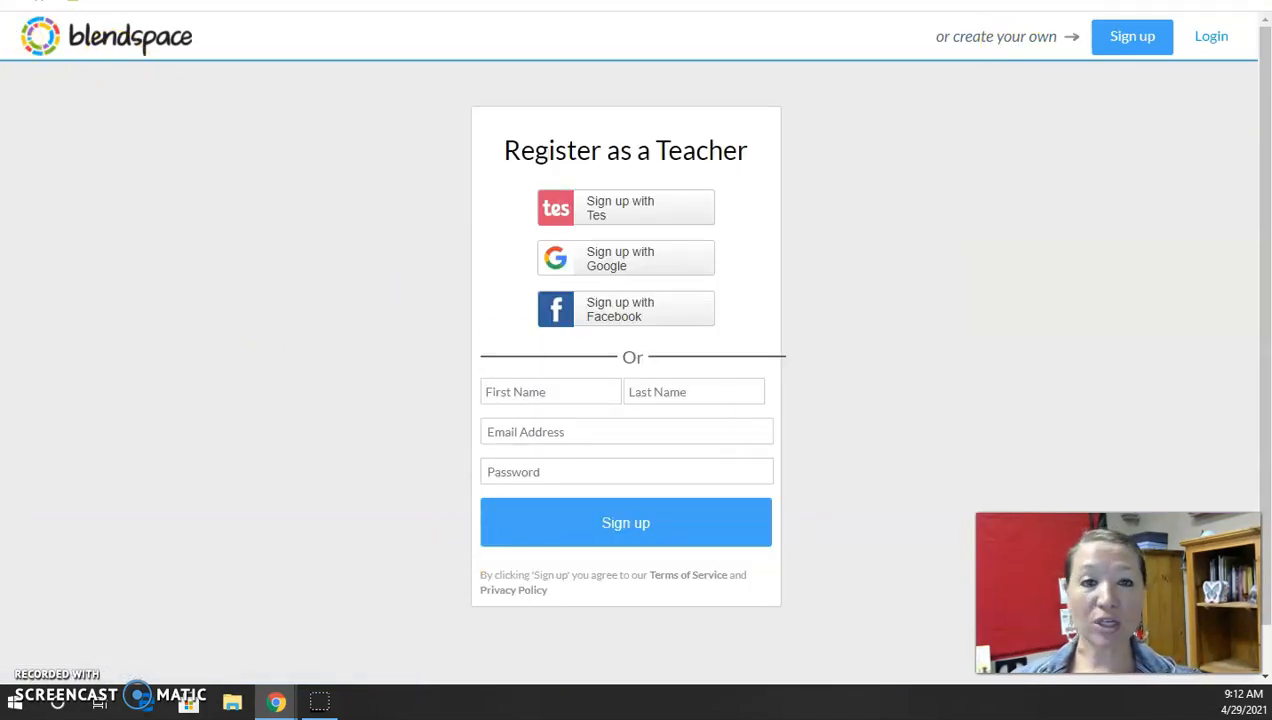
left_click(624, 522)
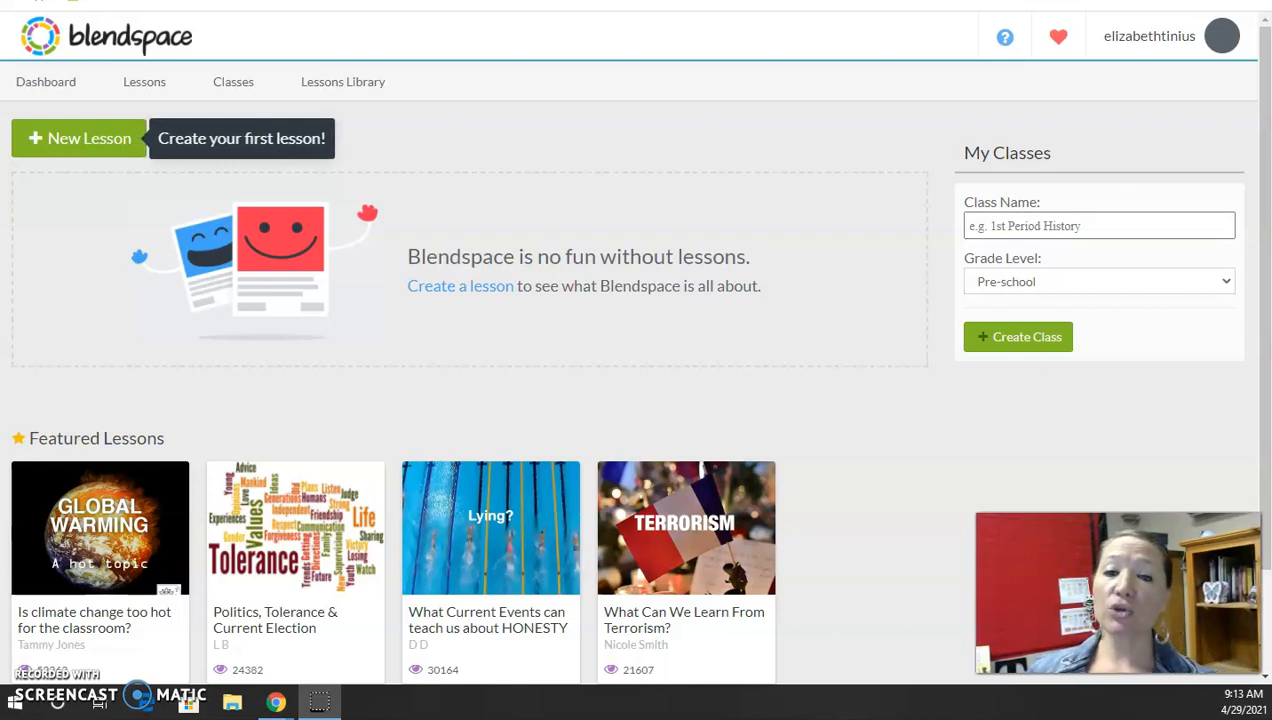
mouse_move(1148, 290)
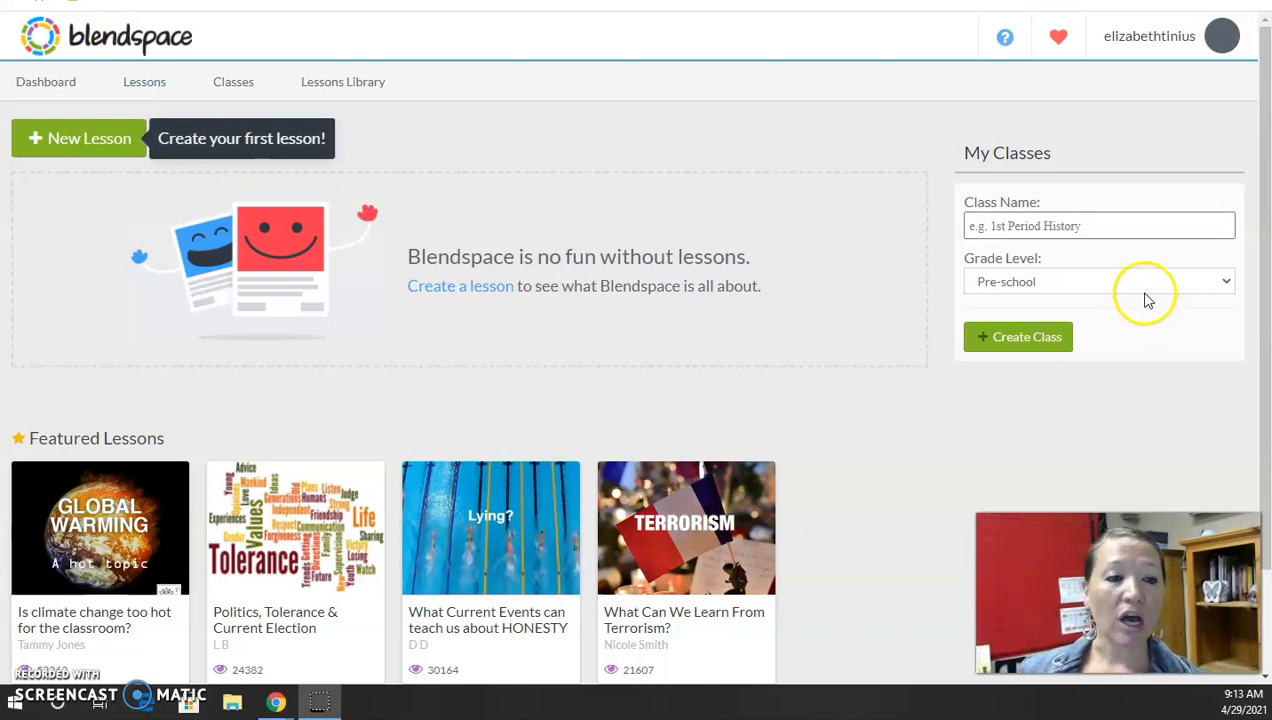
Look over the empty dashboard and featured lessons, then go to the Lessons area.
left_click(1100, 224)
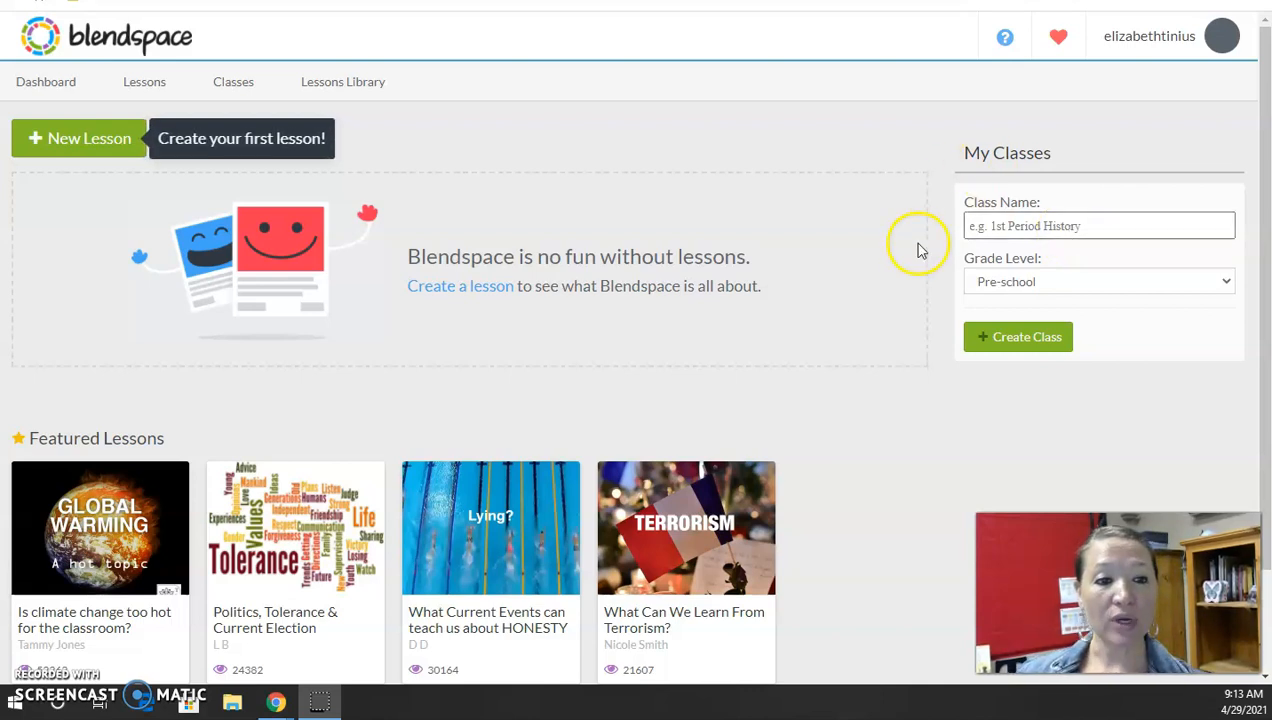
scroll("down", 3)
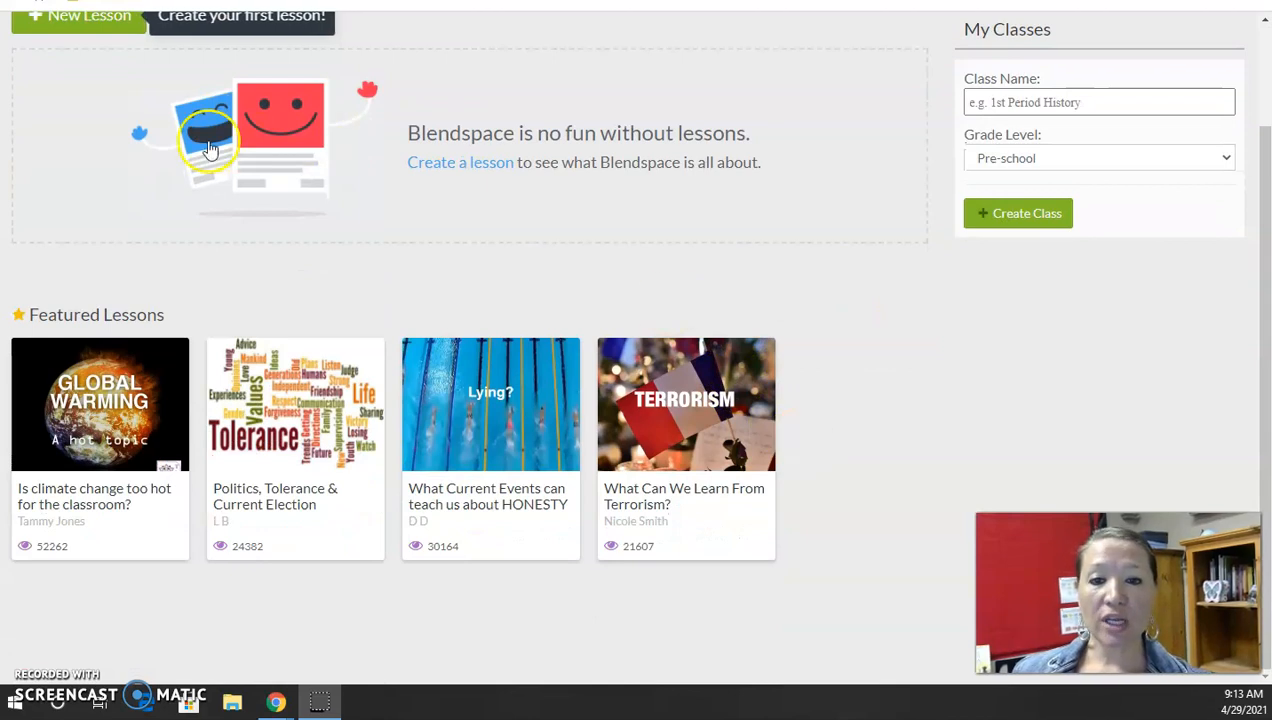
mouse_move(688, 478)
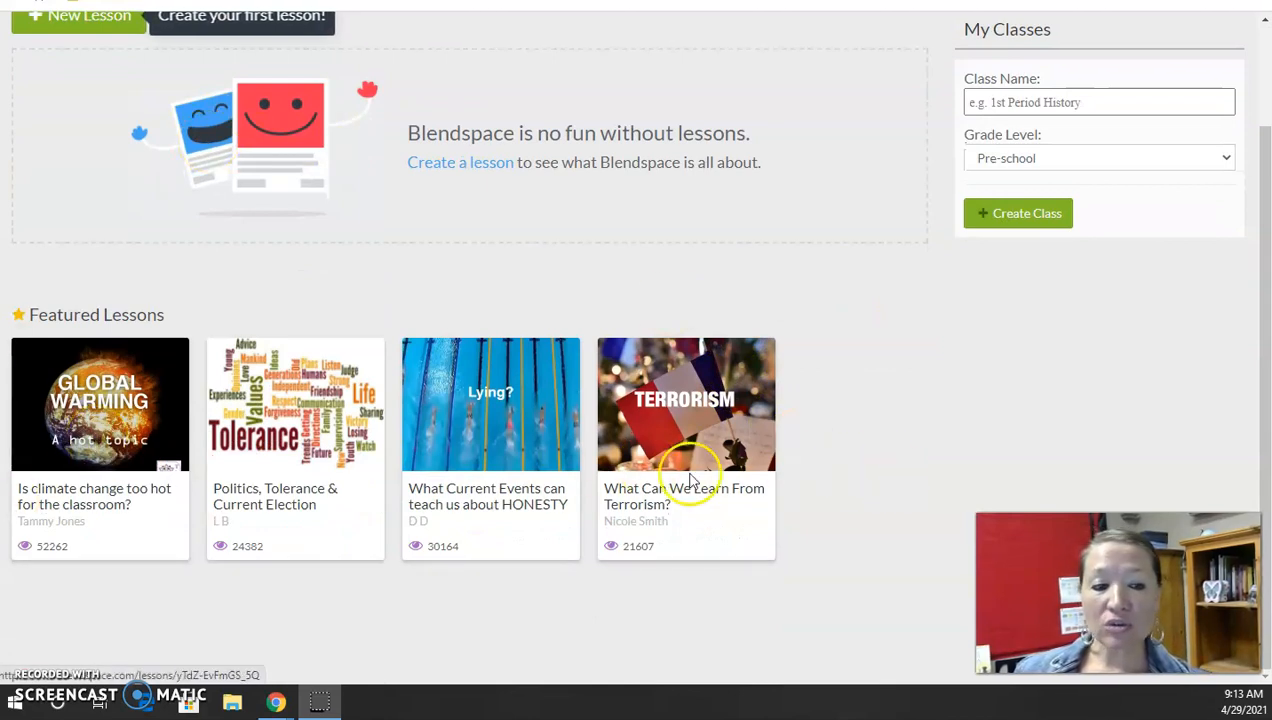
scroll("up", 3)
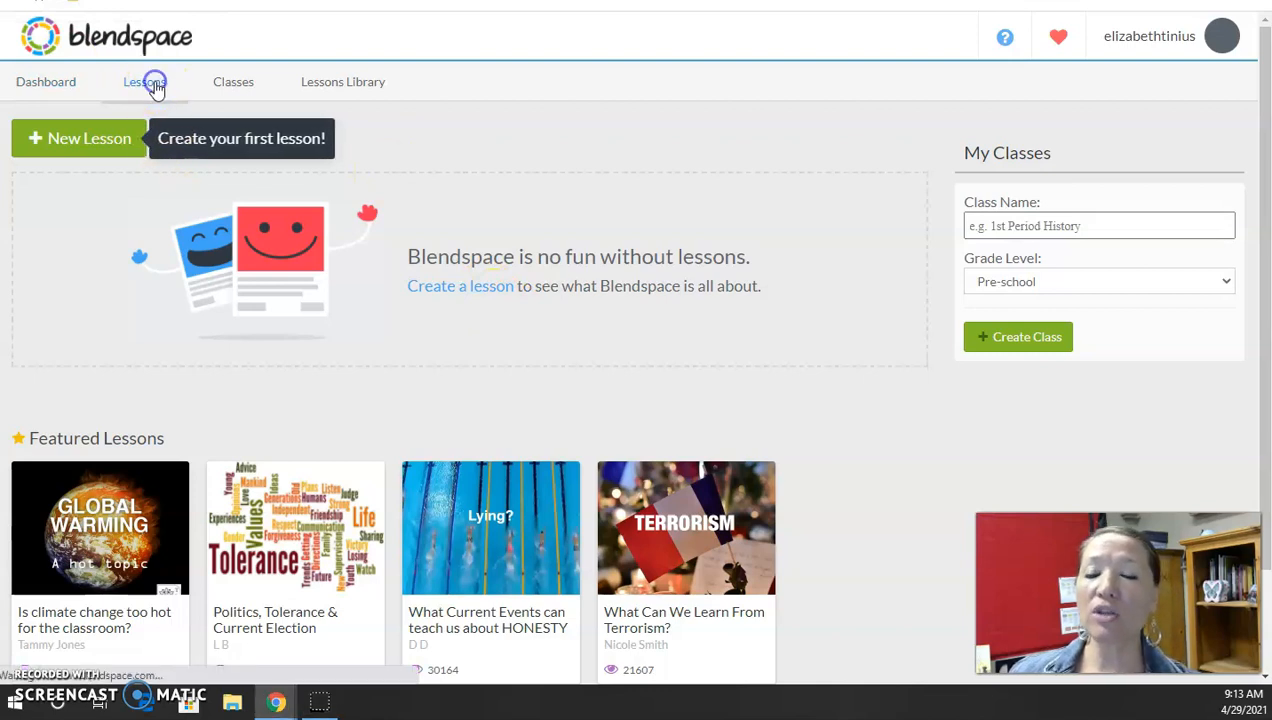
left_click(40, 36)
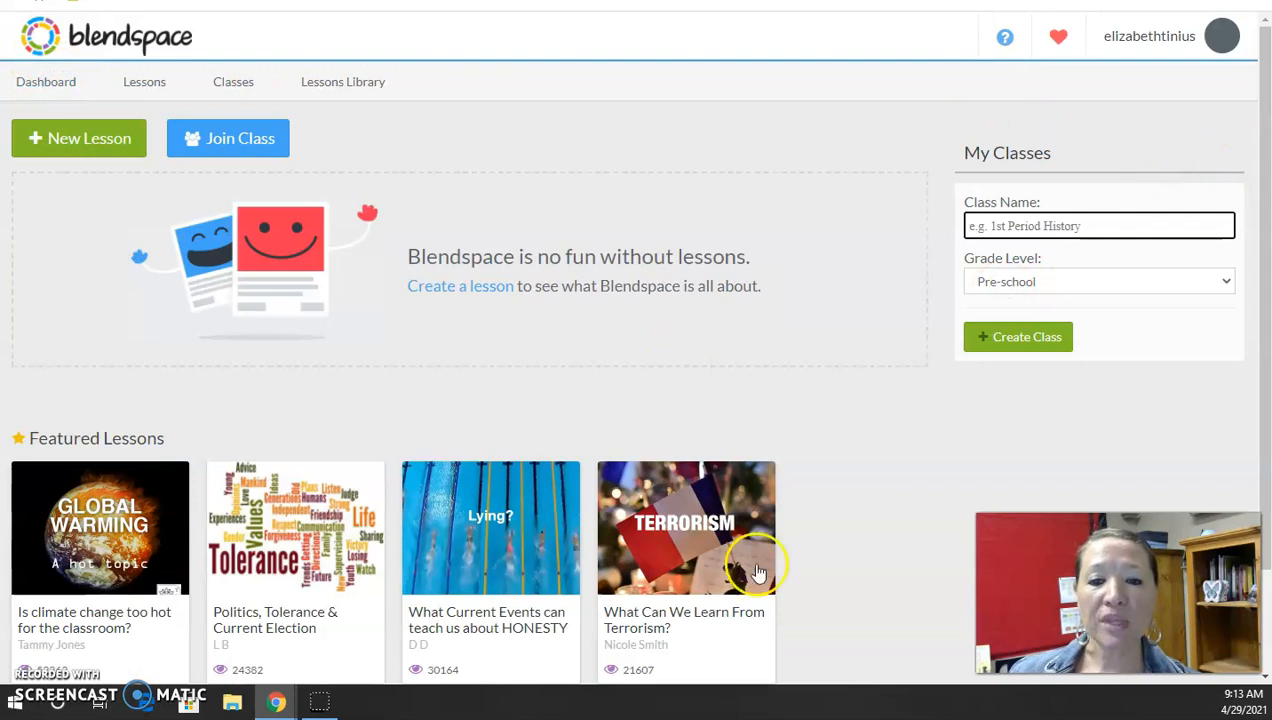
mouse_move(344, 80)
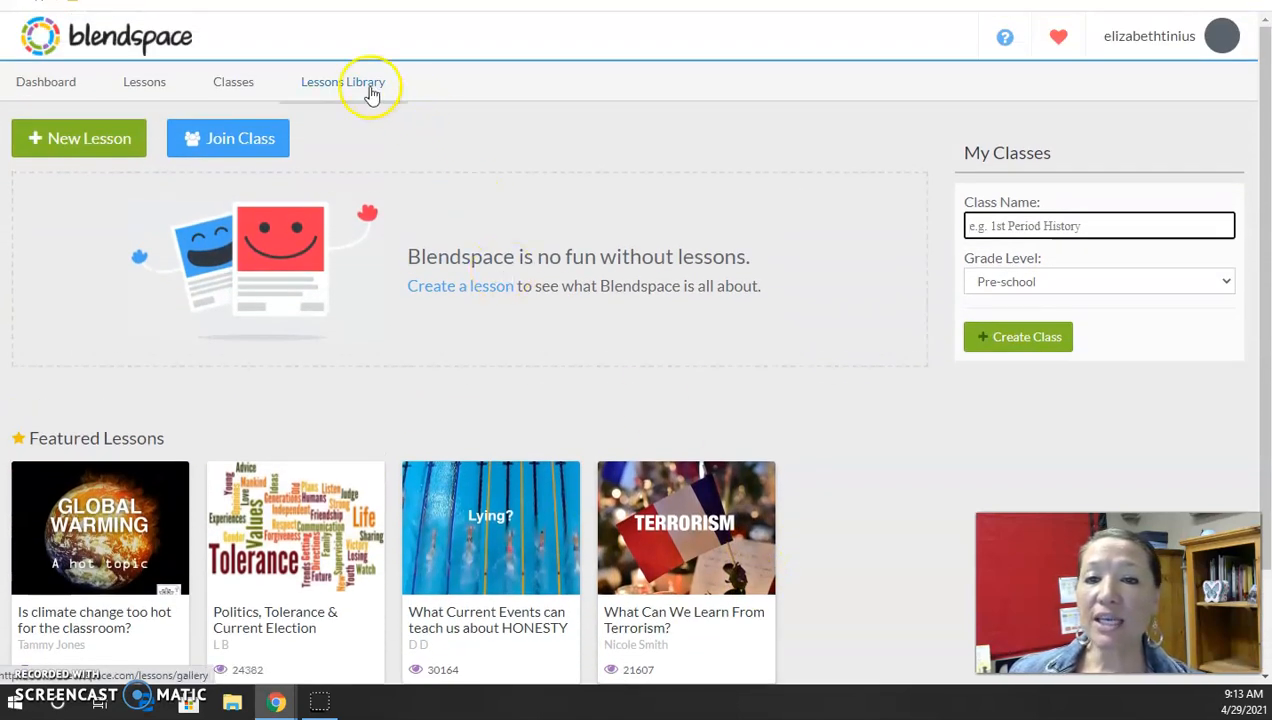
Browse the Digital Lessons Library subject sections from Math to Professional Development.
left_click(344, 80)
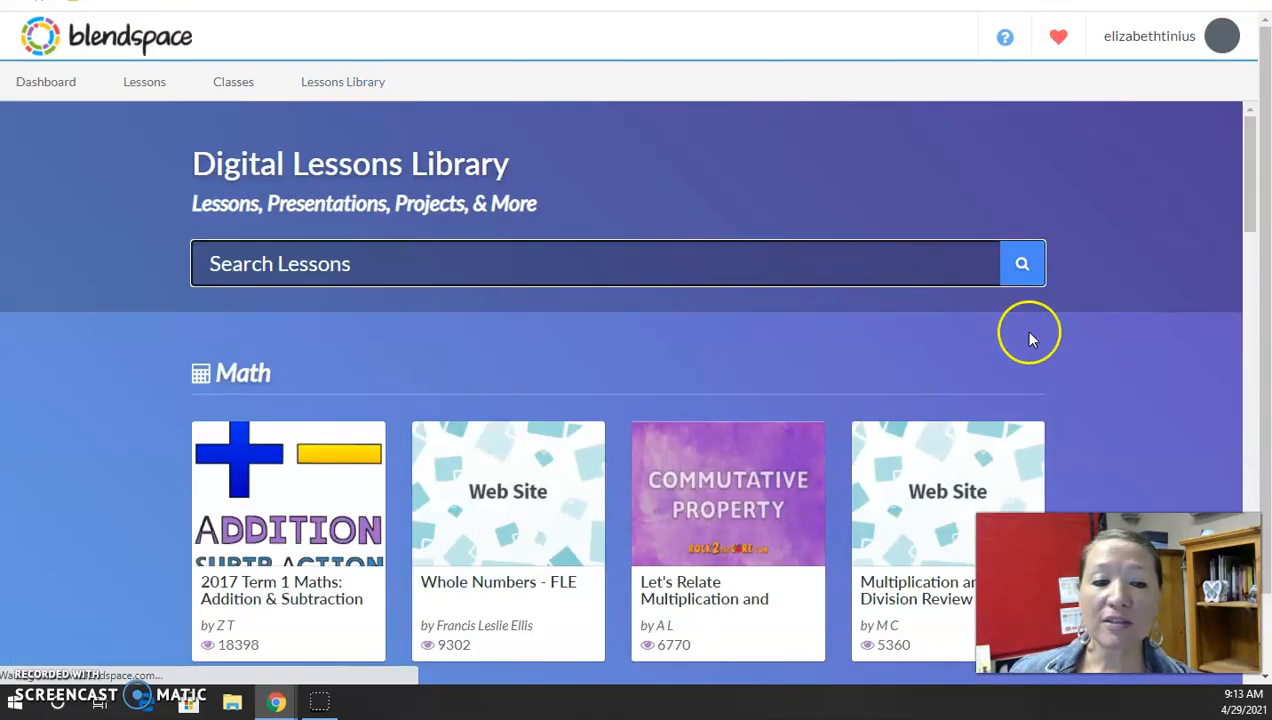
mouse_move(1108, 340)
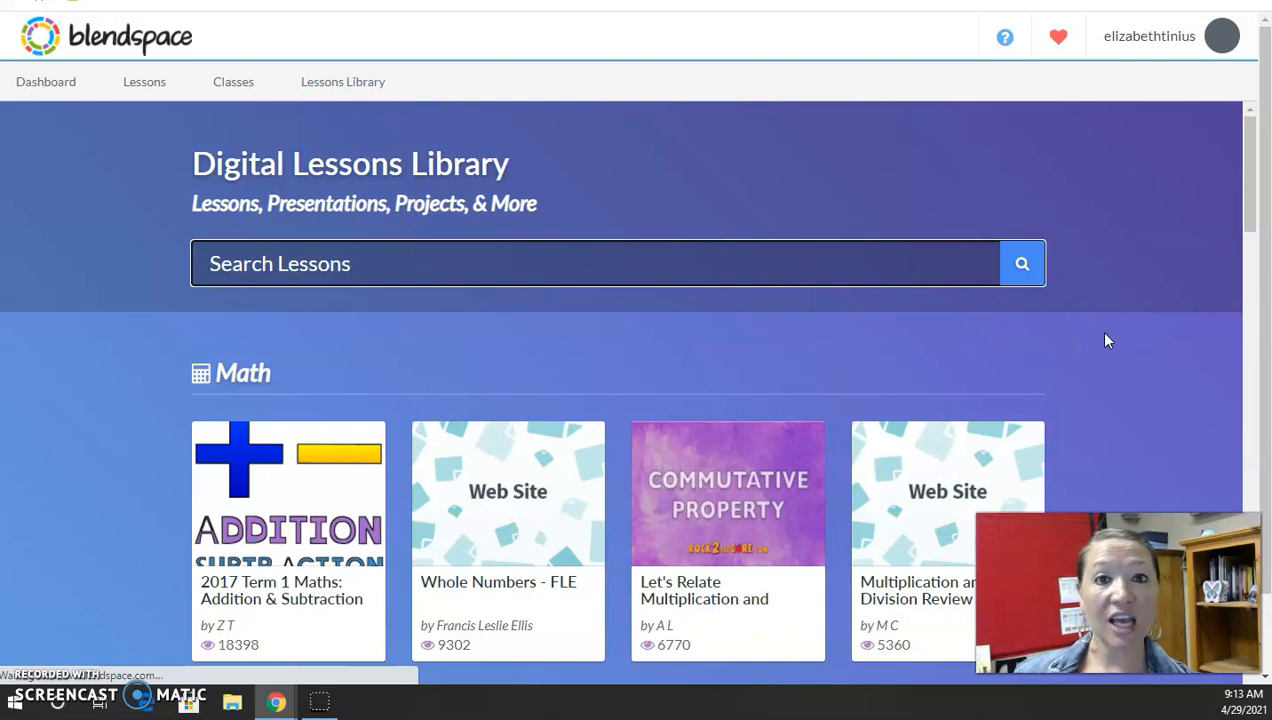
scroll("down", 3)
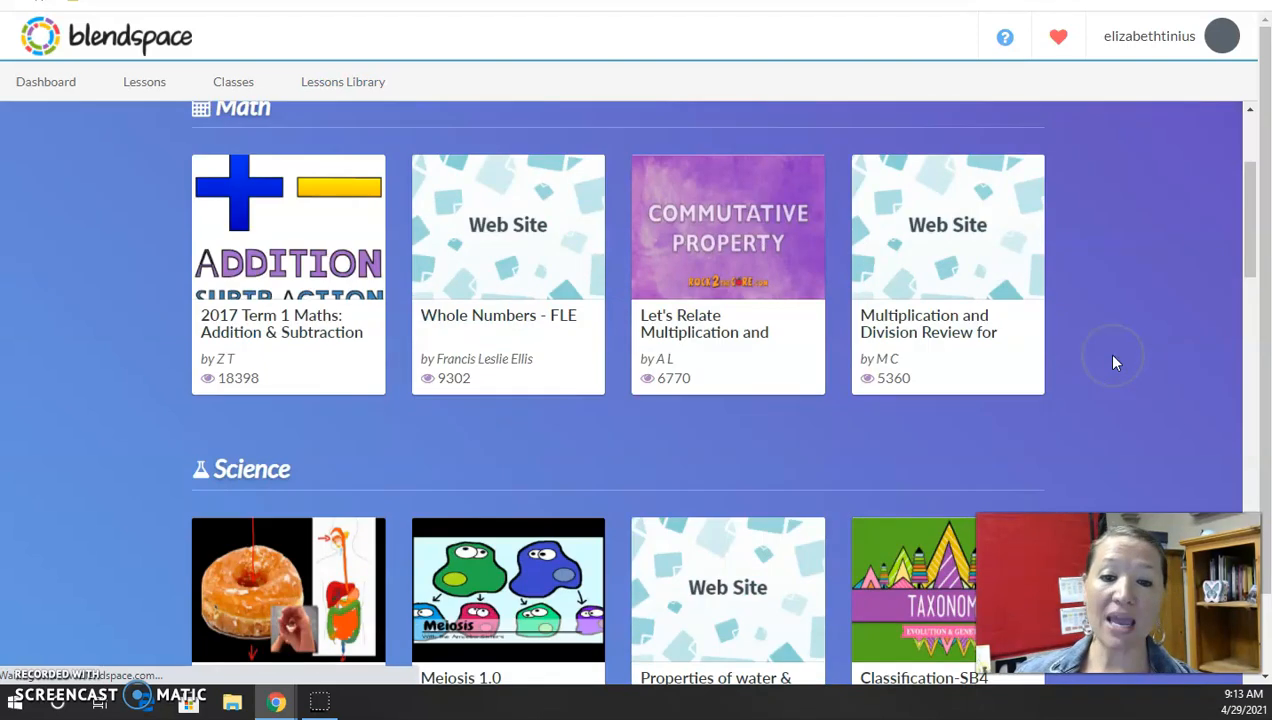
scroll("down", 3)
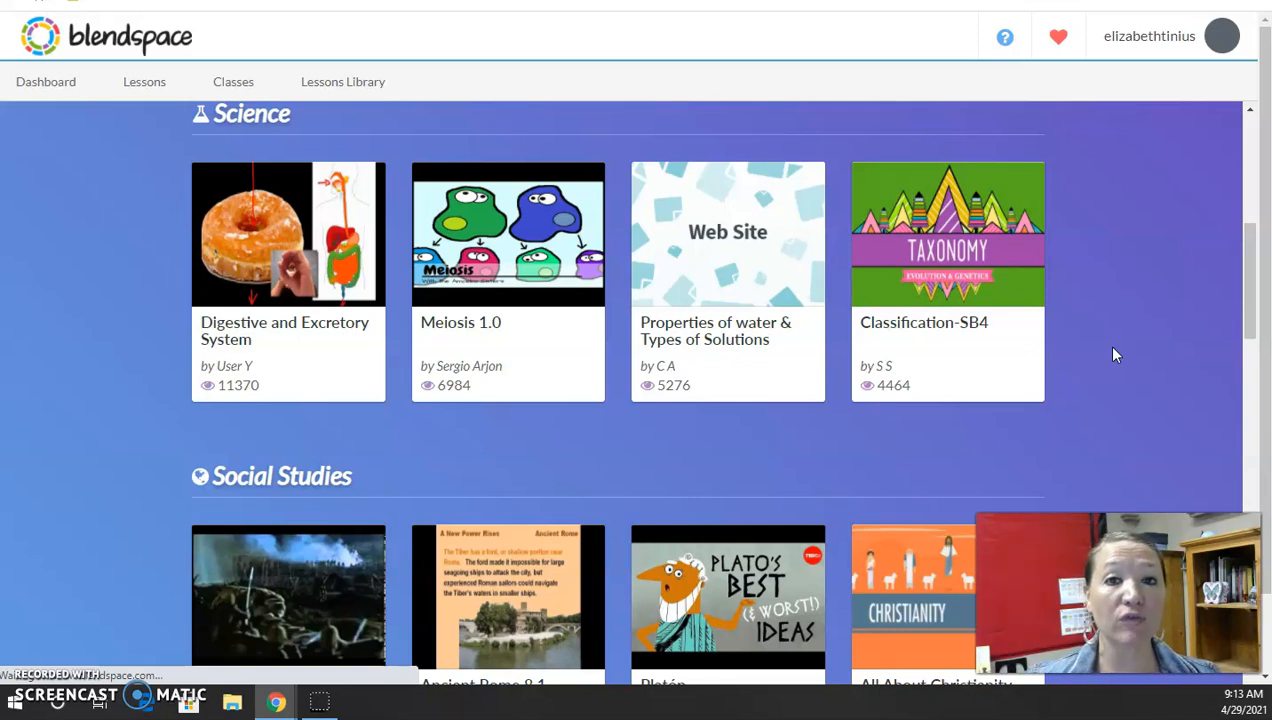
mouse_move(1256, 240)
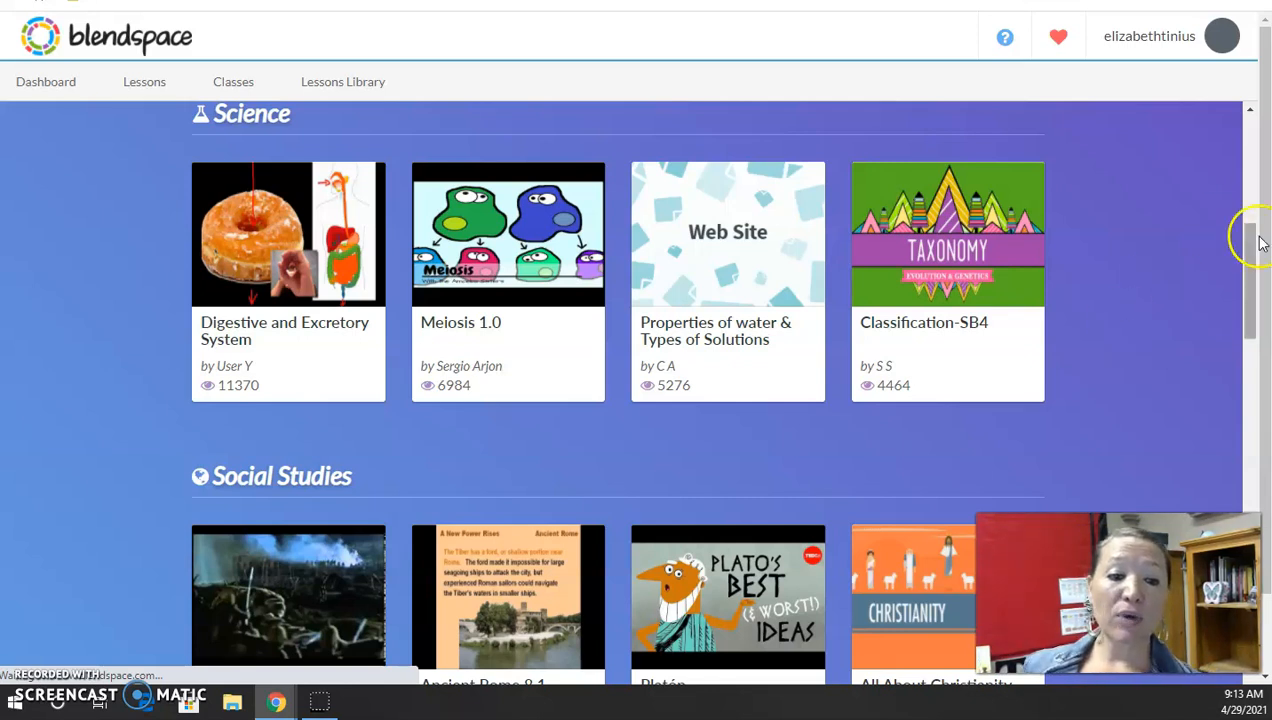
scroll("down", 3)
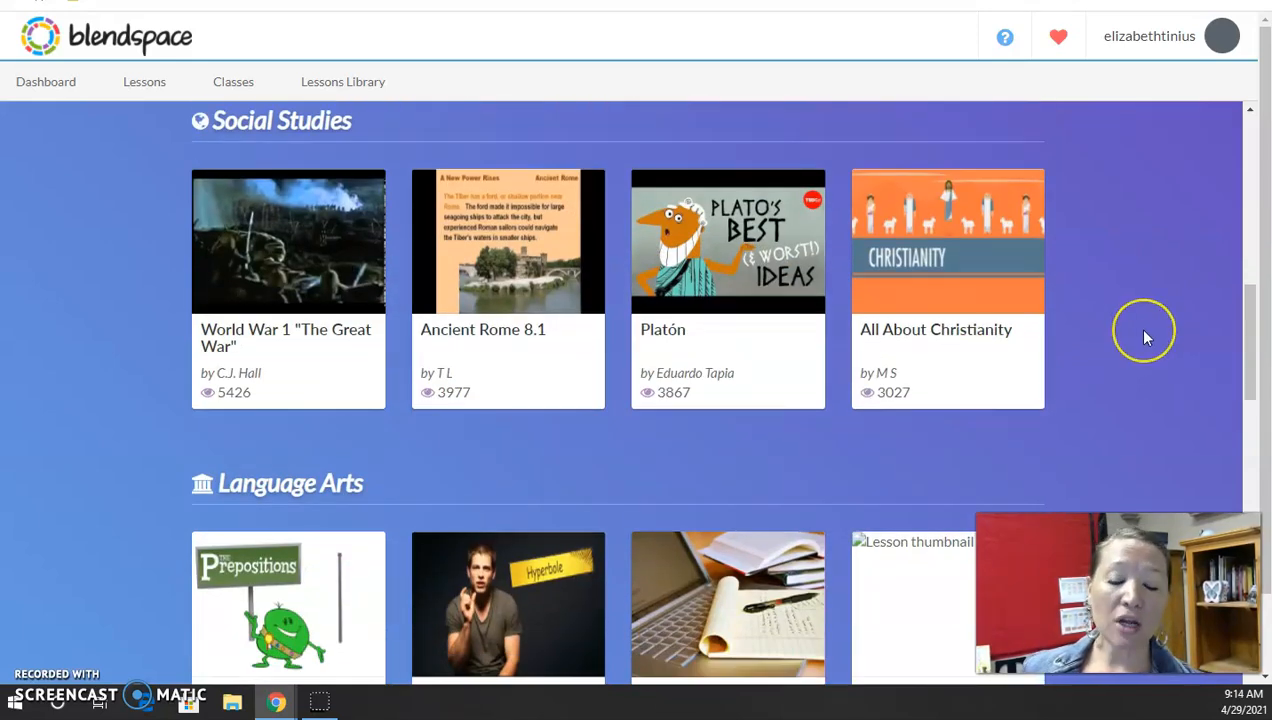
scroll("down", 3)
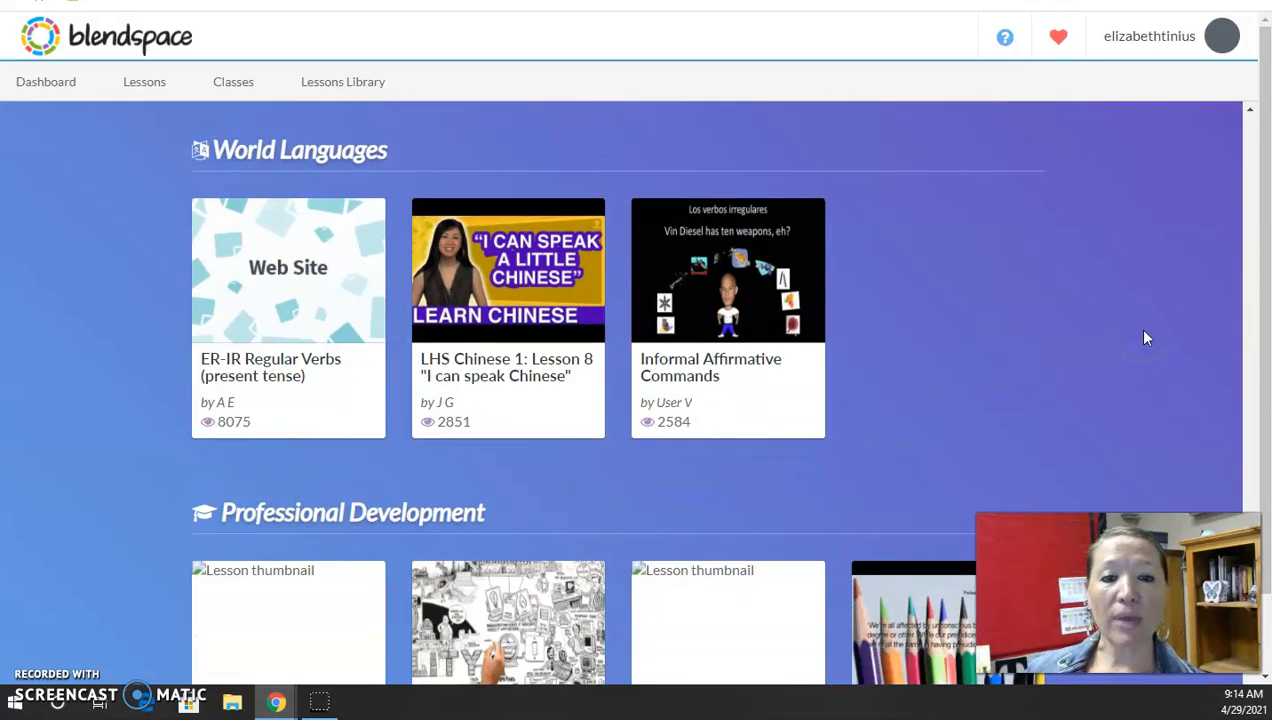
scroll("up", 3)
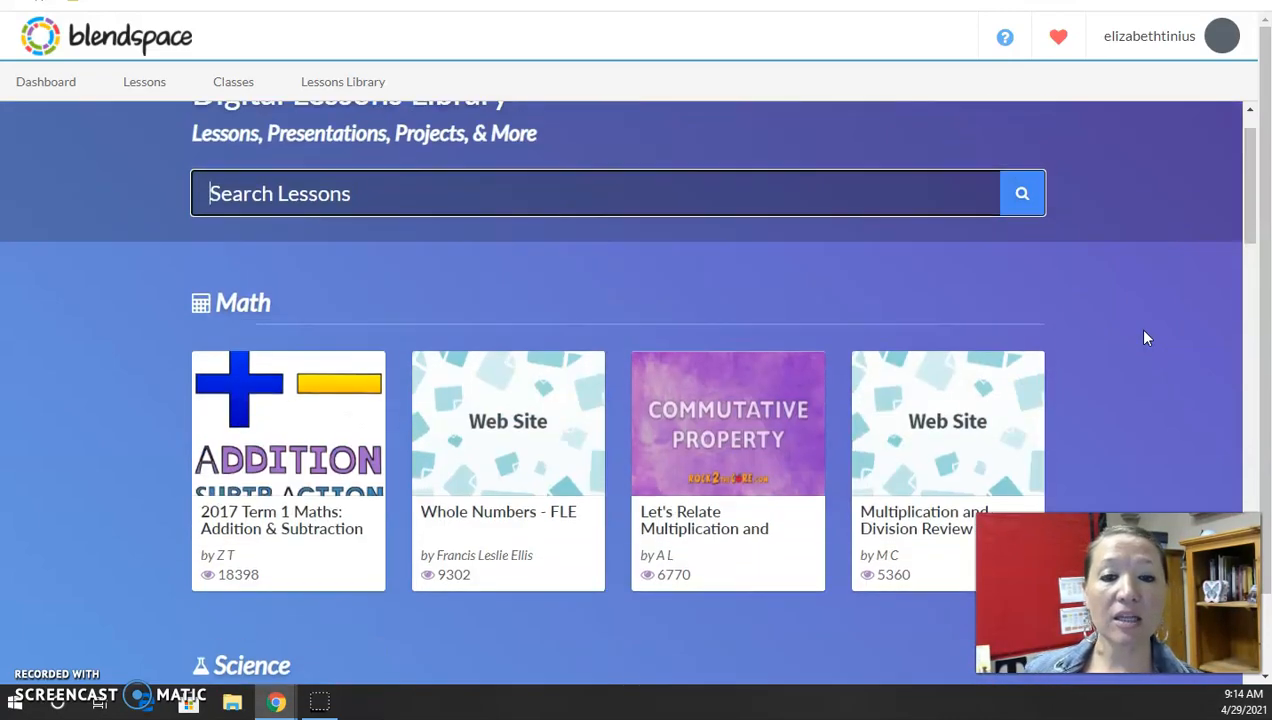
scroll("up", 3)
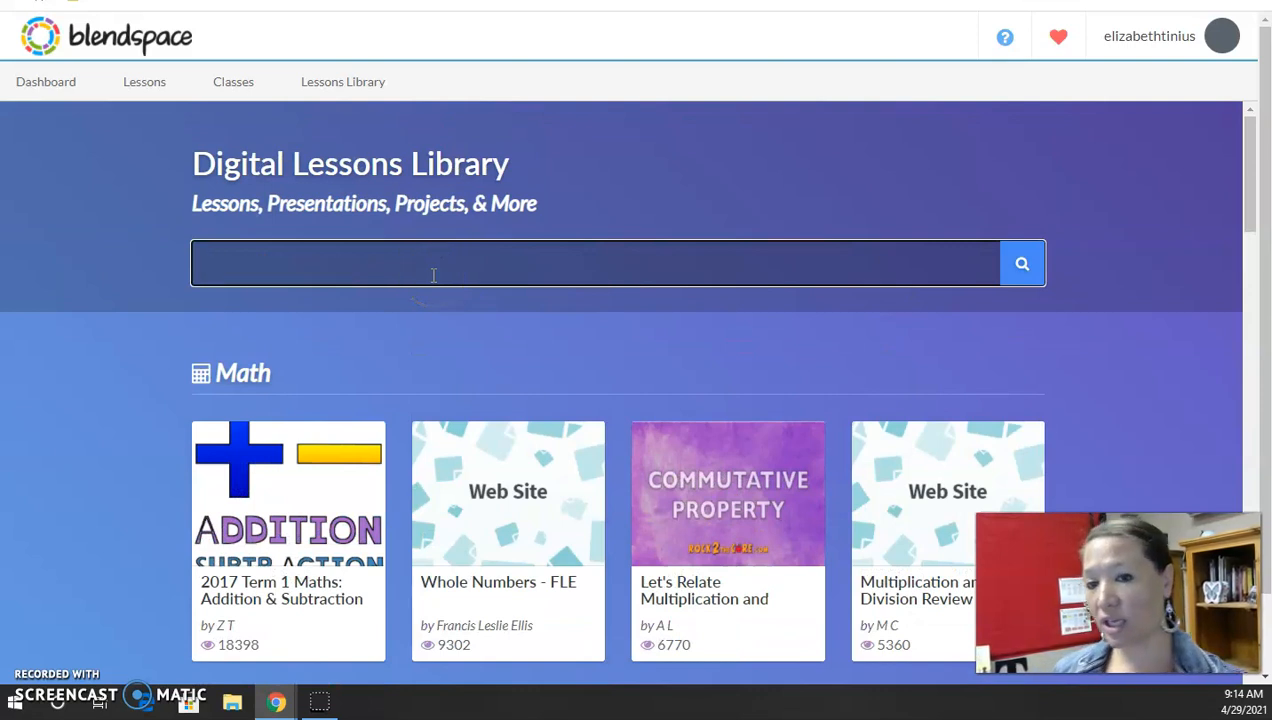
Search the library for 'To Kill a mockingbird' and scan the shared lesson results.
type("To")
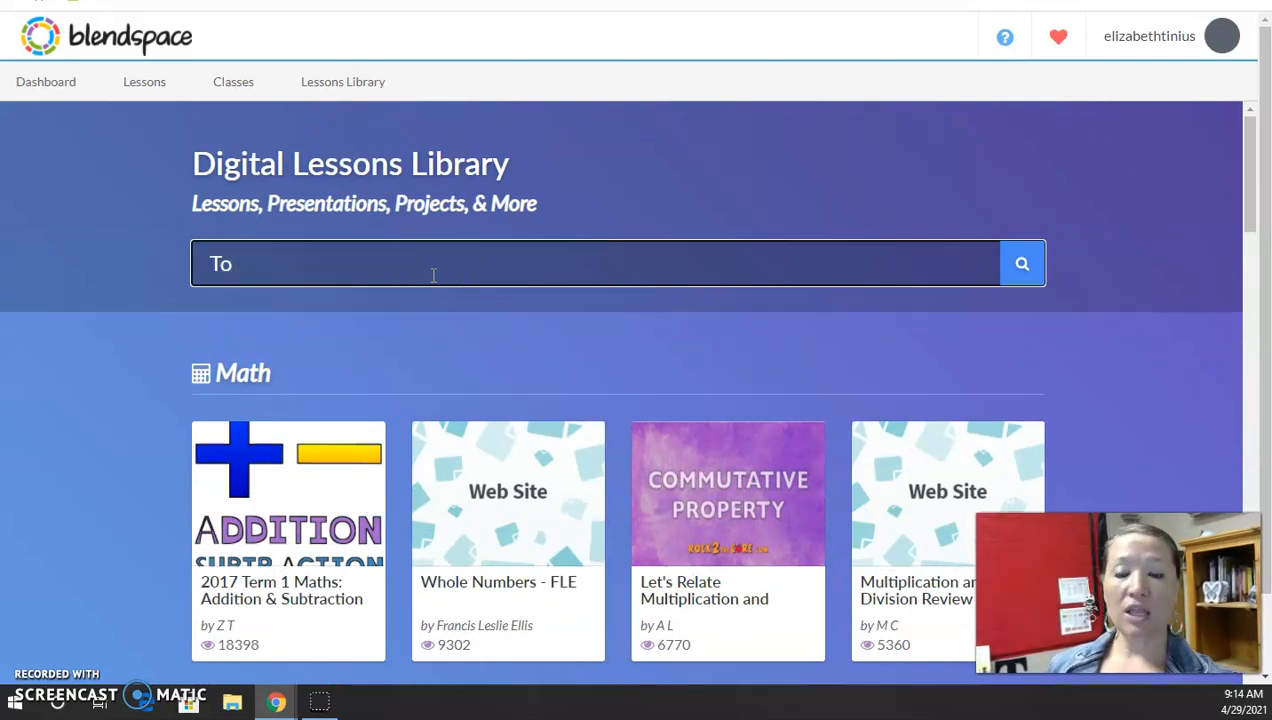
type("Kill")
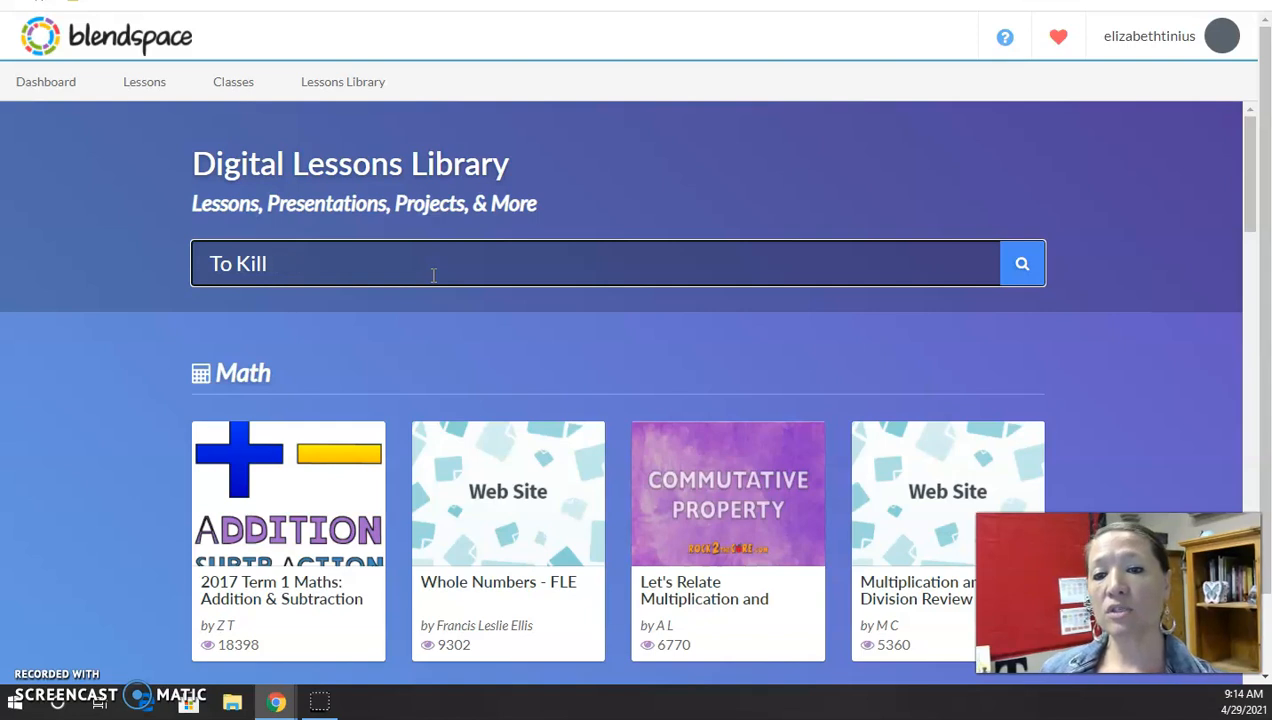
type("a mockingbird")
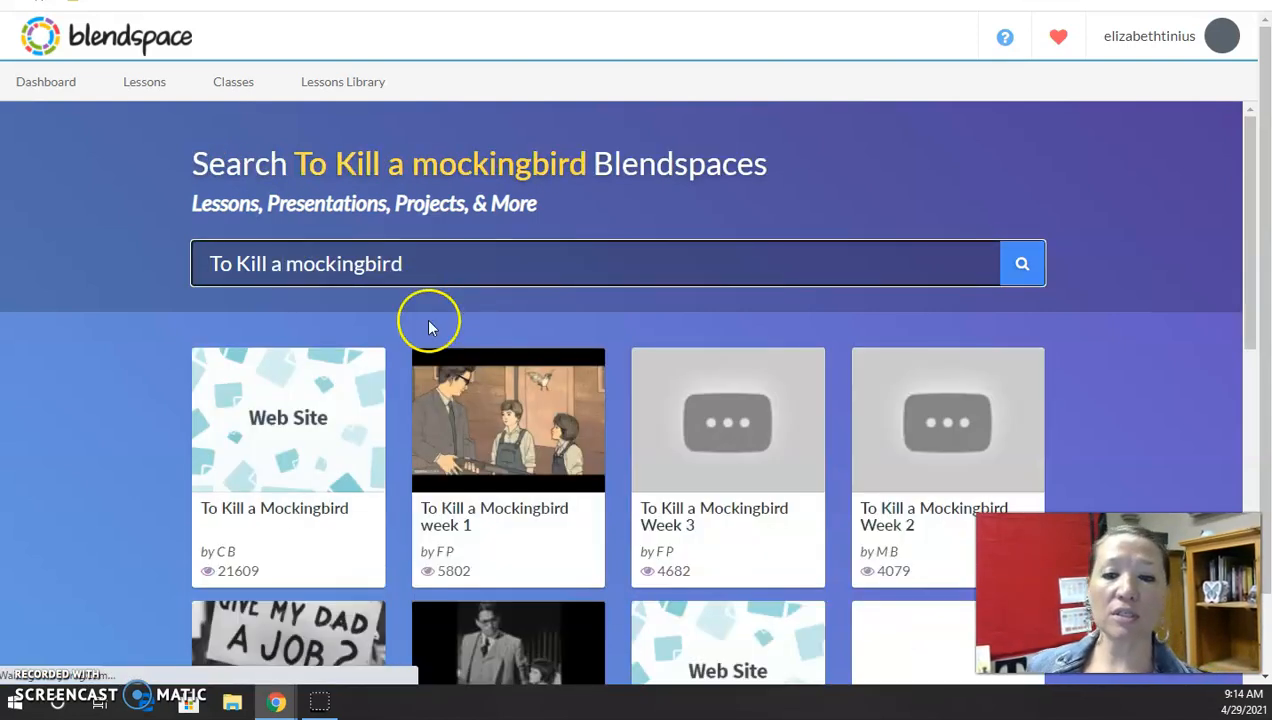
scroll("down", 3)
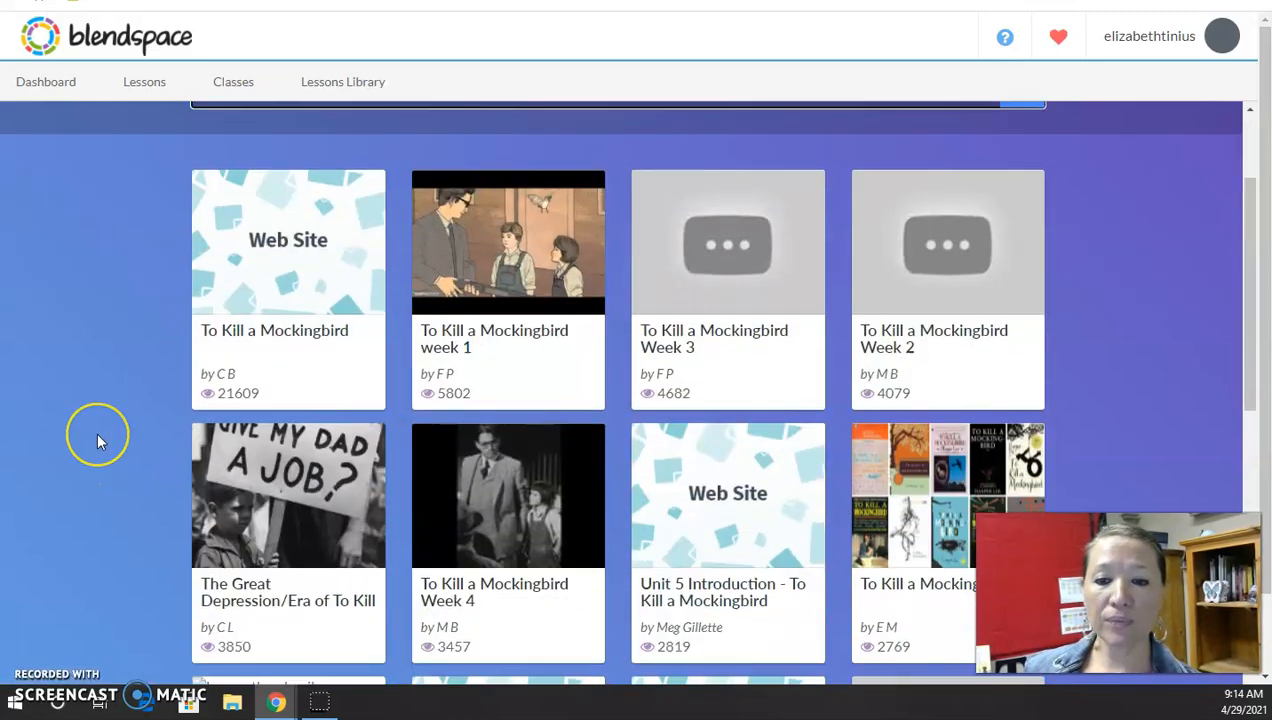
scroll("down", 3)
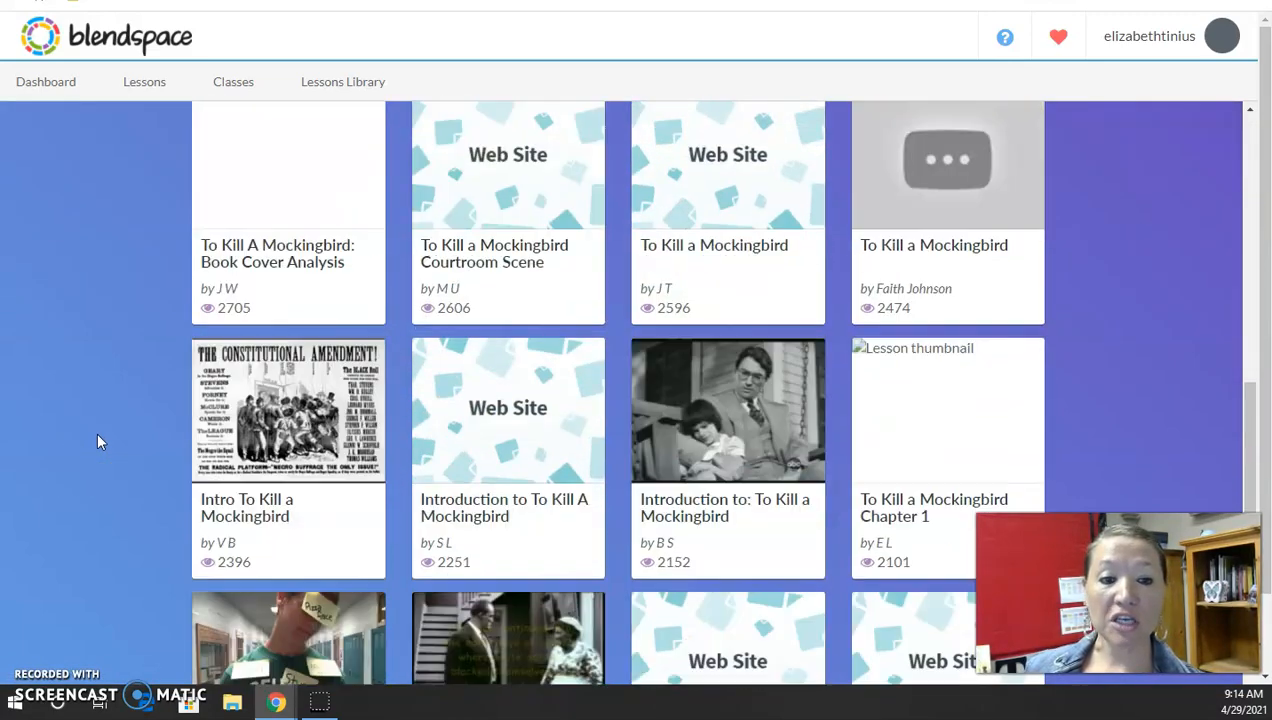
scroll("up", 3)
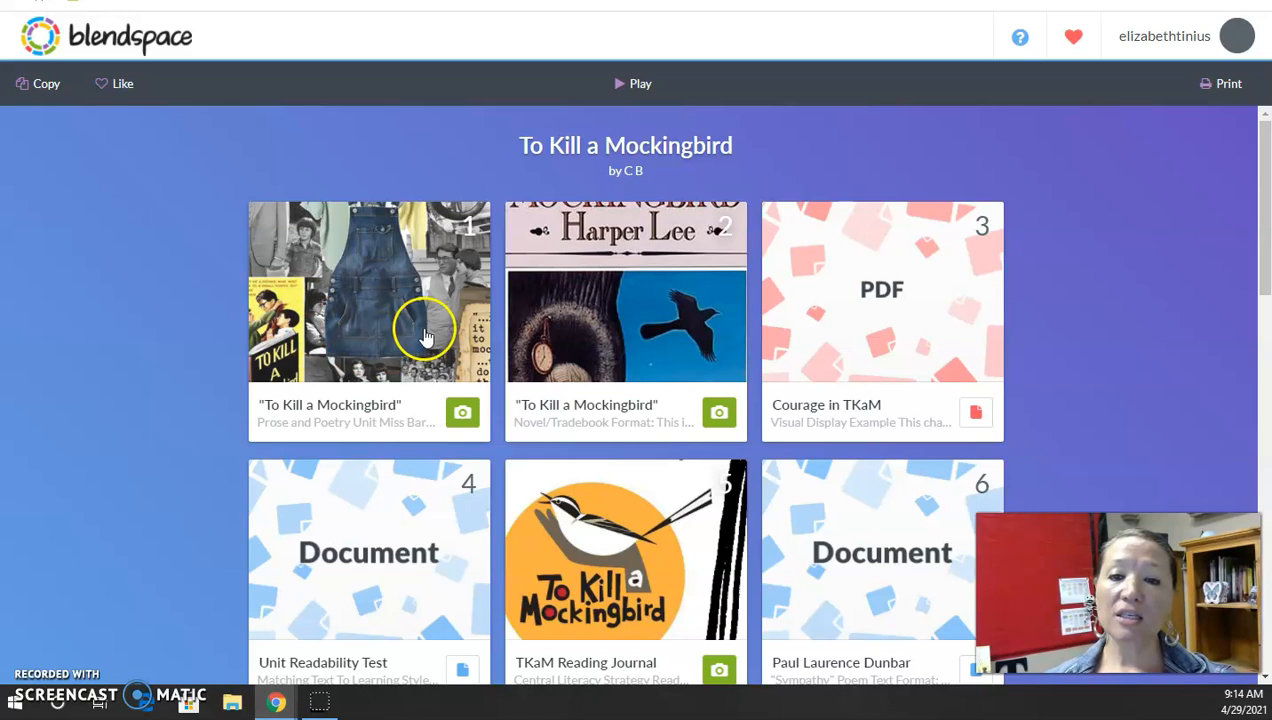
View the lesson's first resource with its unit description, then advance to item 2, the novel cover.
left_click(368, 292)
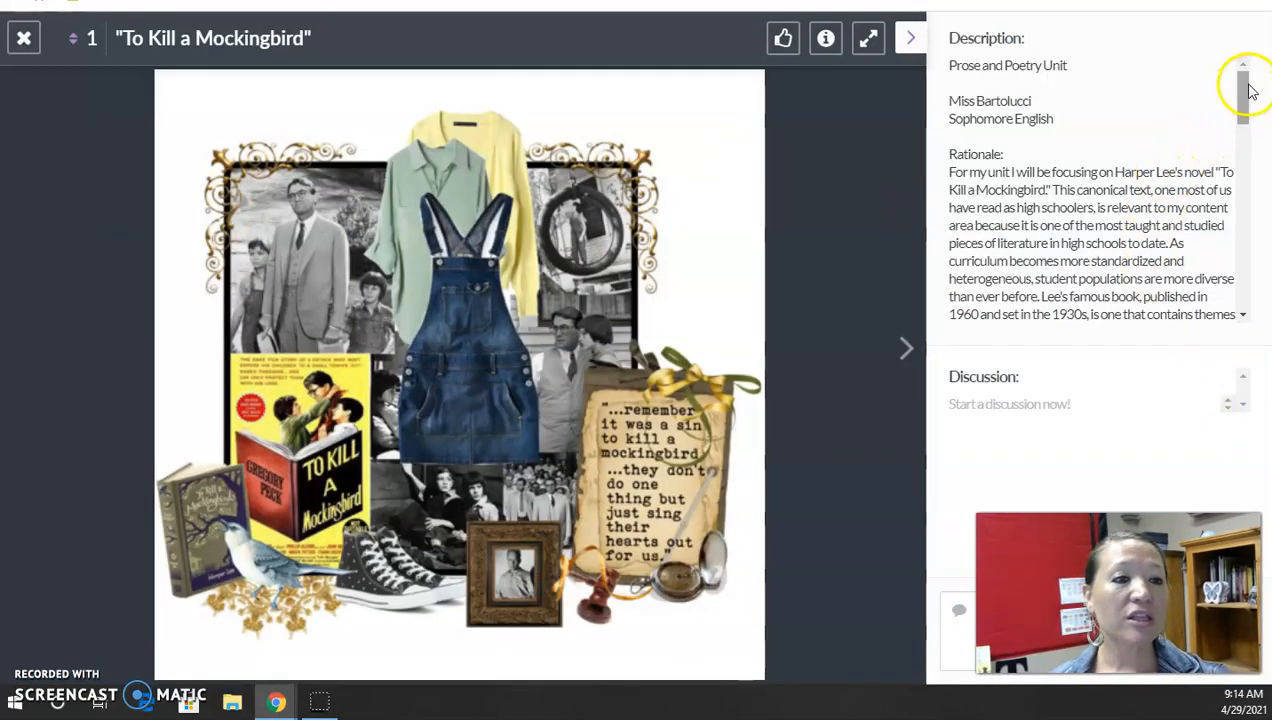
scroll("down", 3)
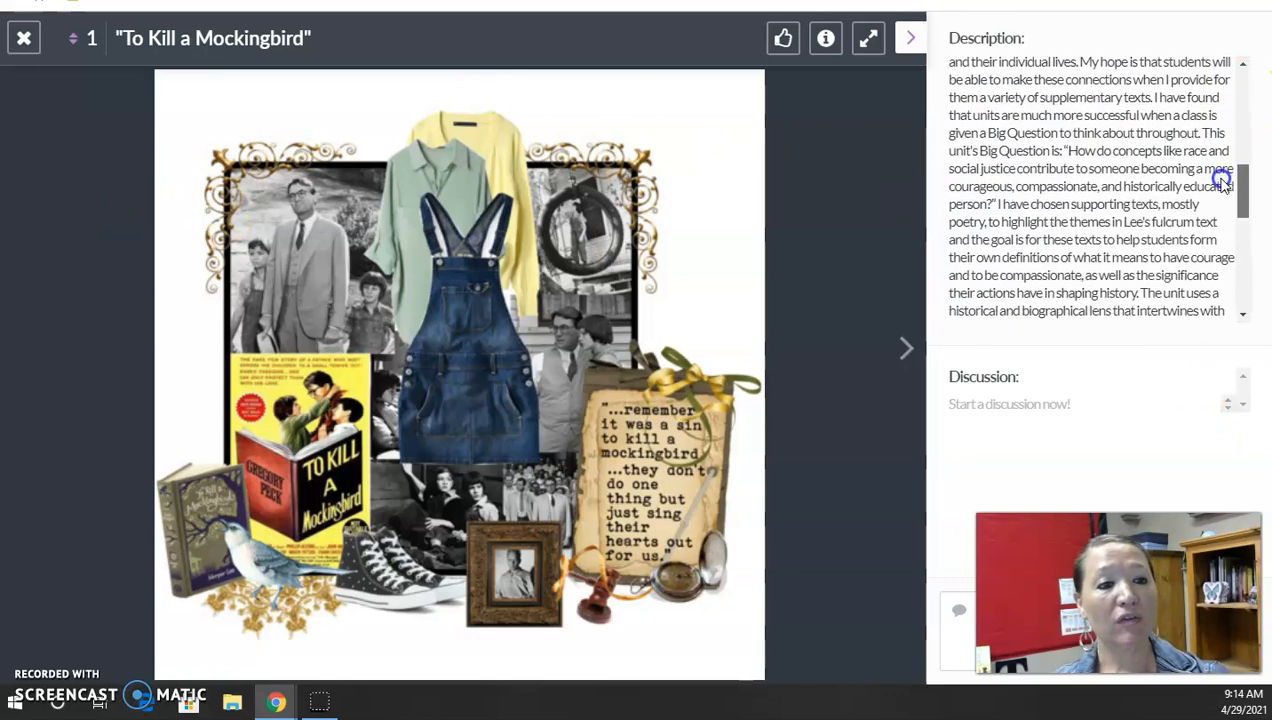
scroll("down", 3)
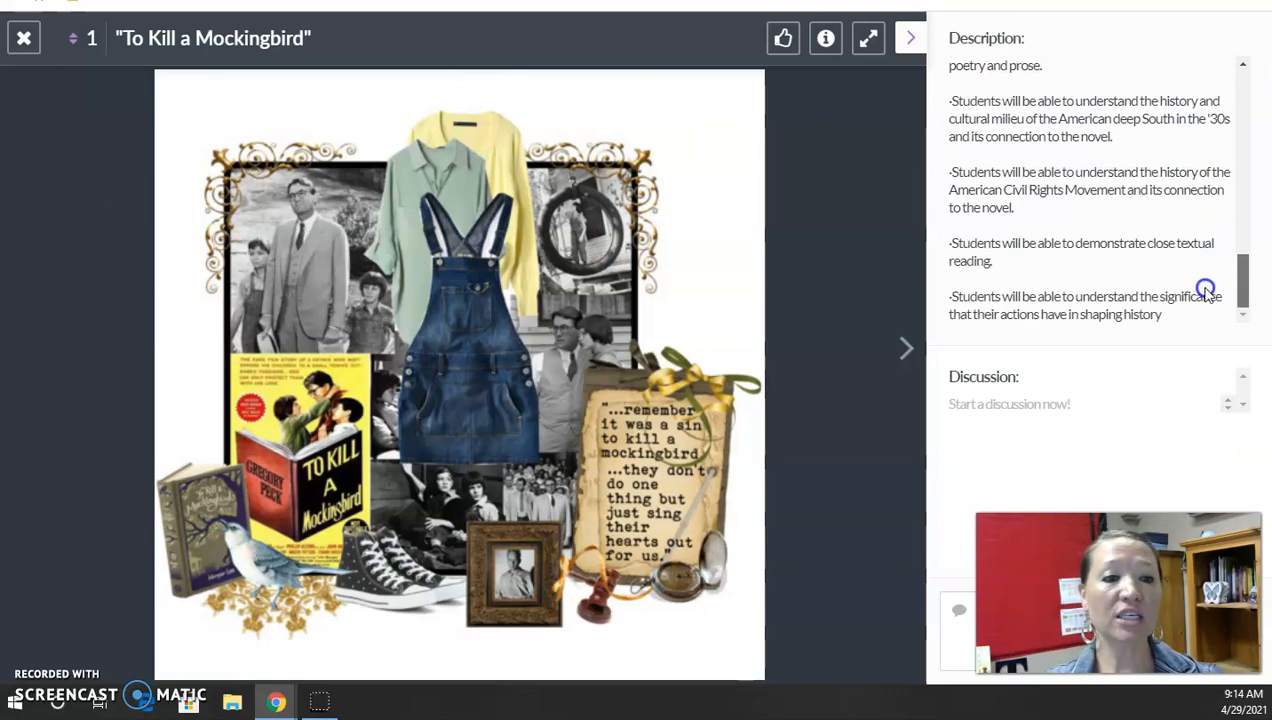
mouse_move(480, 418)
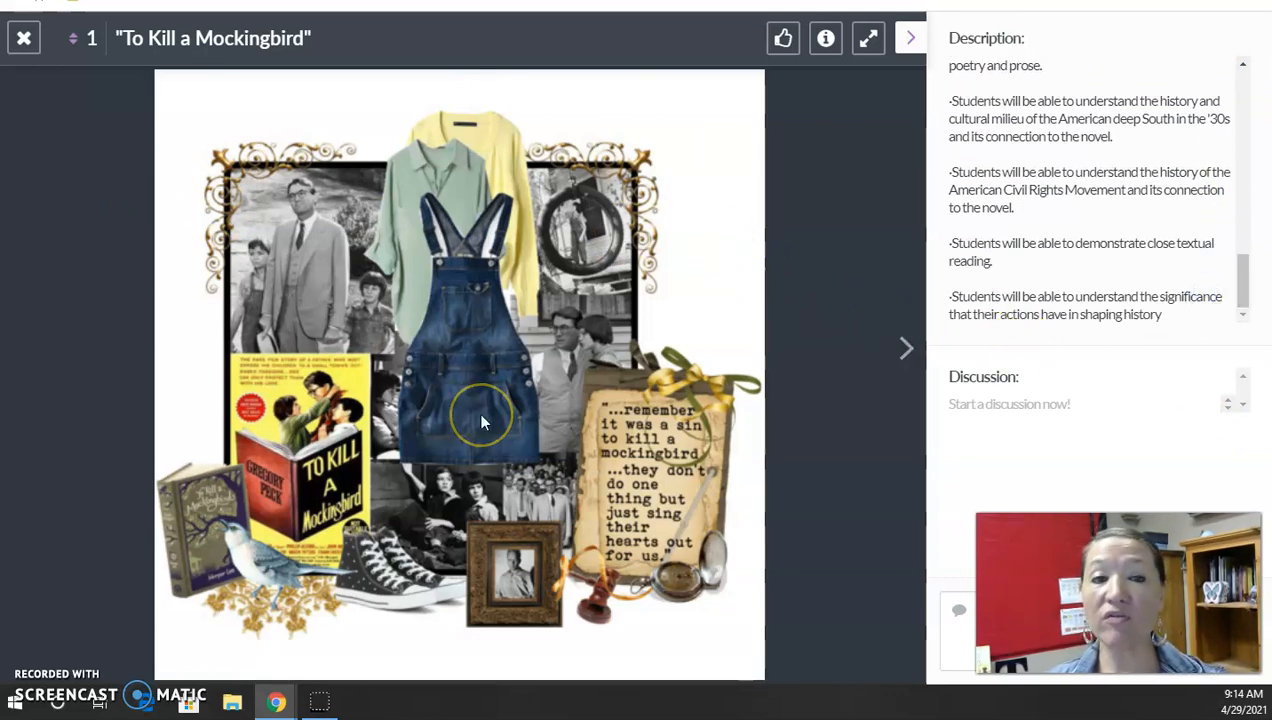
mouse_move(904, 348)
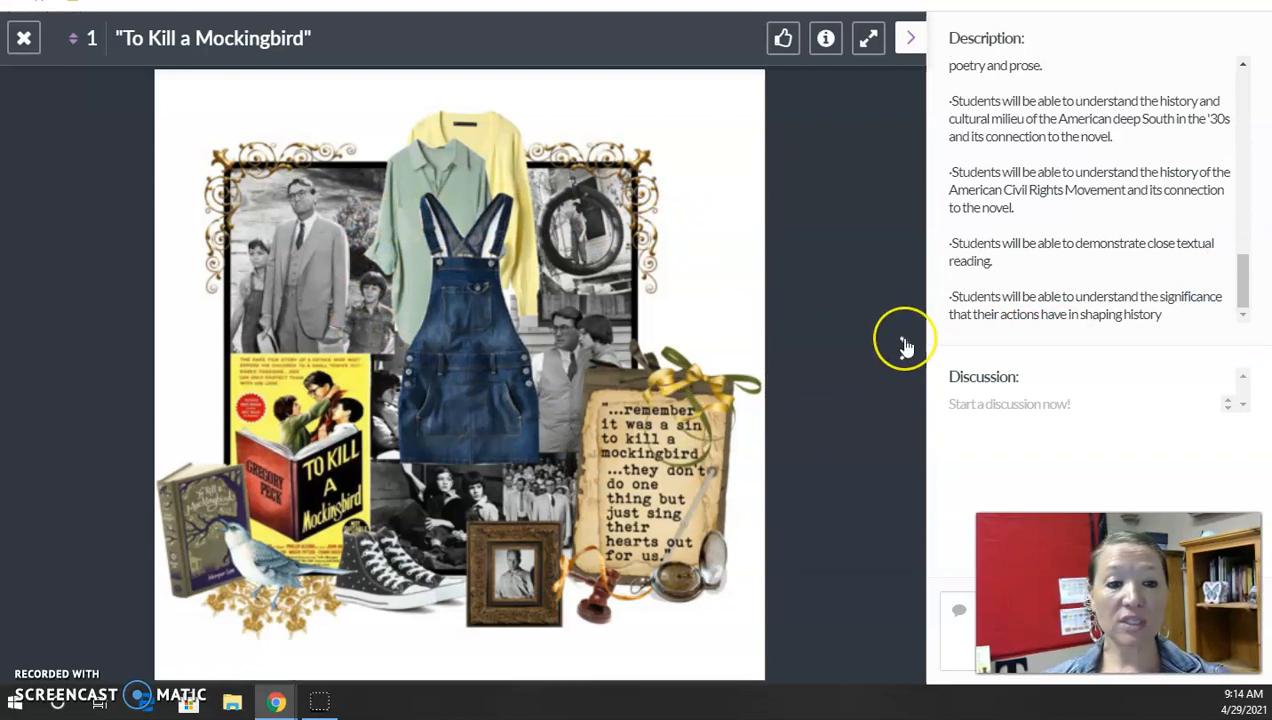
mouse_move(904, 348)
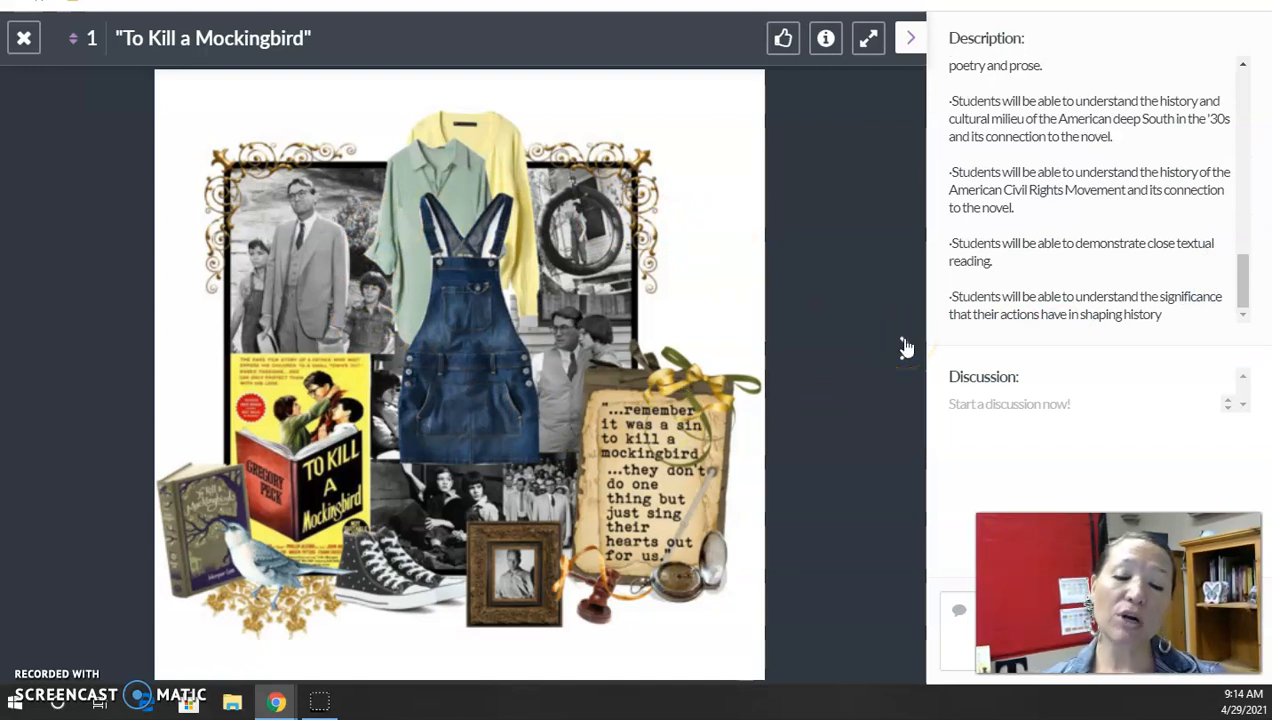
left_click(908, 36)
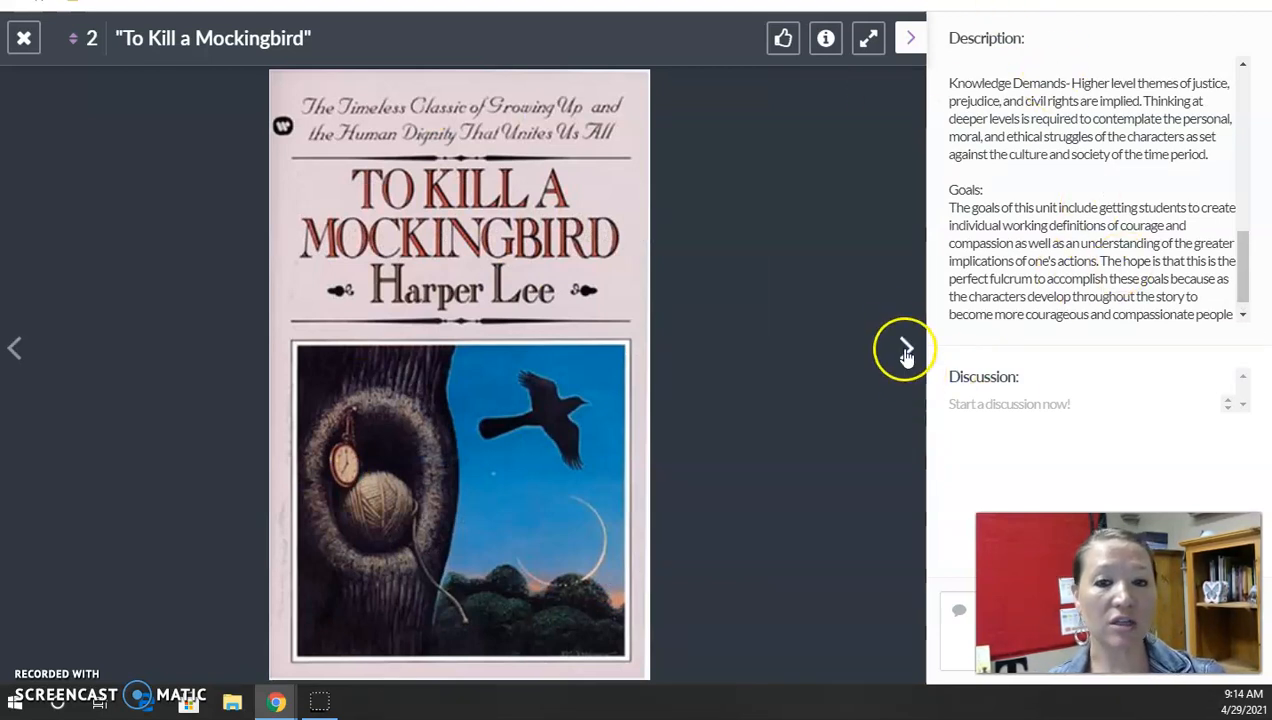
Advance to item 3, the Courage in TKaM Character Traits worksheet PDF.
left_click(906, 348)
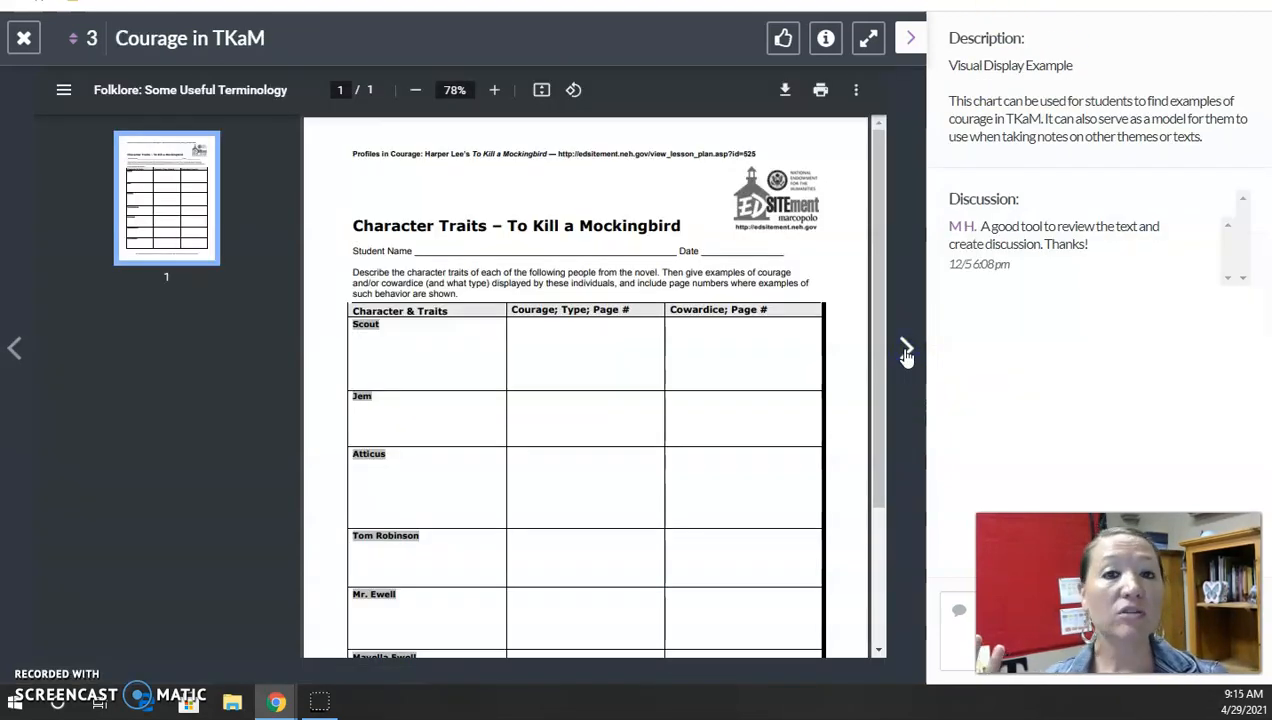
mouse_move(908, 312)
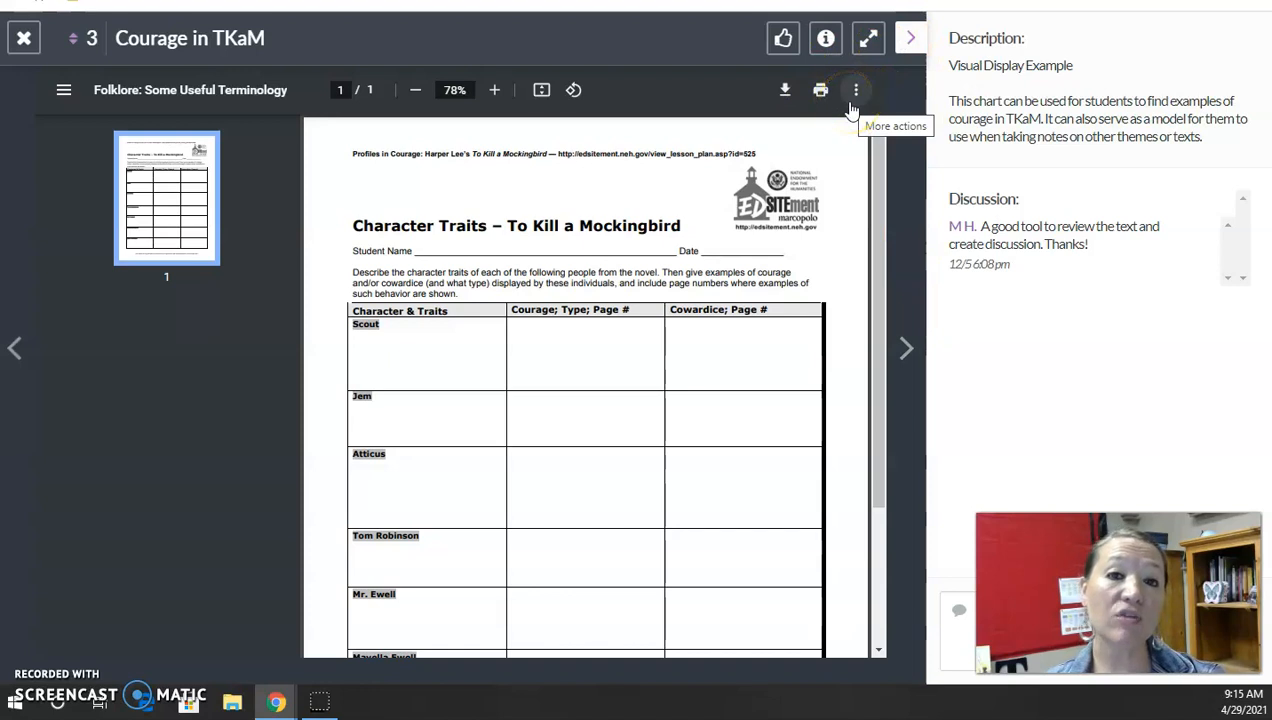
left_click(856, 90)
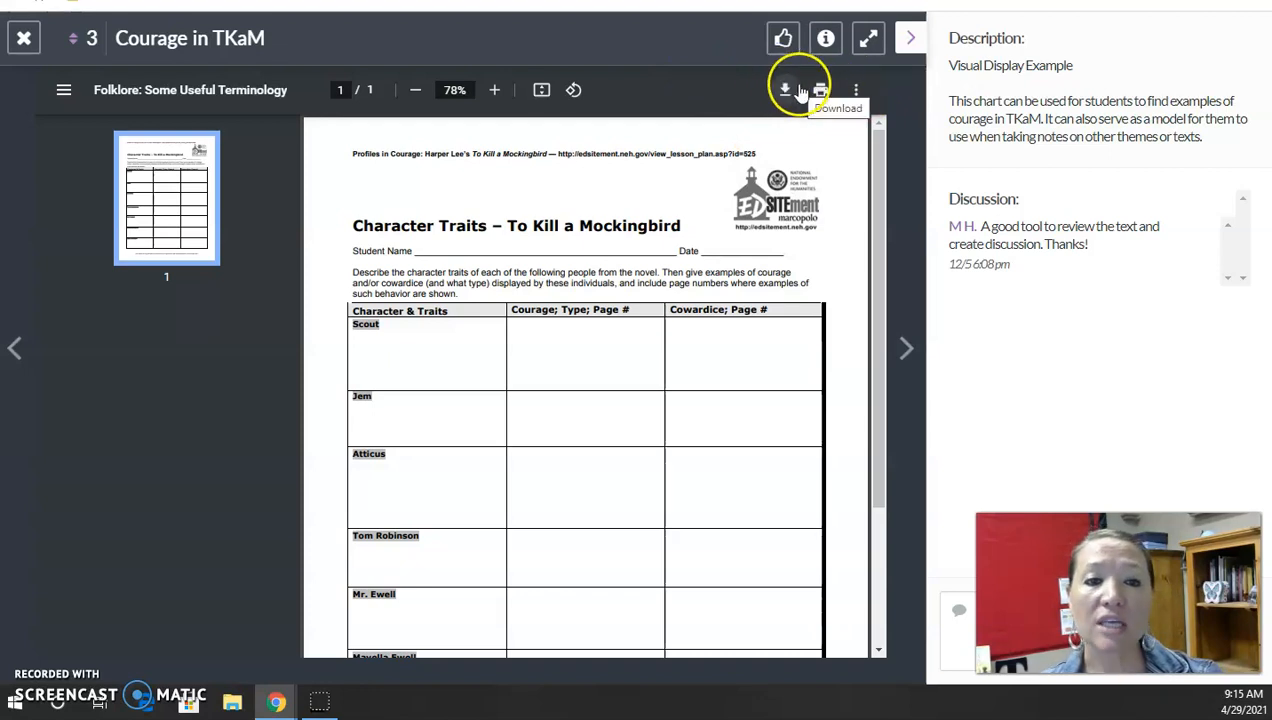
mouse_move(820, 90)
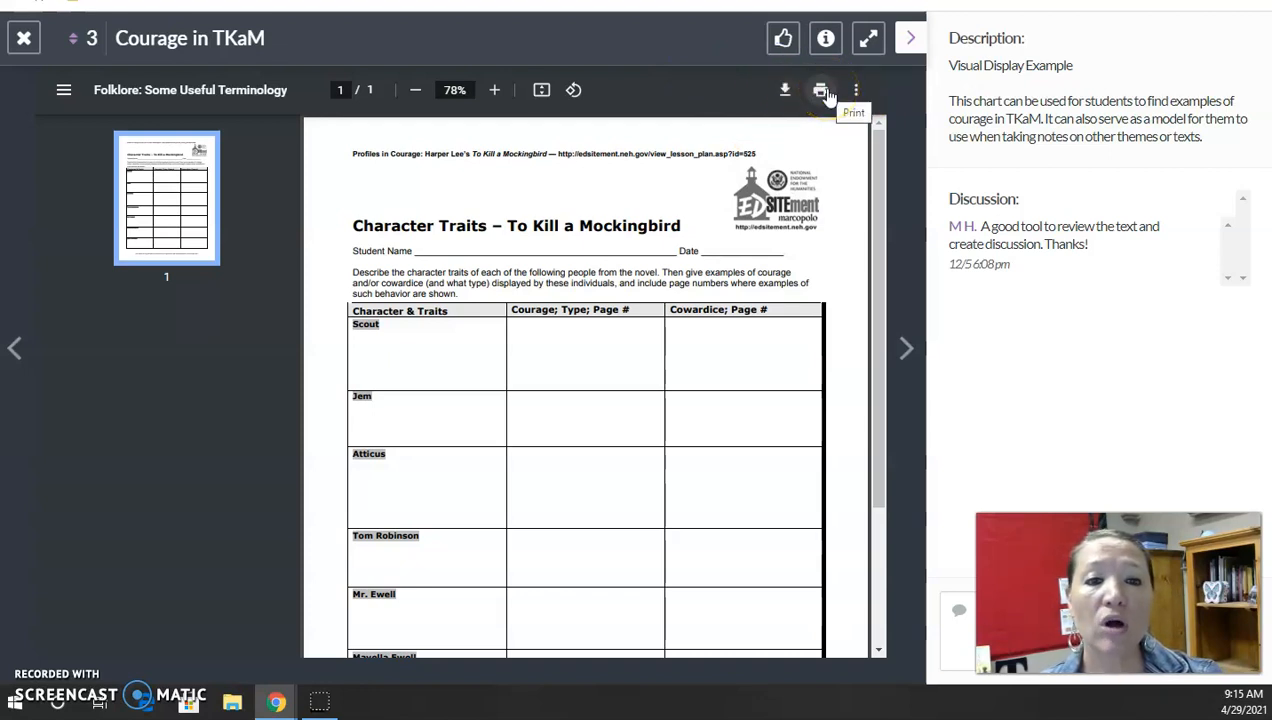
Print the Character Traits worksheet to a PDF saved on the Desktop.
left_click(820, 90)
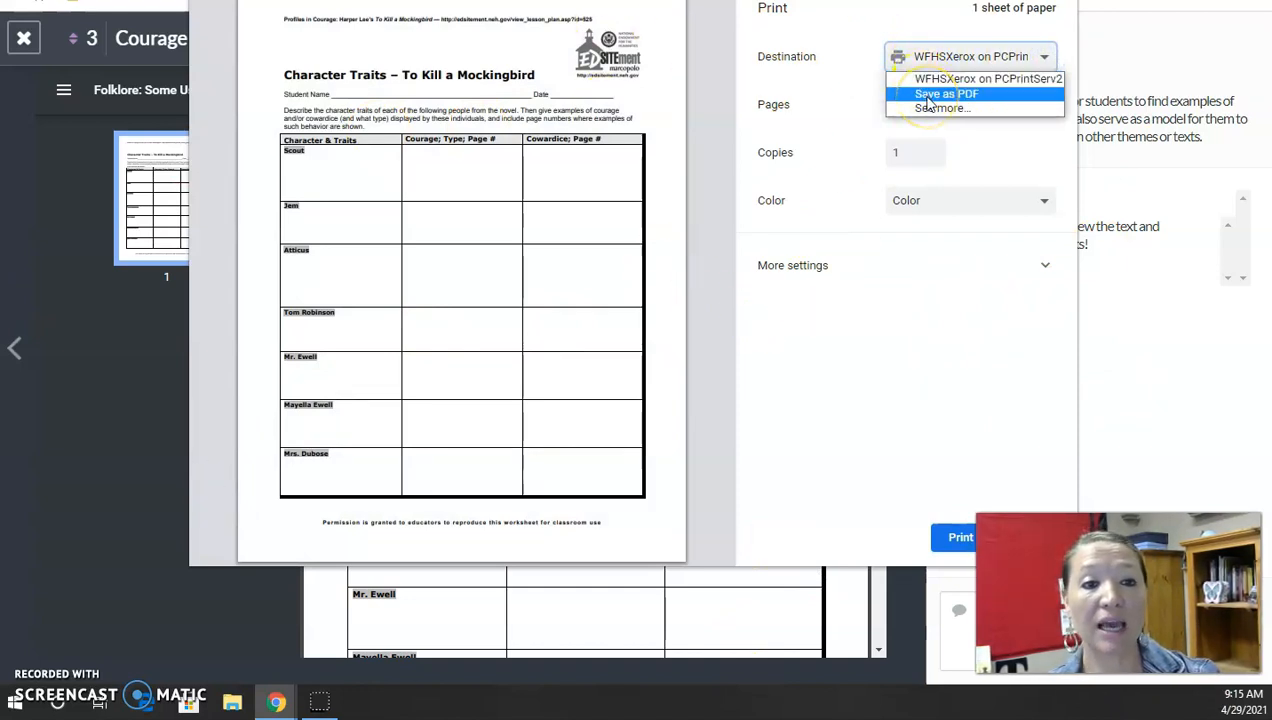
left_click(944, 94)
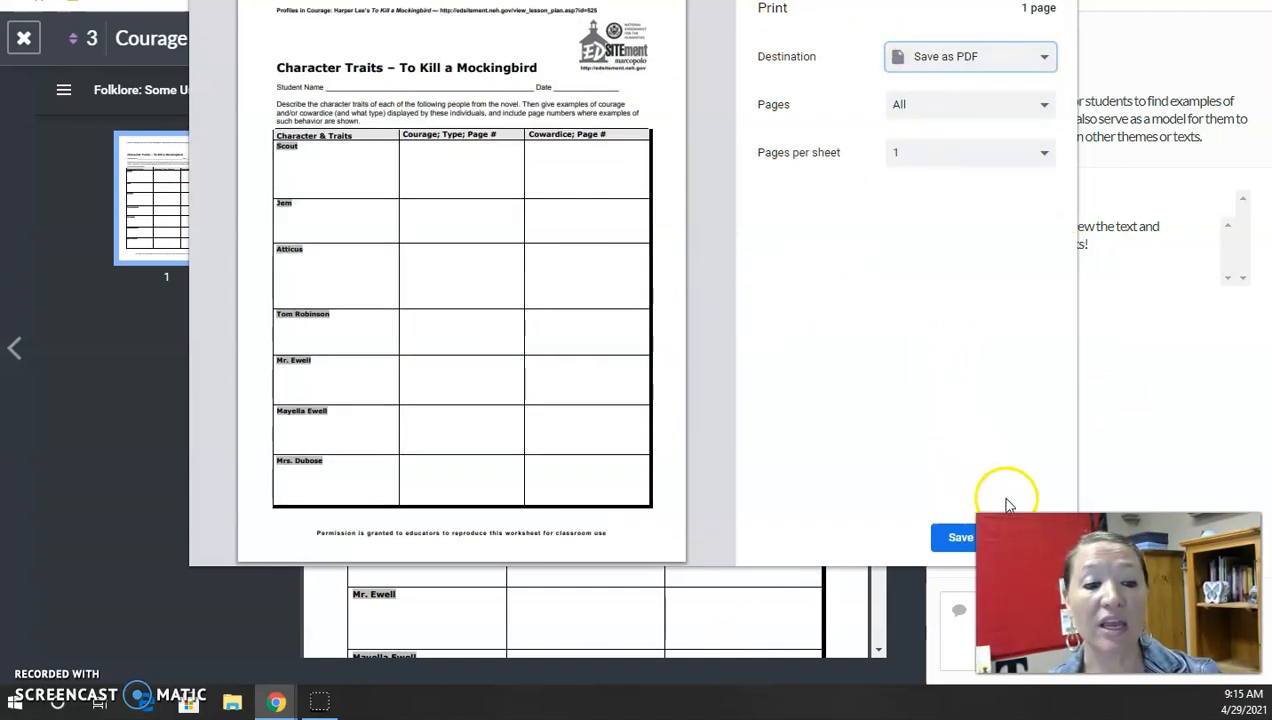
left_click(960, 536)
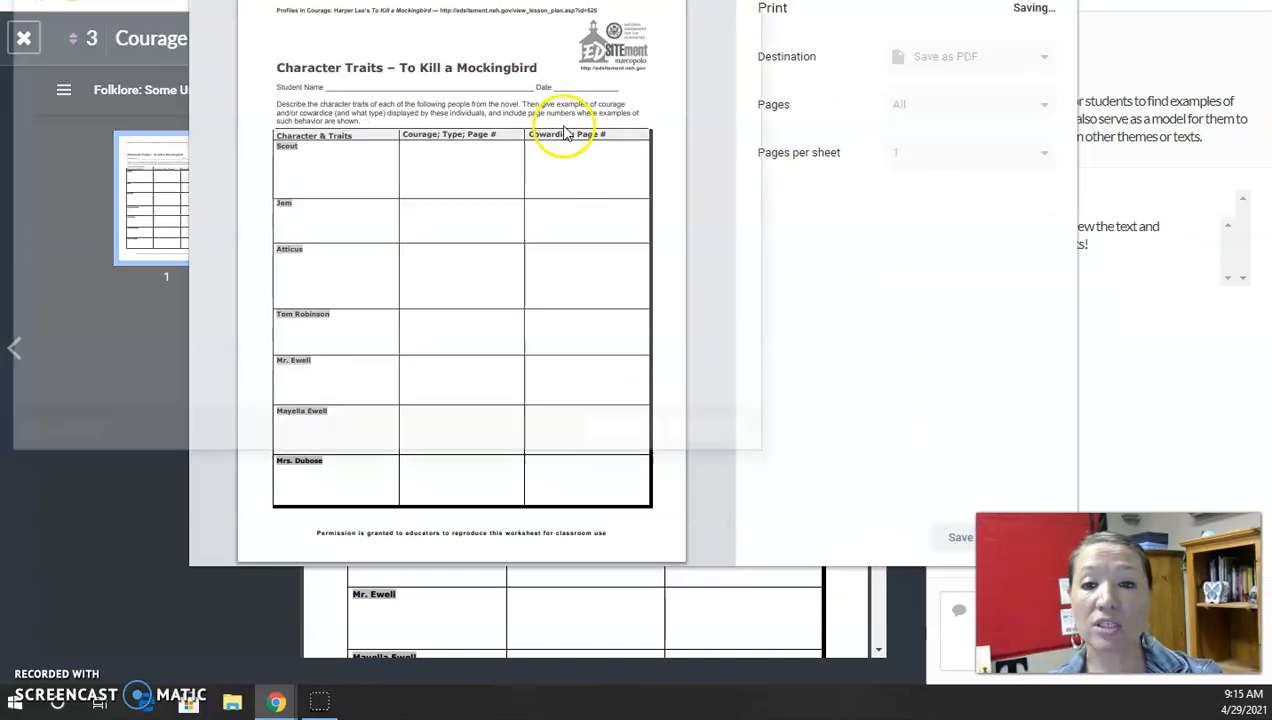
left_click(960, 536)
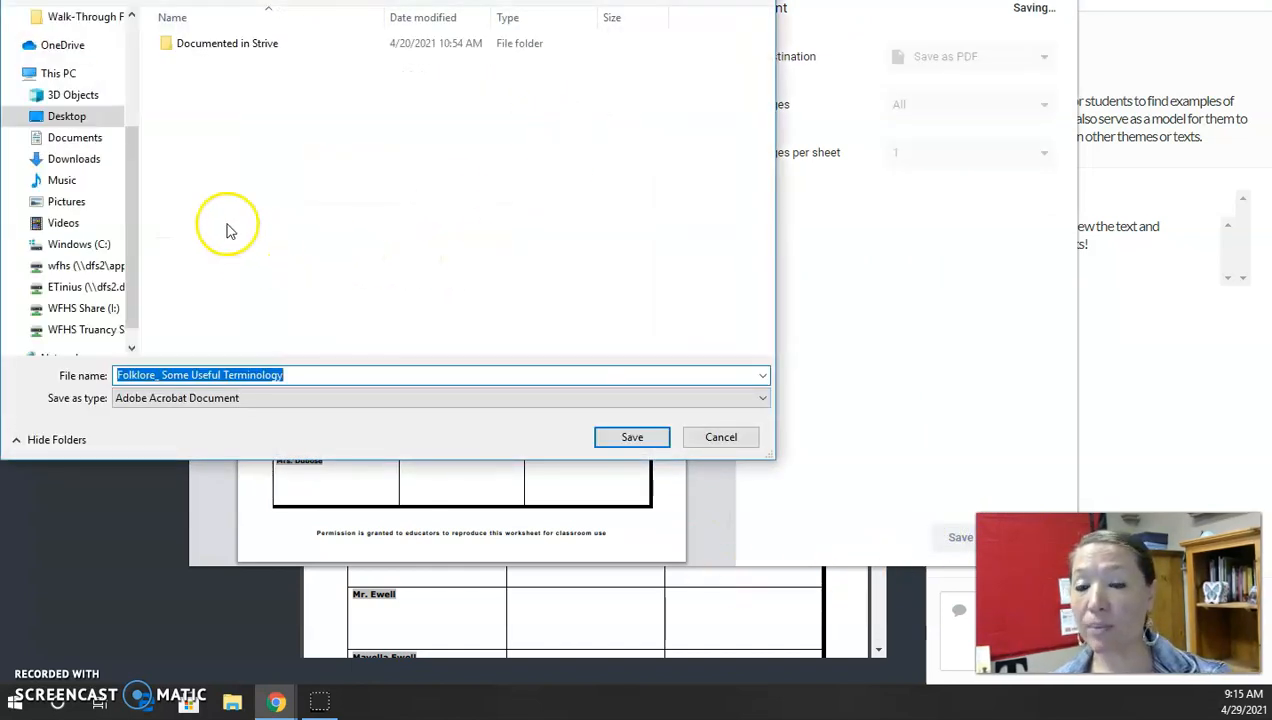
left_click(68, 116)
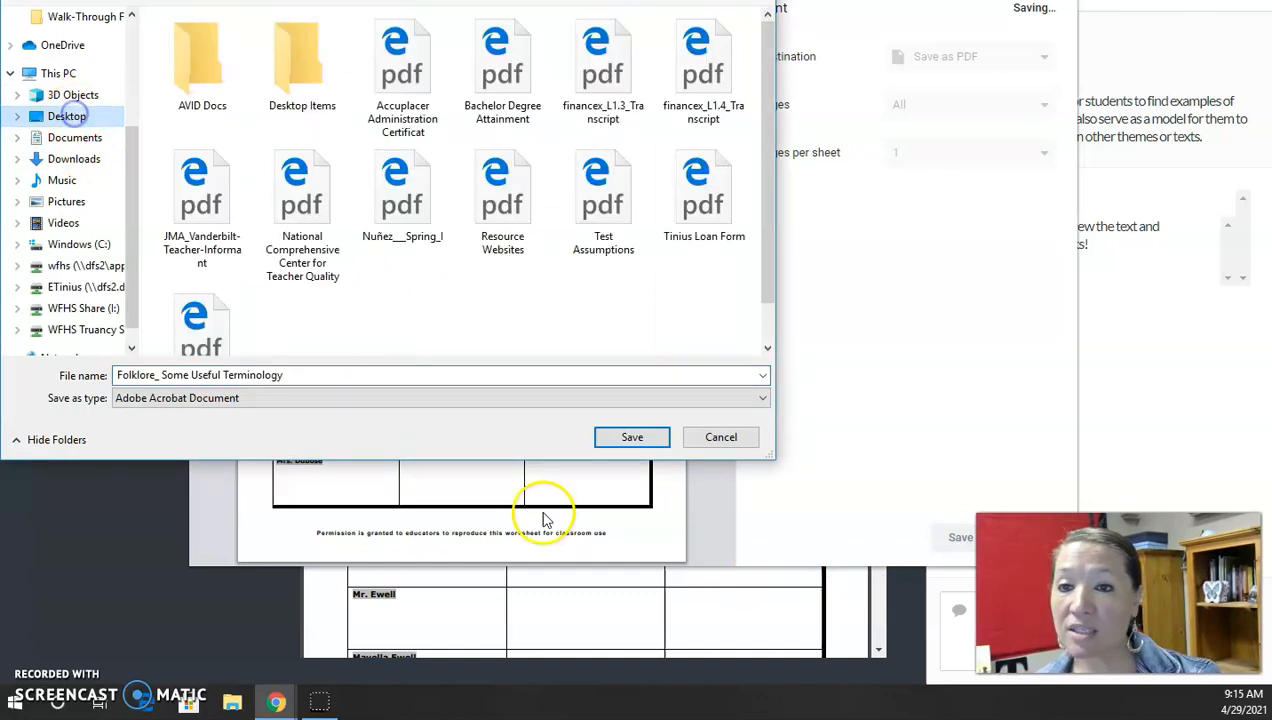
left_click(632, 436)
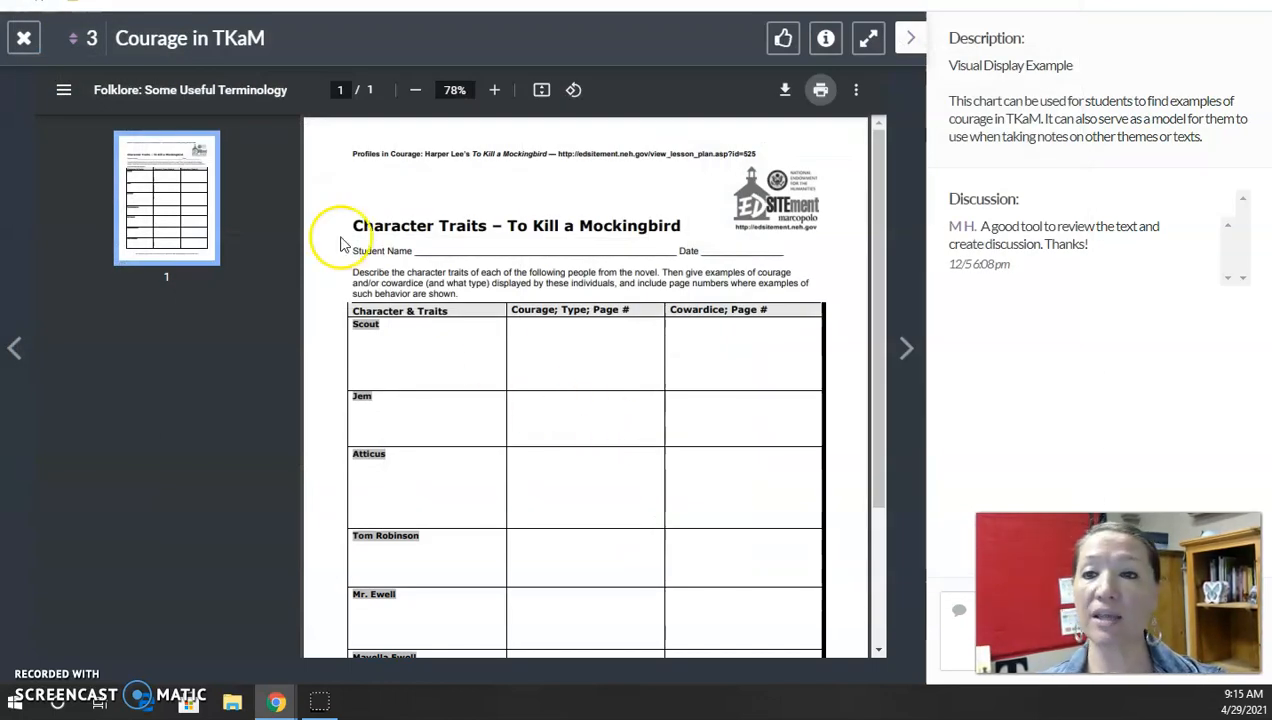
mouse_move(500, 264)
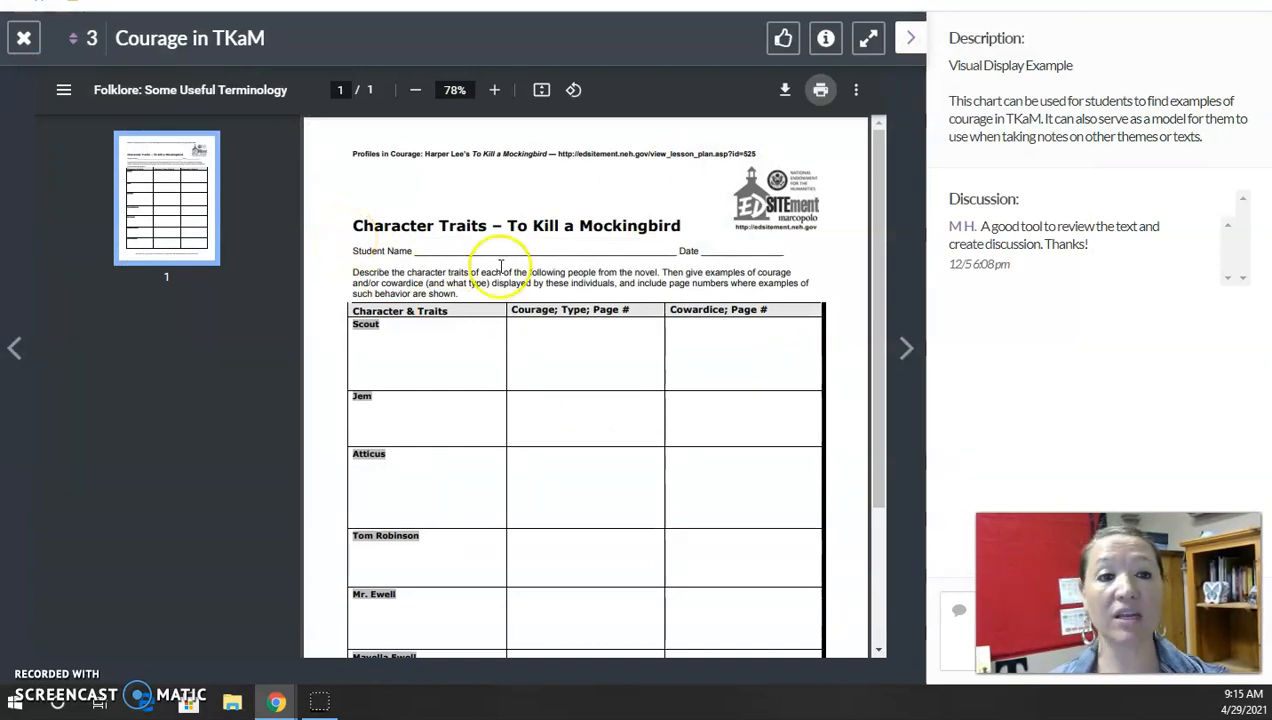
mouse_move(904, 48)
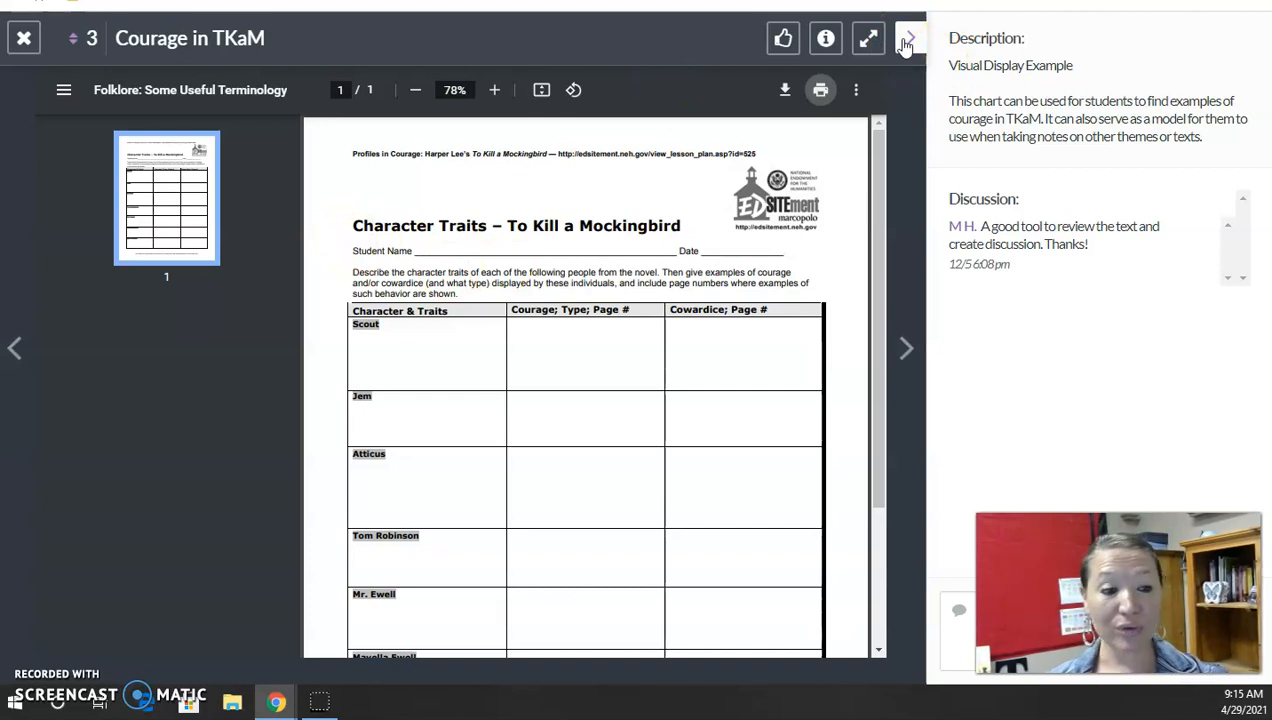
mouse_move(908, 352)
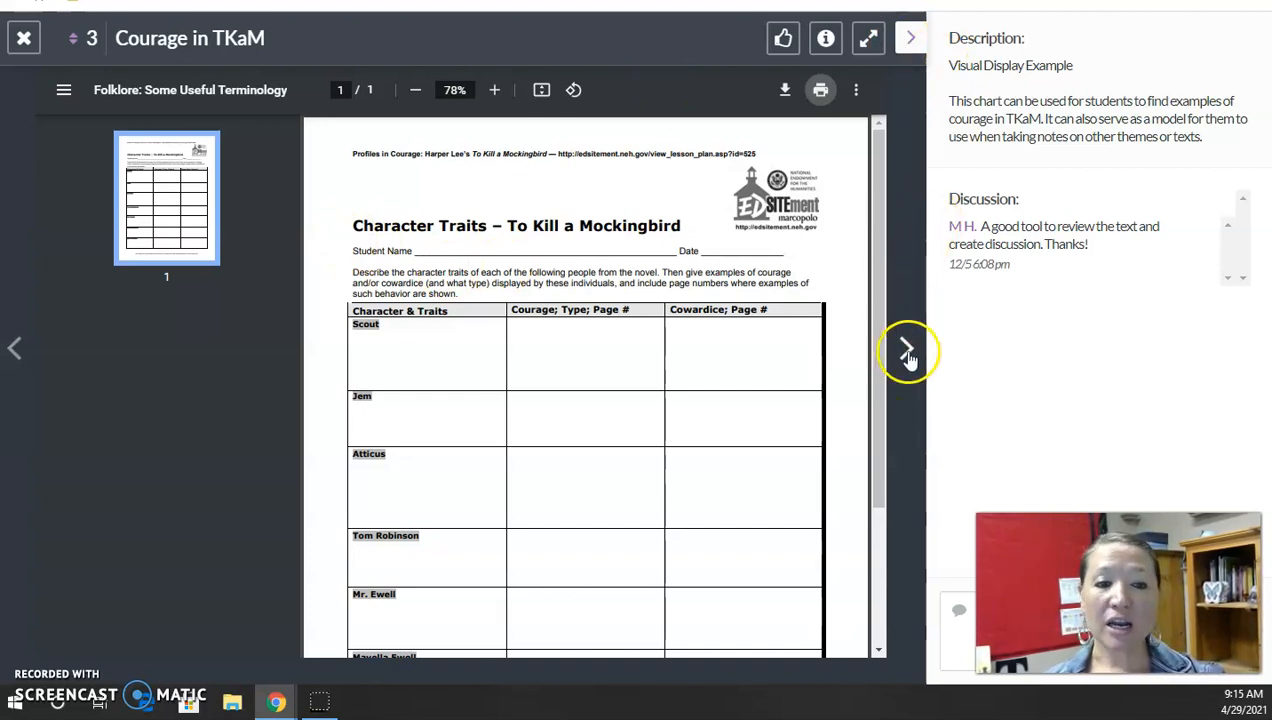
Advance to the TKaM Reading Journal item and read its journal prompts.
left_click(908, 352)
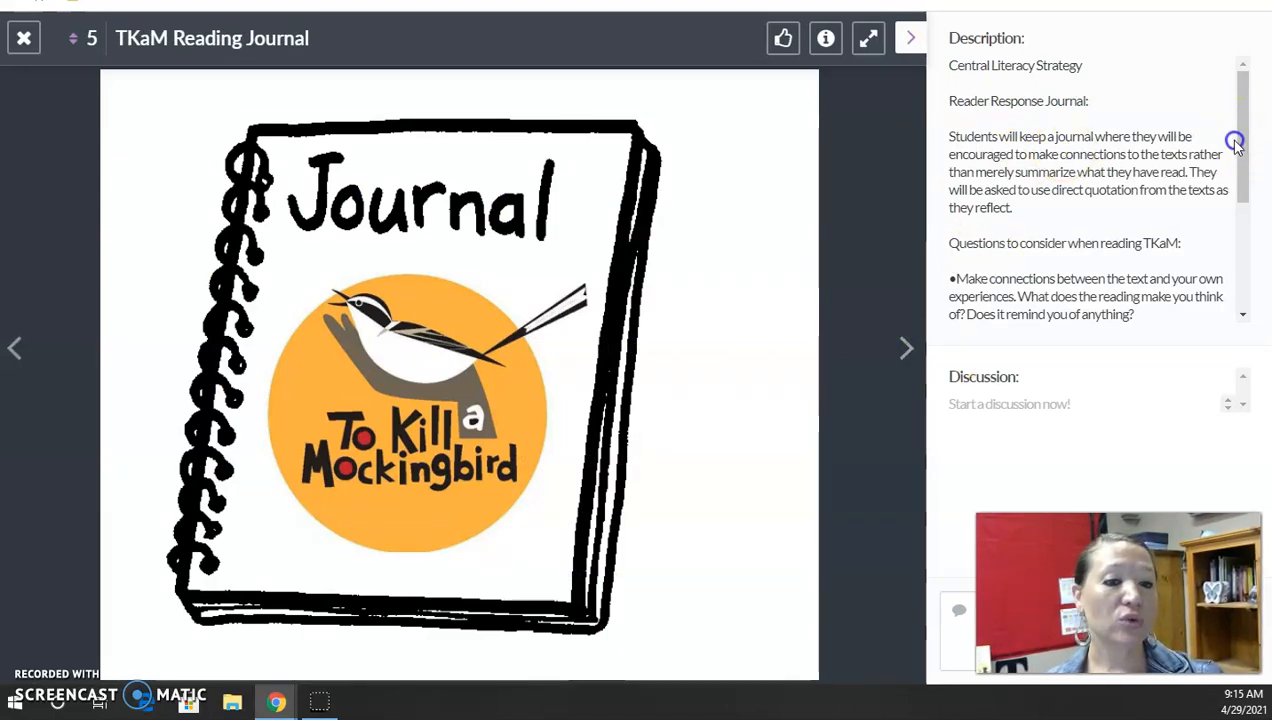
scroll("down", 3)
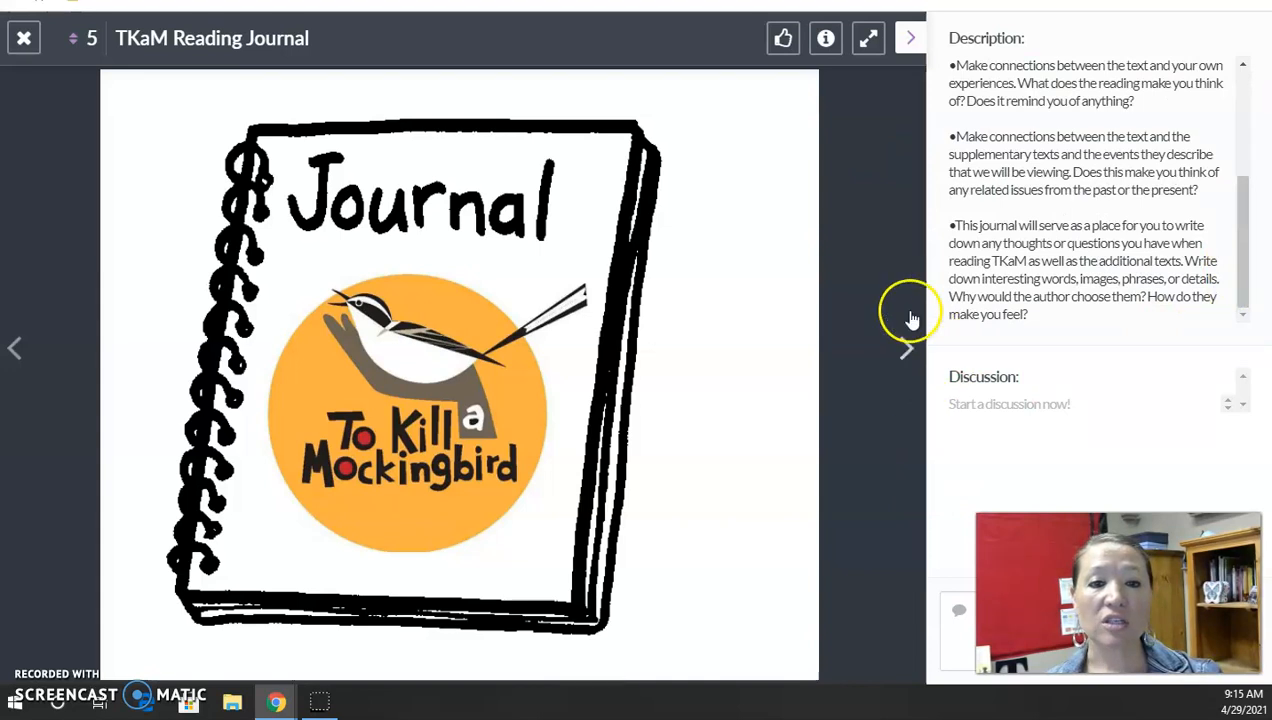
mouse_move(910, 348)
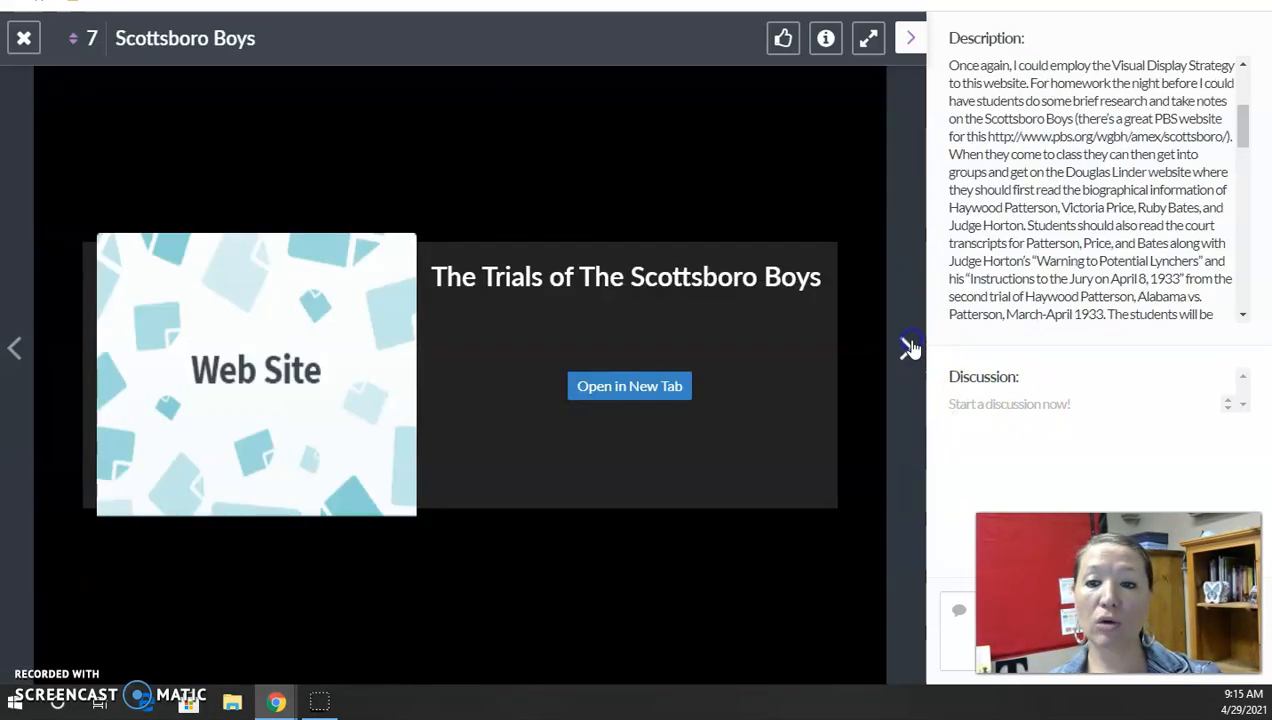
Close the viewer and review all fourteen resource tiles on the lesson overview.
left_click(24, 38)
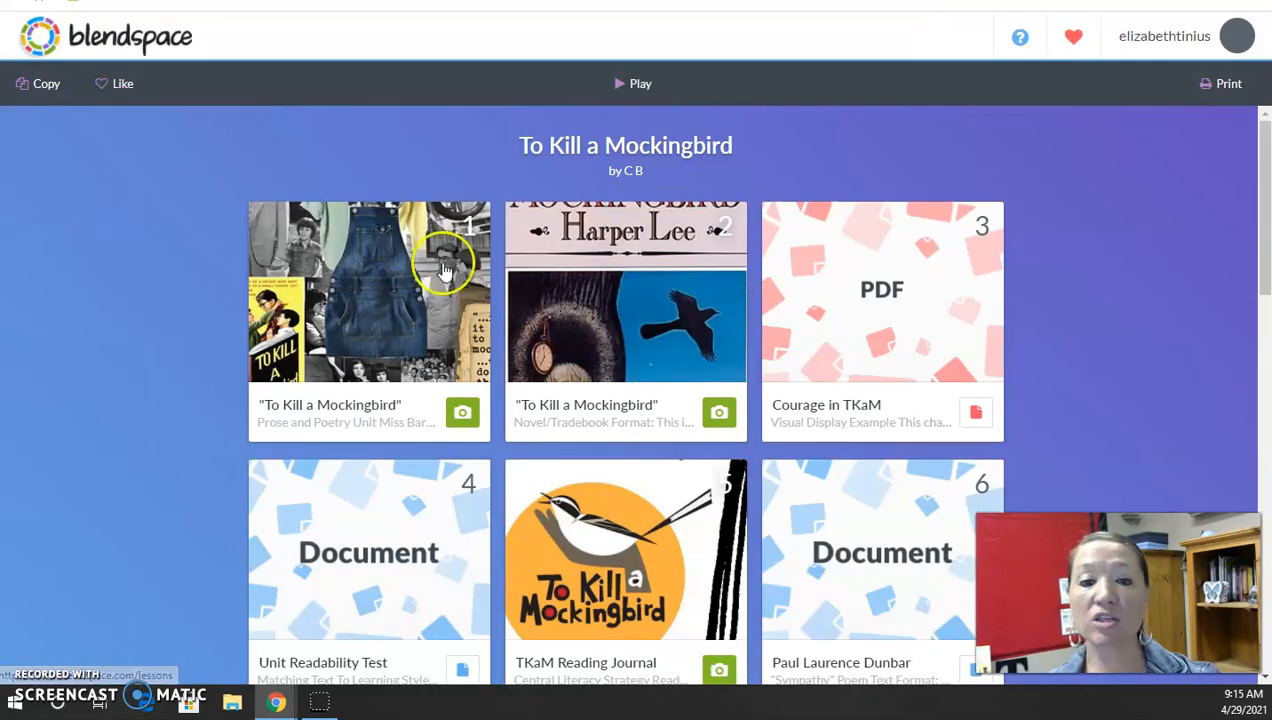
scroll("down", 3)
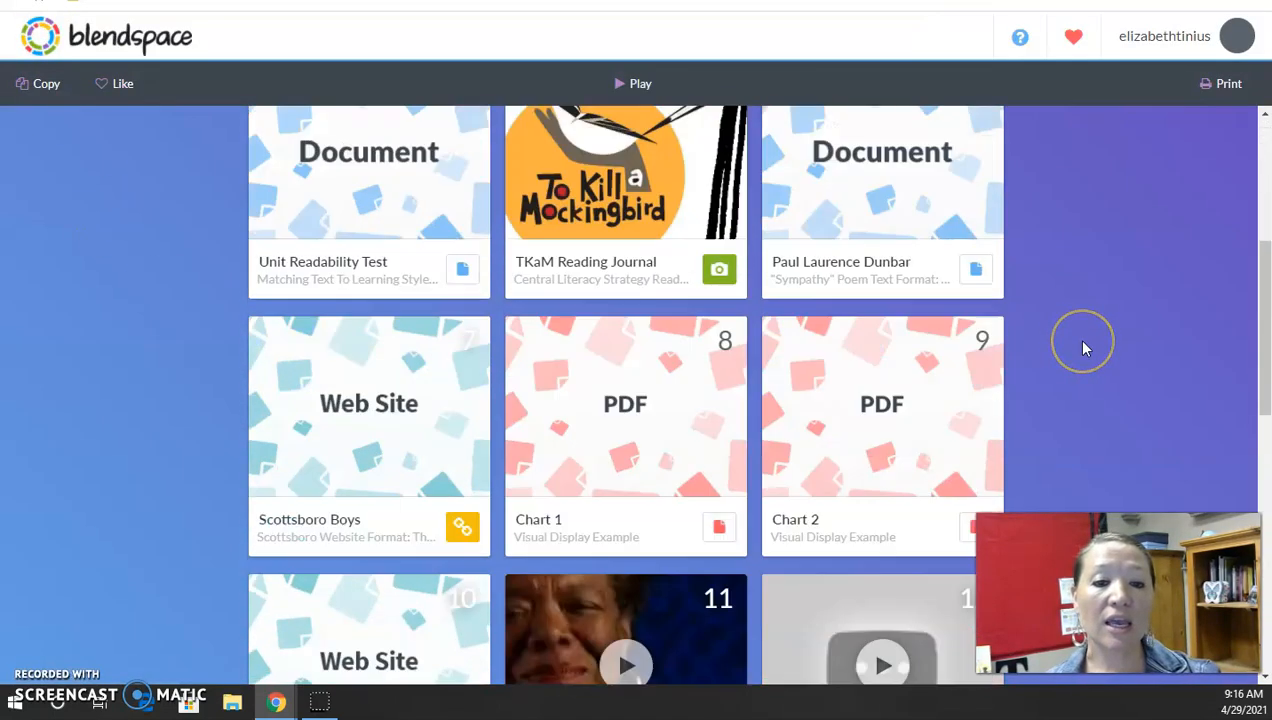
scroll("down", 3)
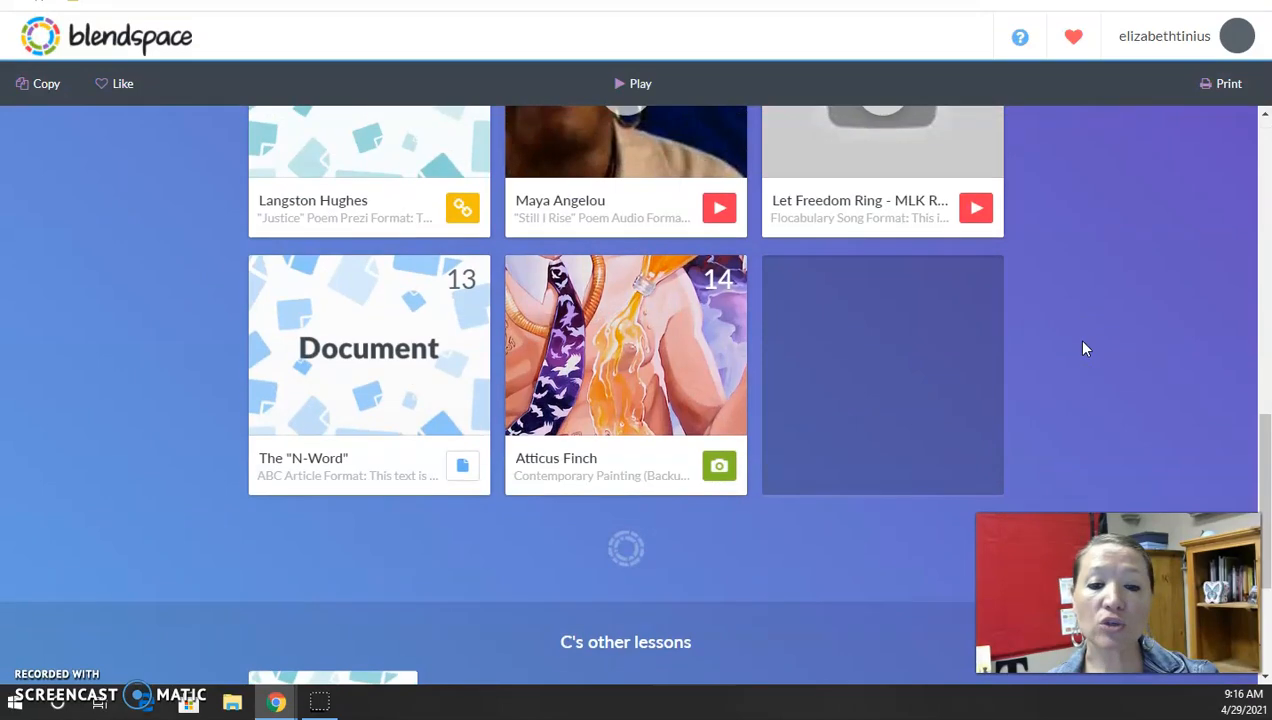
scroll("up", 3)
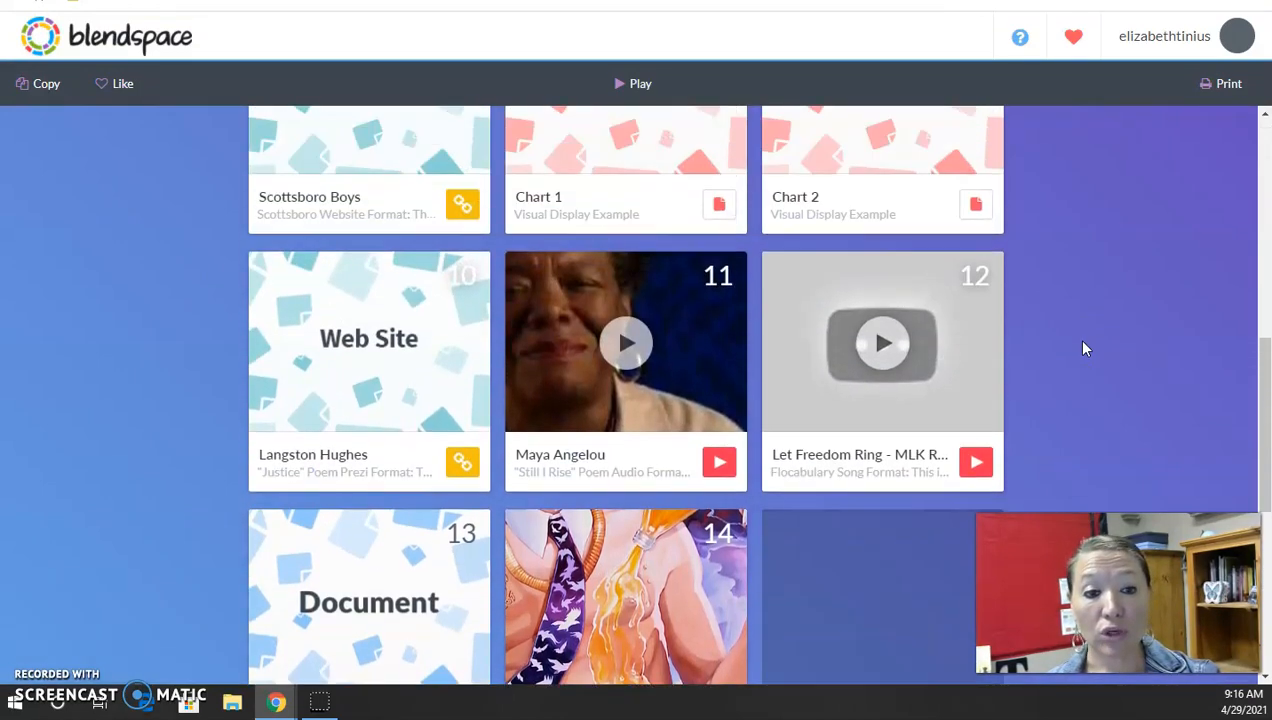
scroll("up", 3)
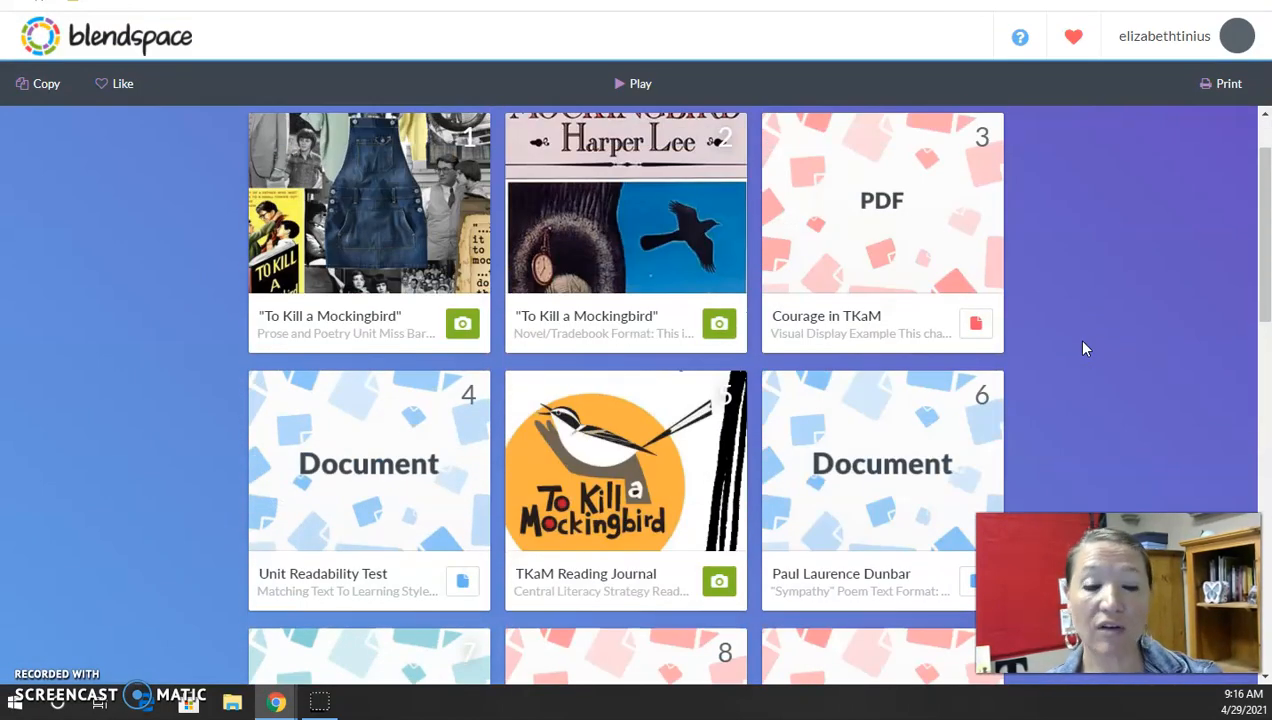
scroll("up", 3)
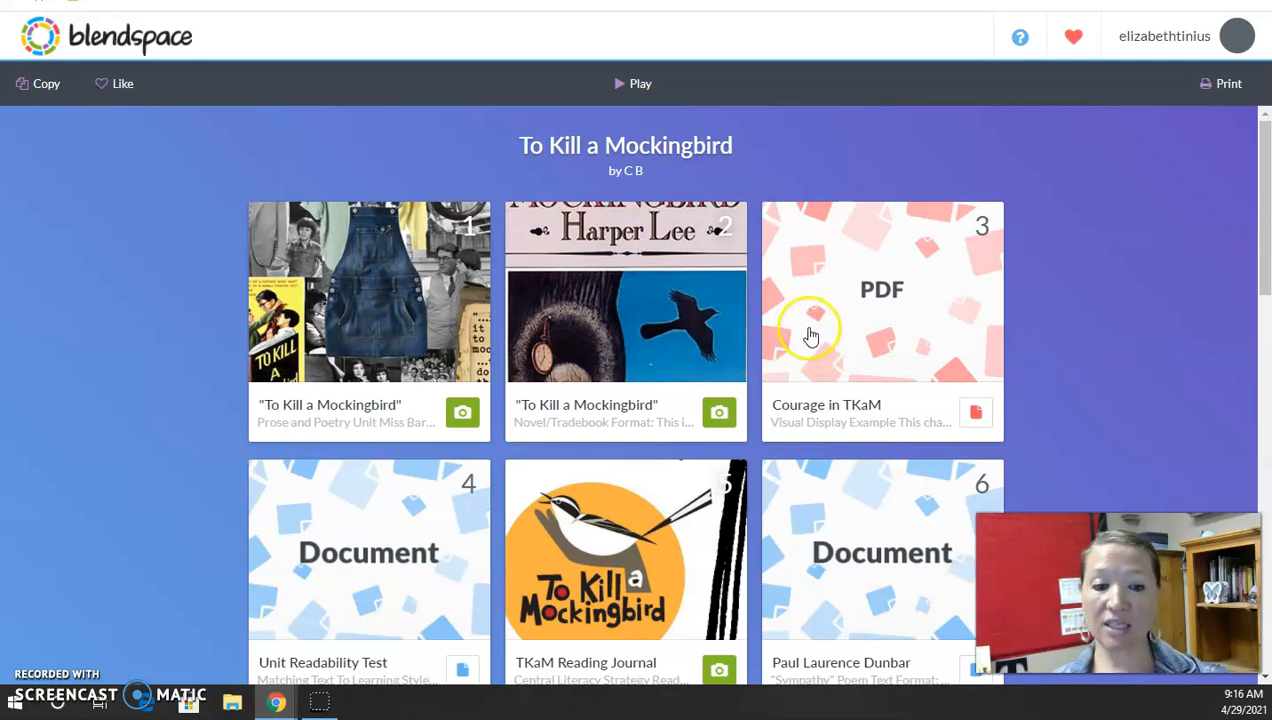
mouse_move(656, 656)
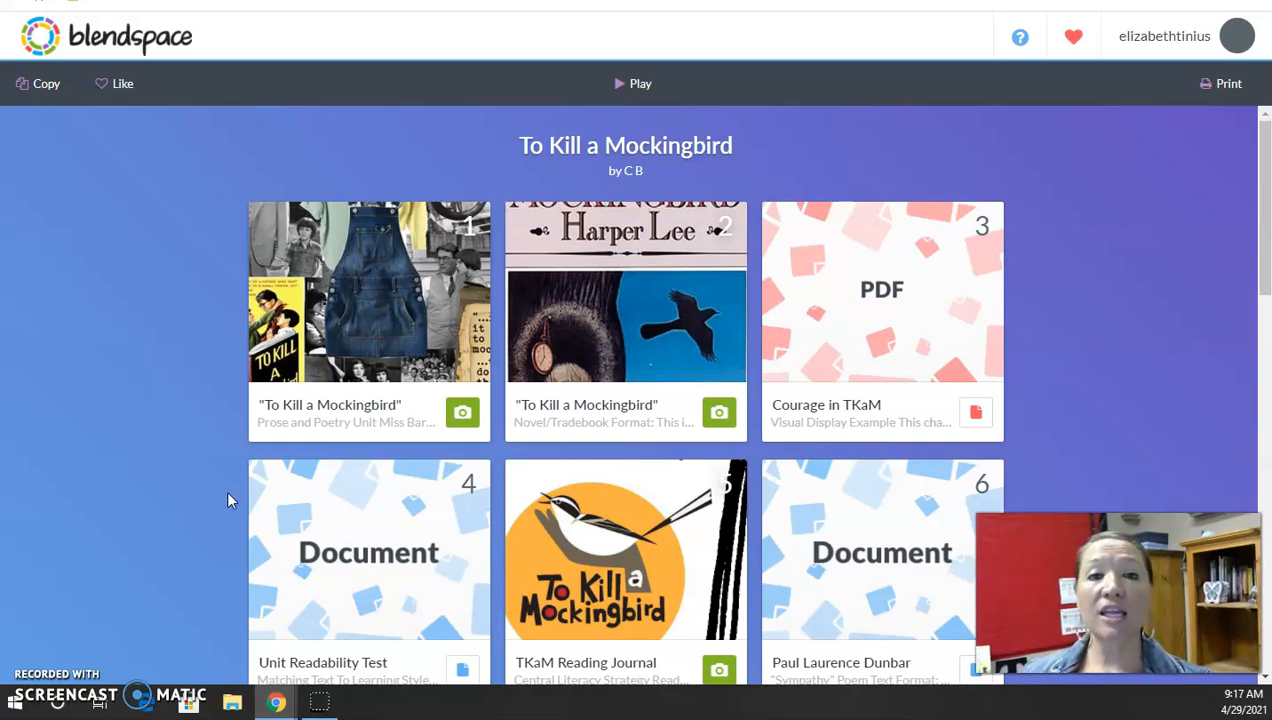
mouse_move(168, 530)
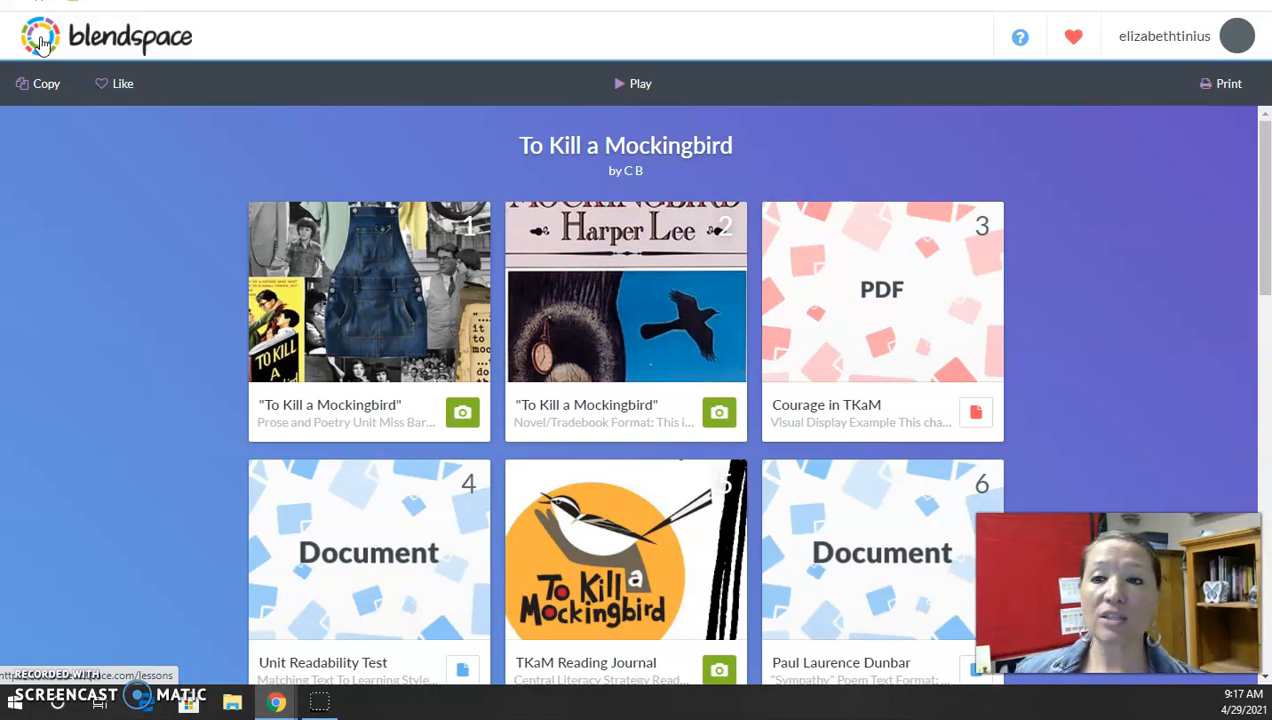
Create a class named 'Faculty 101' with a grade level and select its join code for copying.
left_click(40, 36)
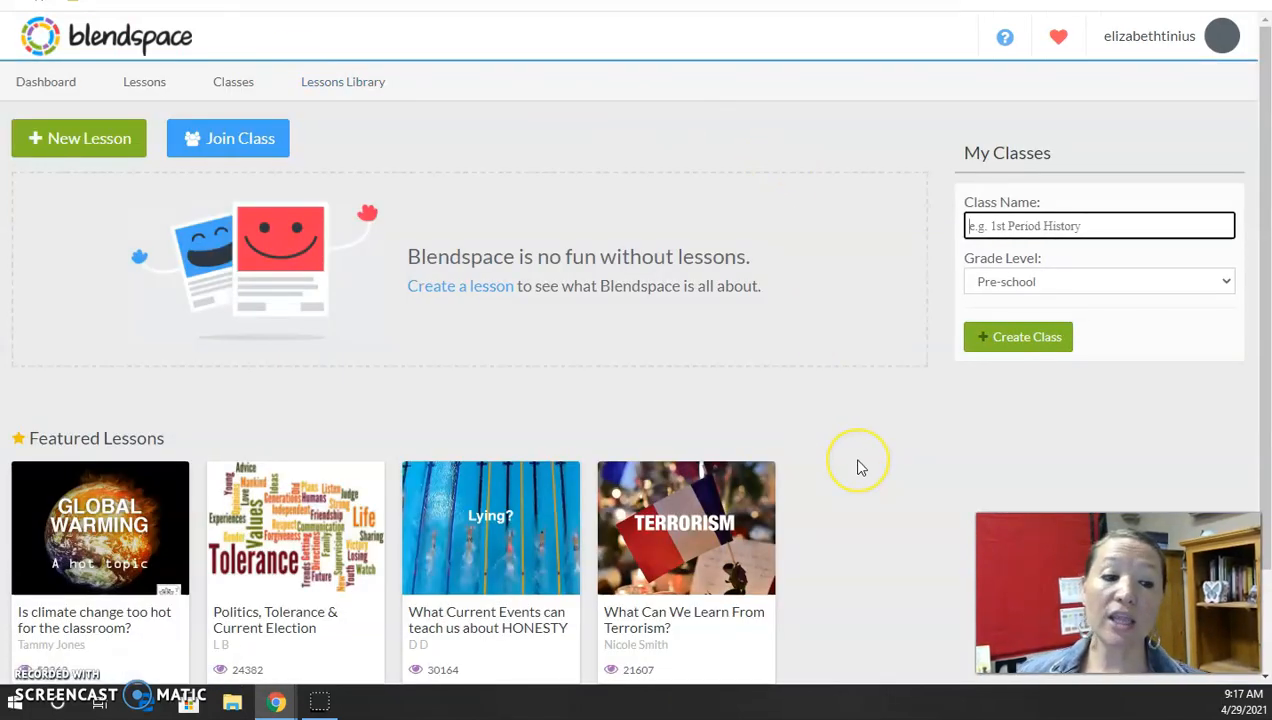
mouse_move(850, 528)
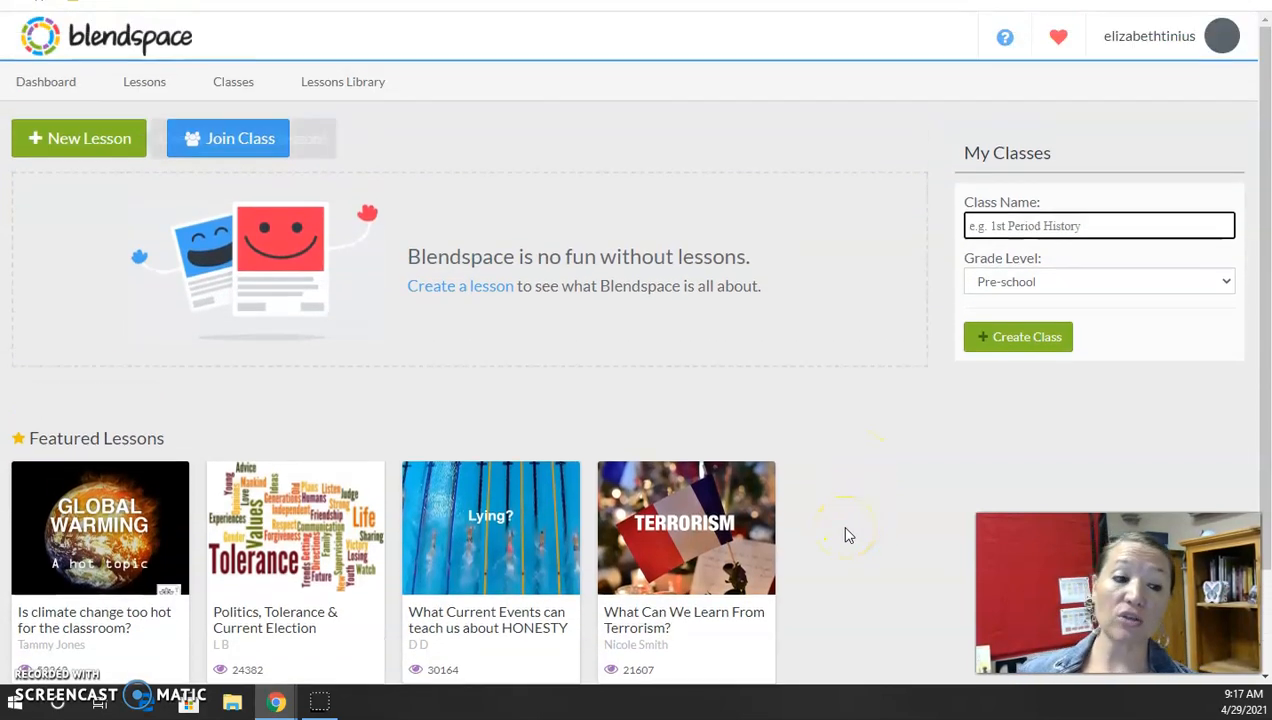
mouse_move(88, 138)
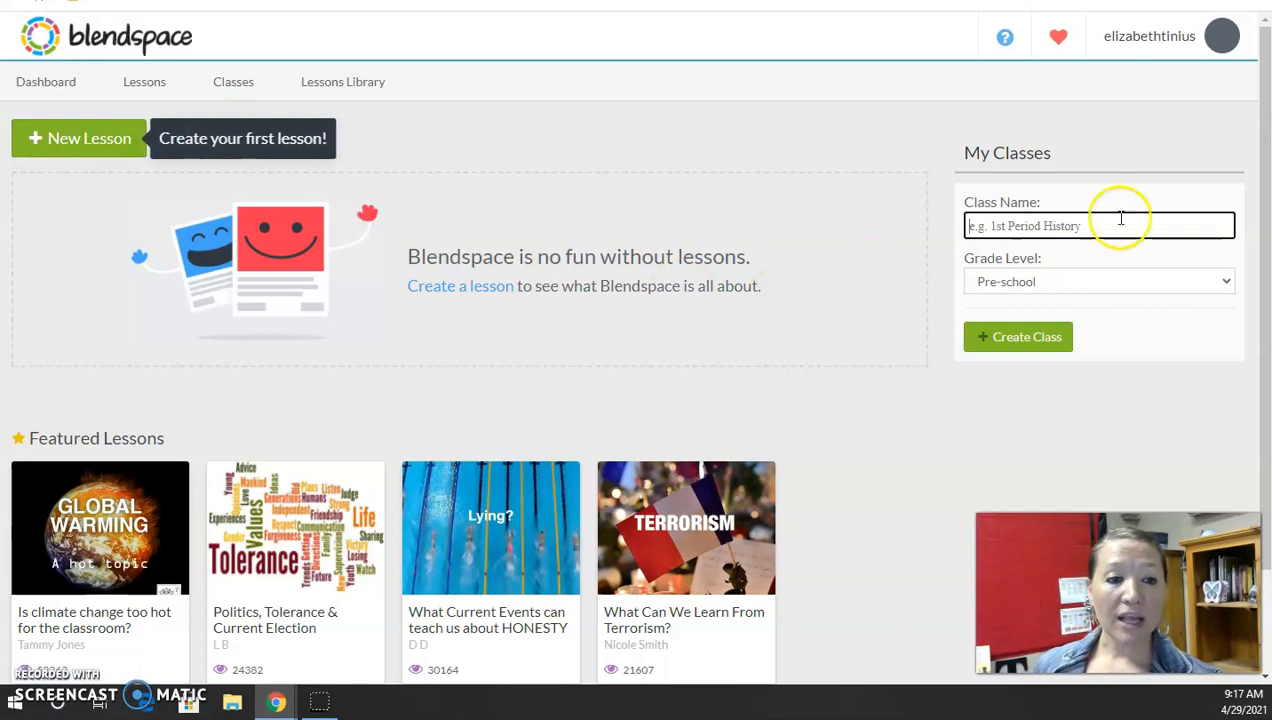
mouse_move(1170, 204)
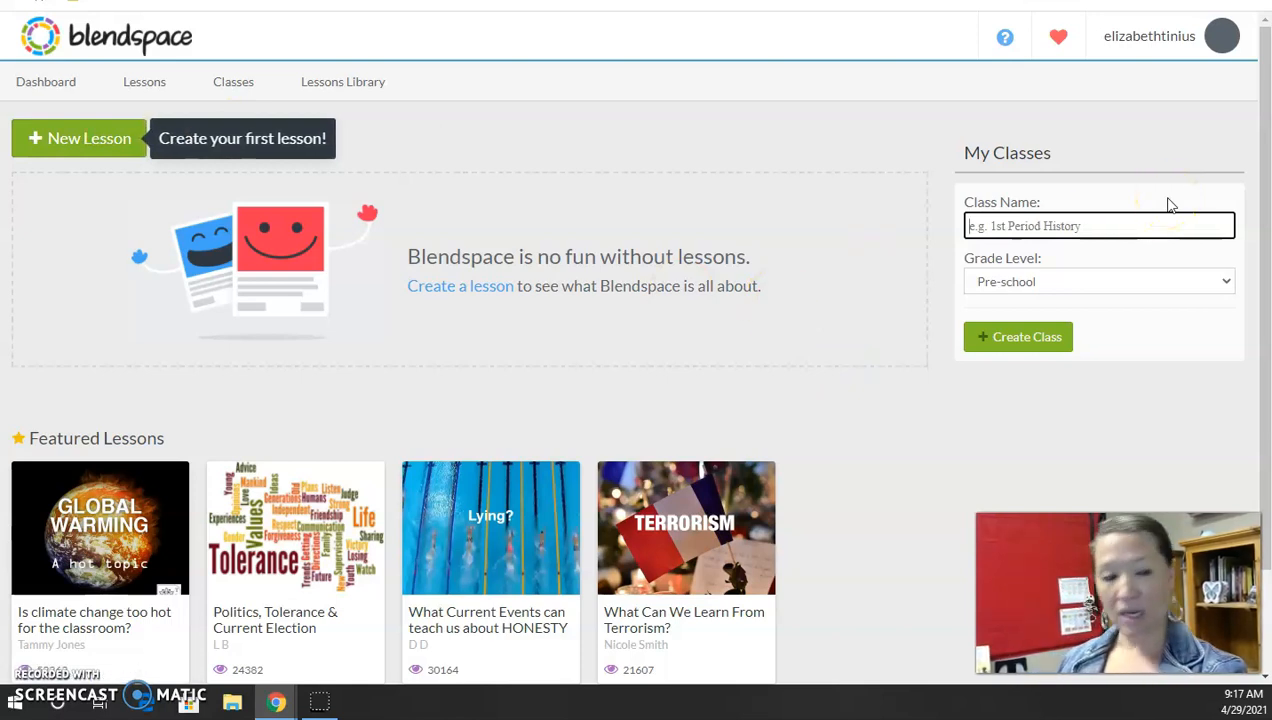
type("Faculty")
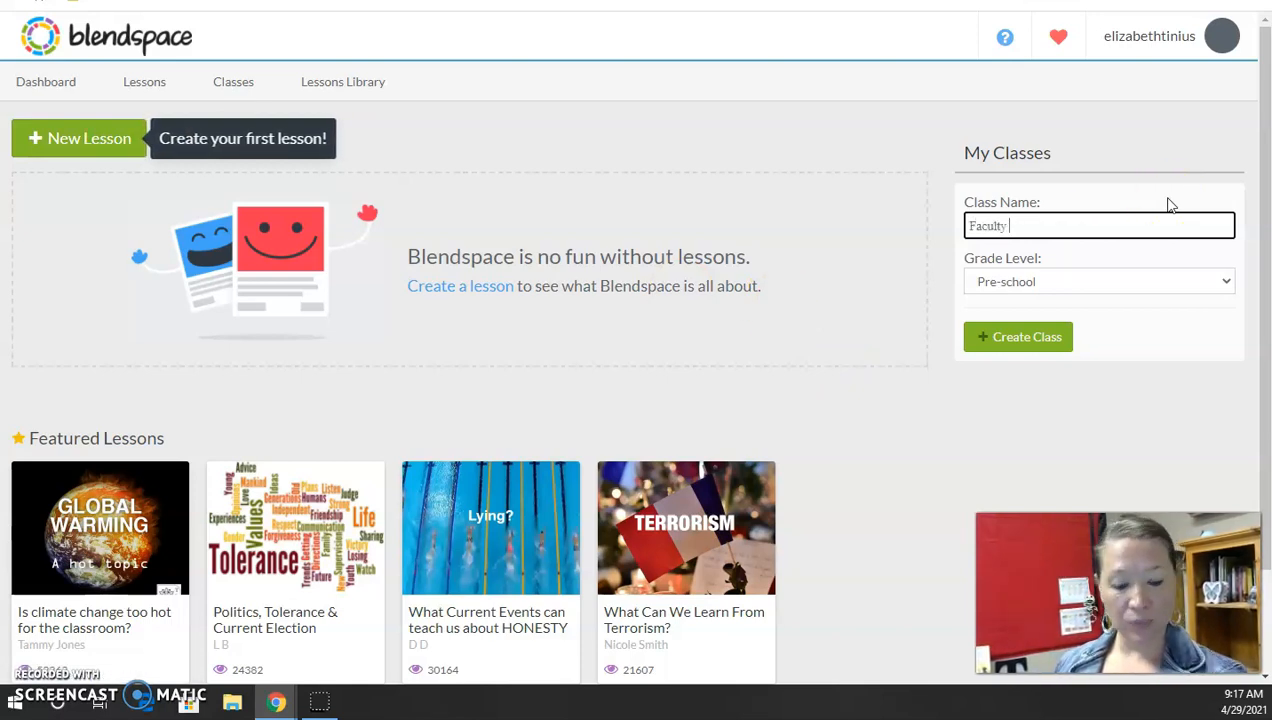
type("101")
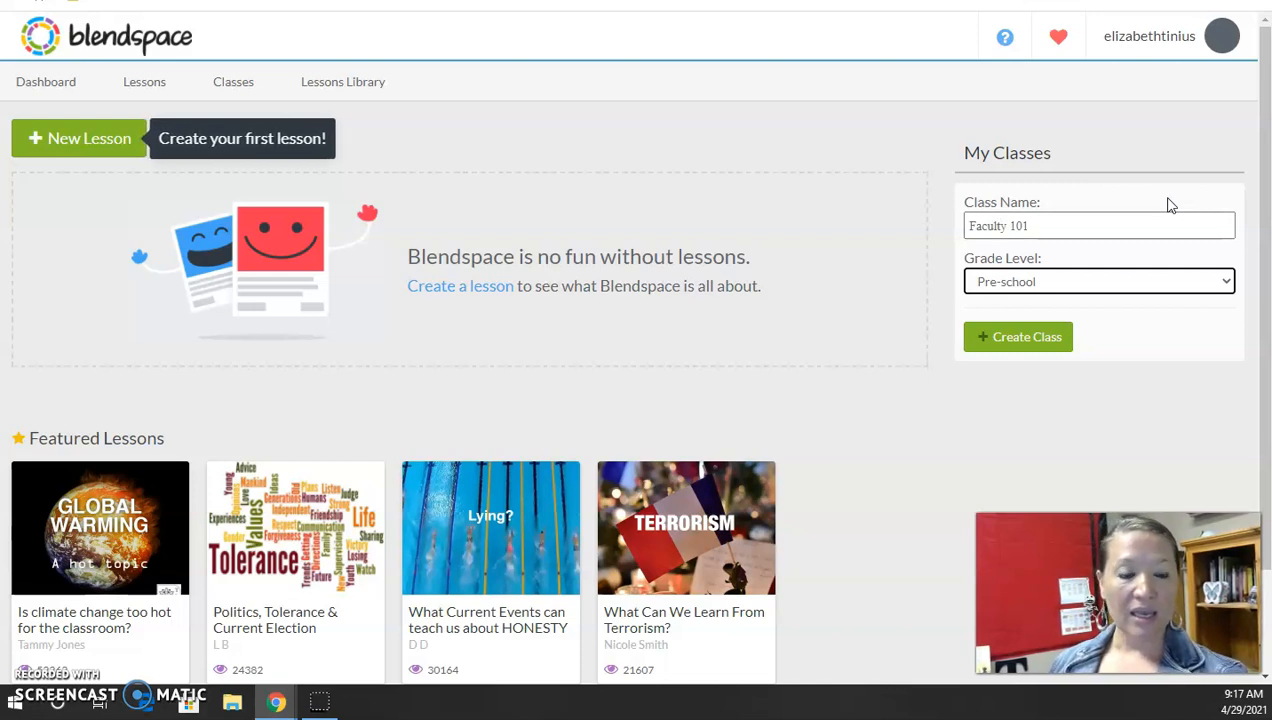
left_click(1100, 280)
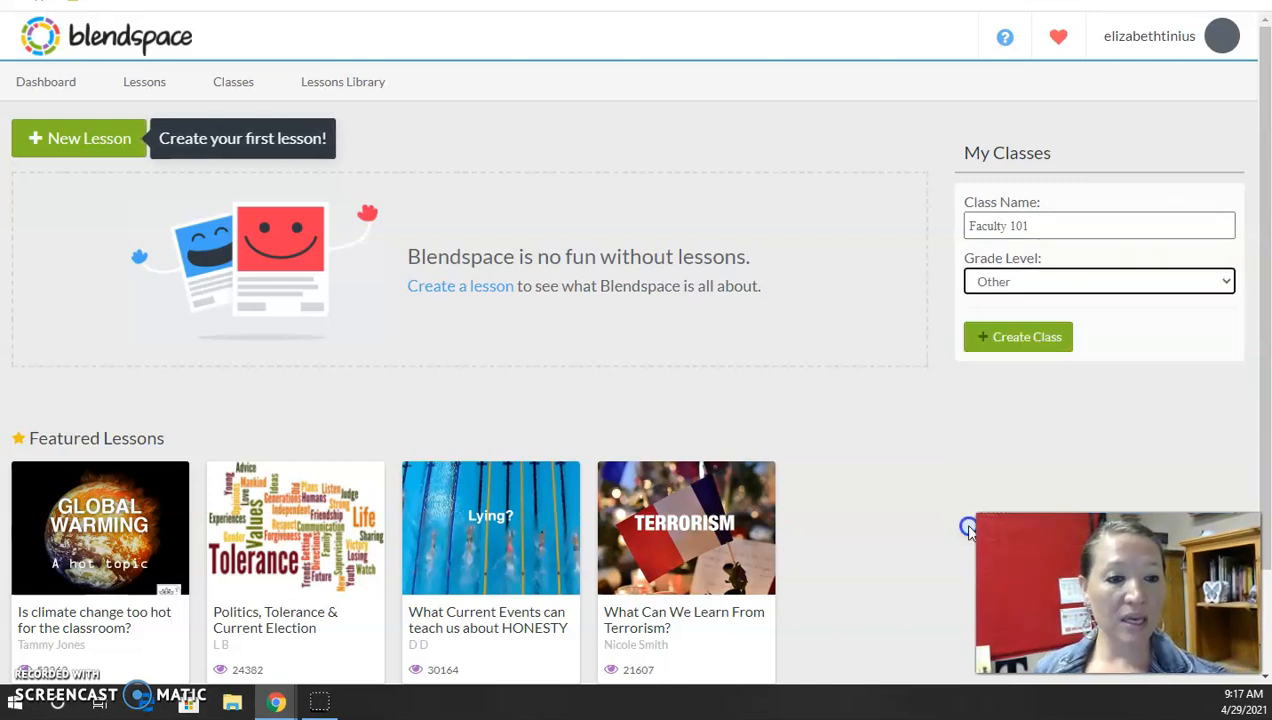
left_click(1018, 336)
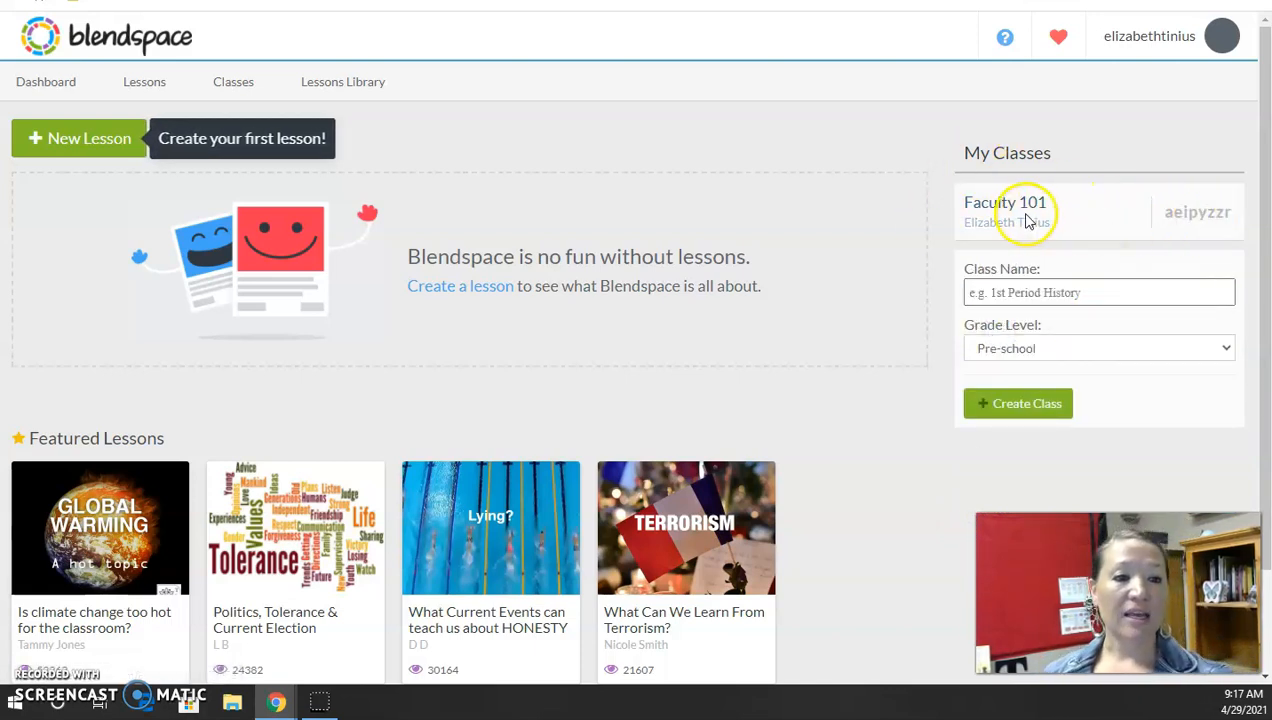
double_click(1196, 212)
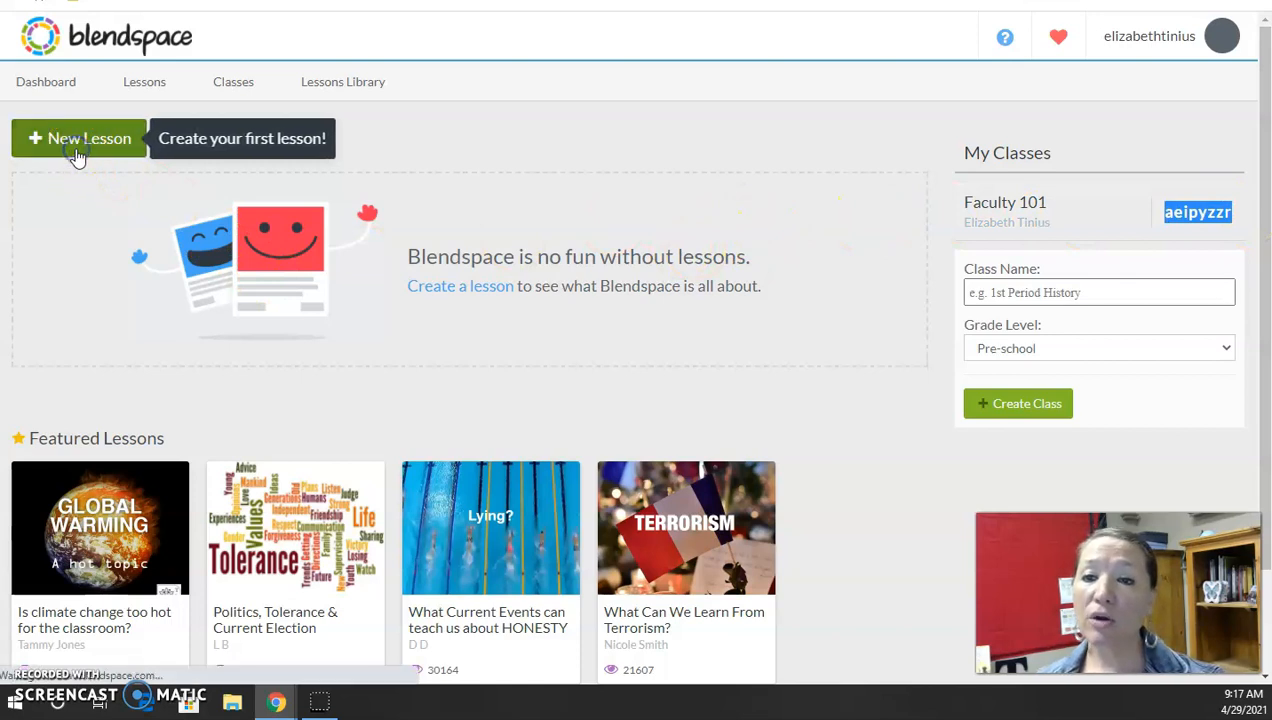
Create a new lesson titled 'Literacy', dismissing the first-time welcome video.
left_click(78, 138)
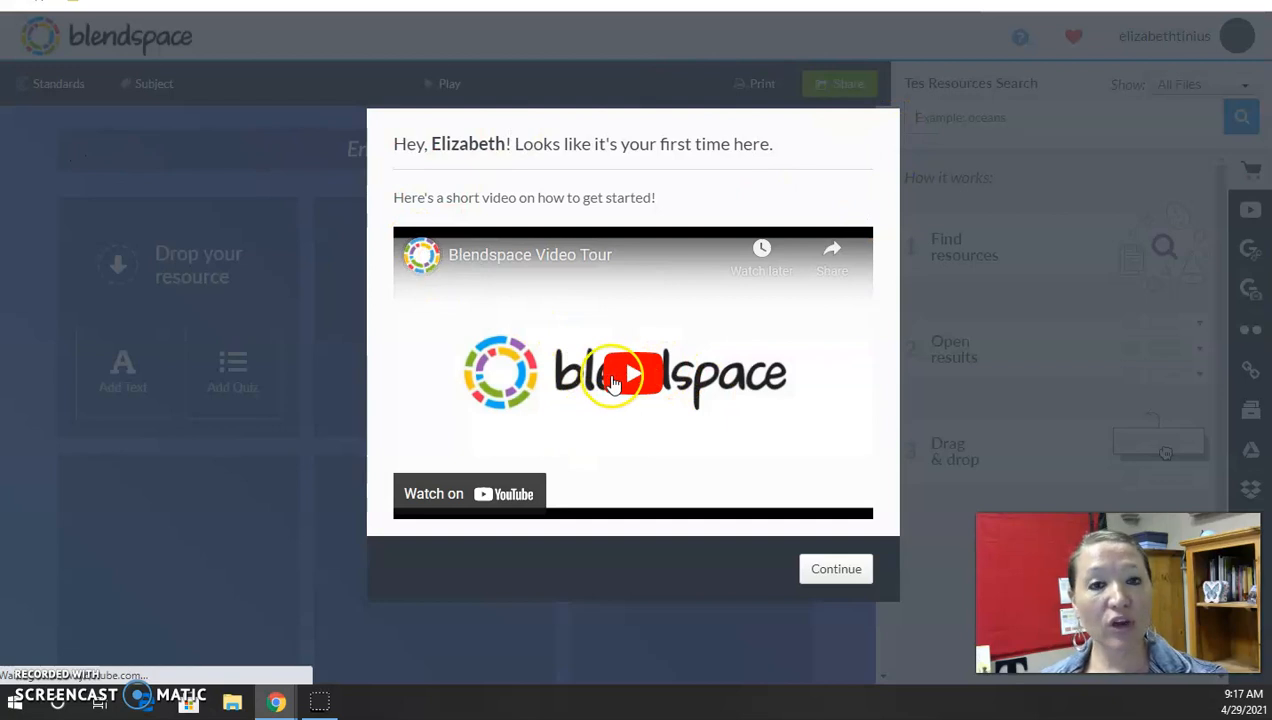
left_click(836, 568)
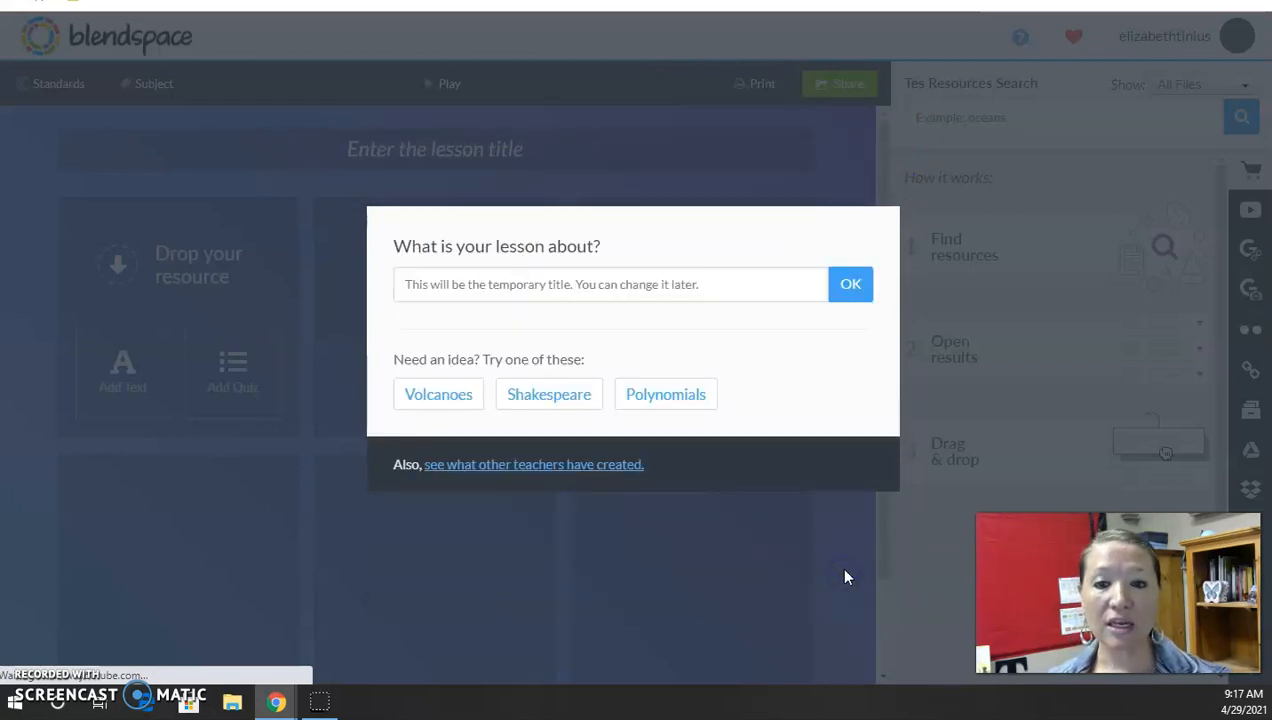
left_click(460, 284)
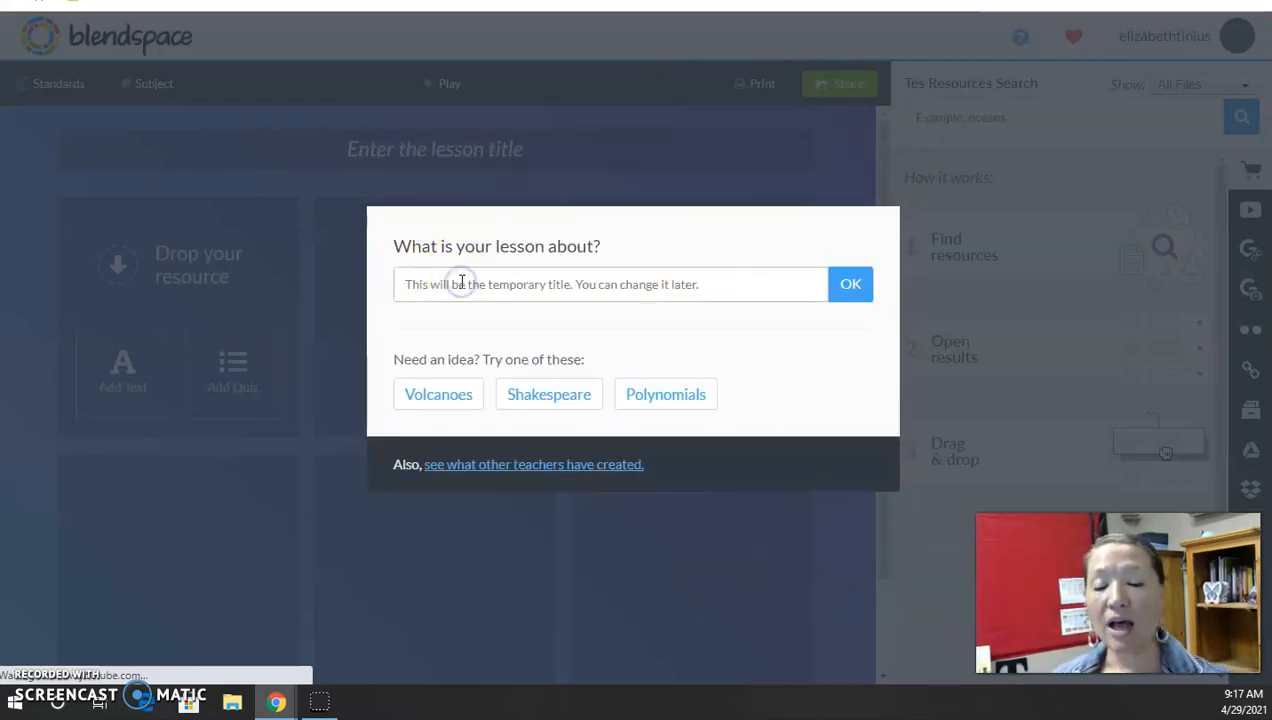
type("Literacy")
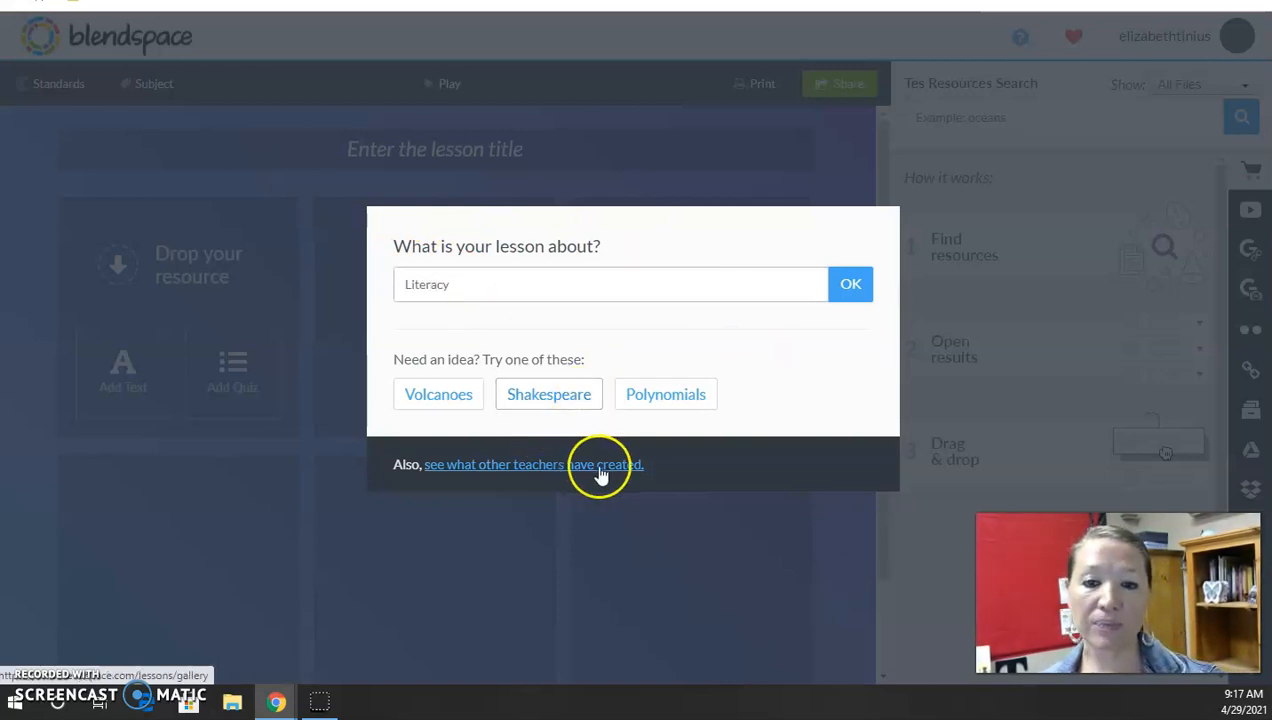
mouse_move(616, 436)
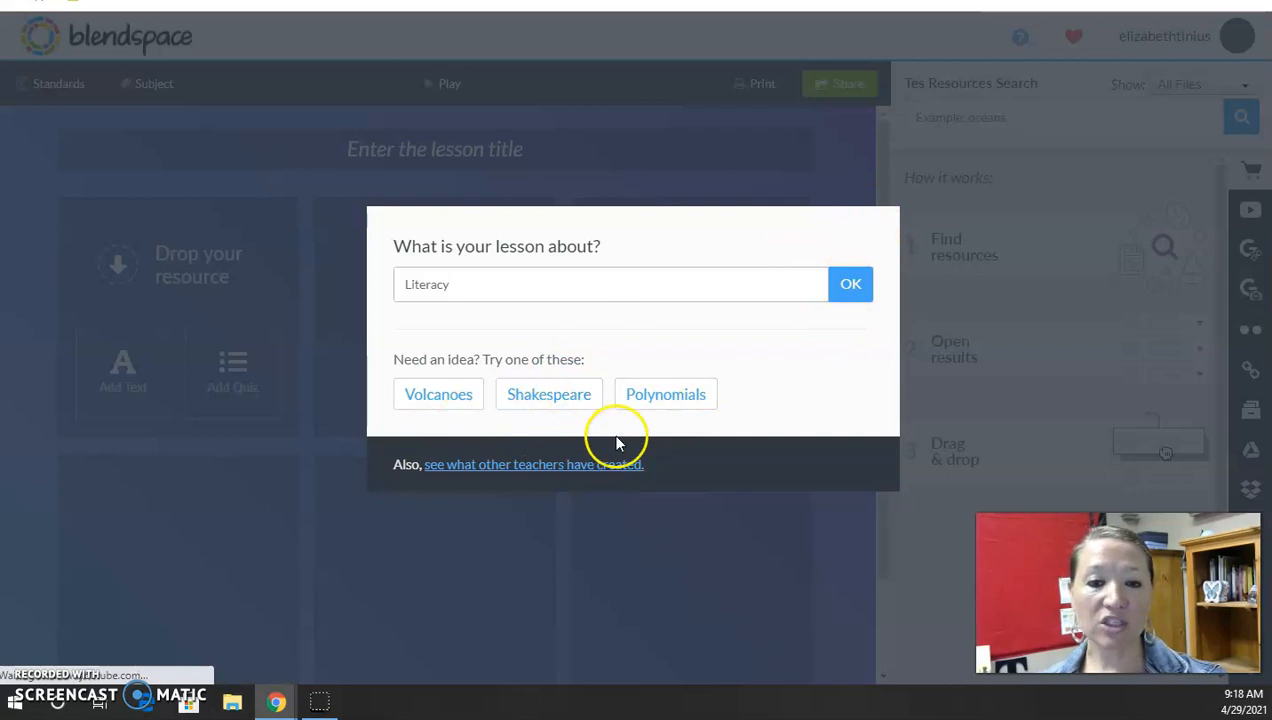
left_click(850, 284)
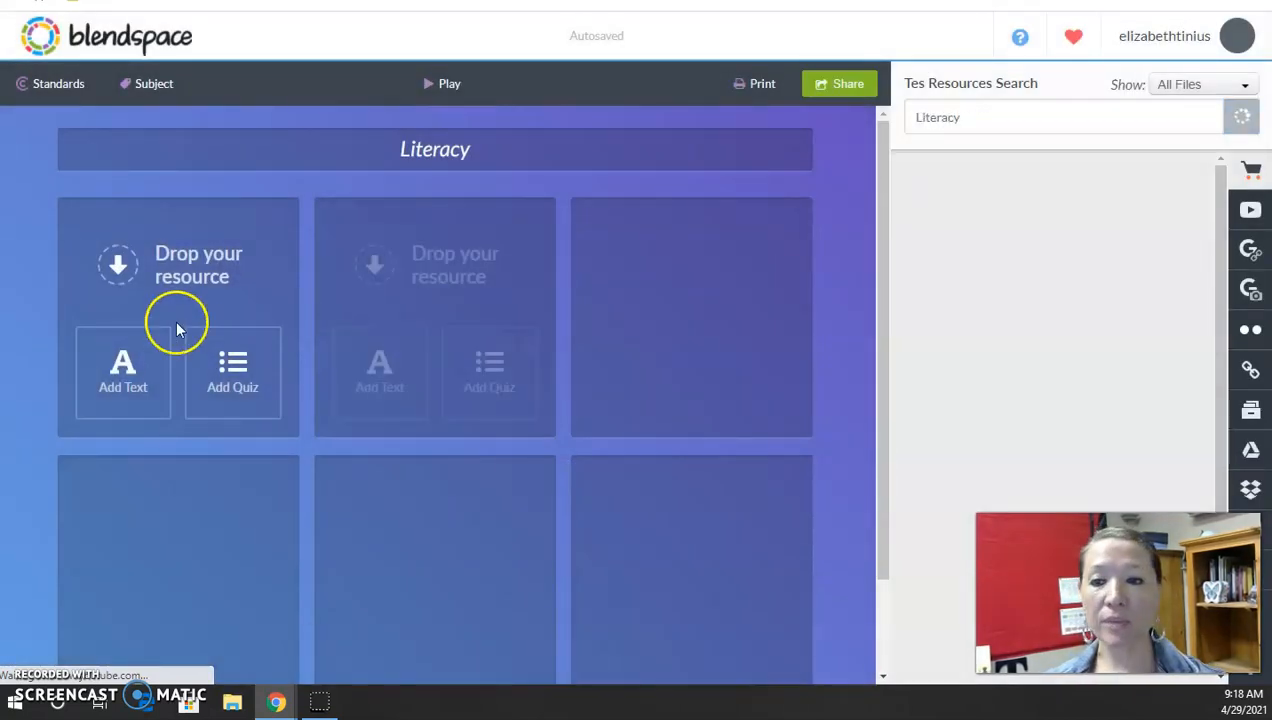
left_click(1240, 116)
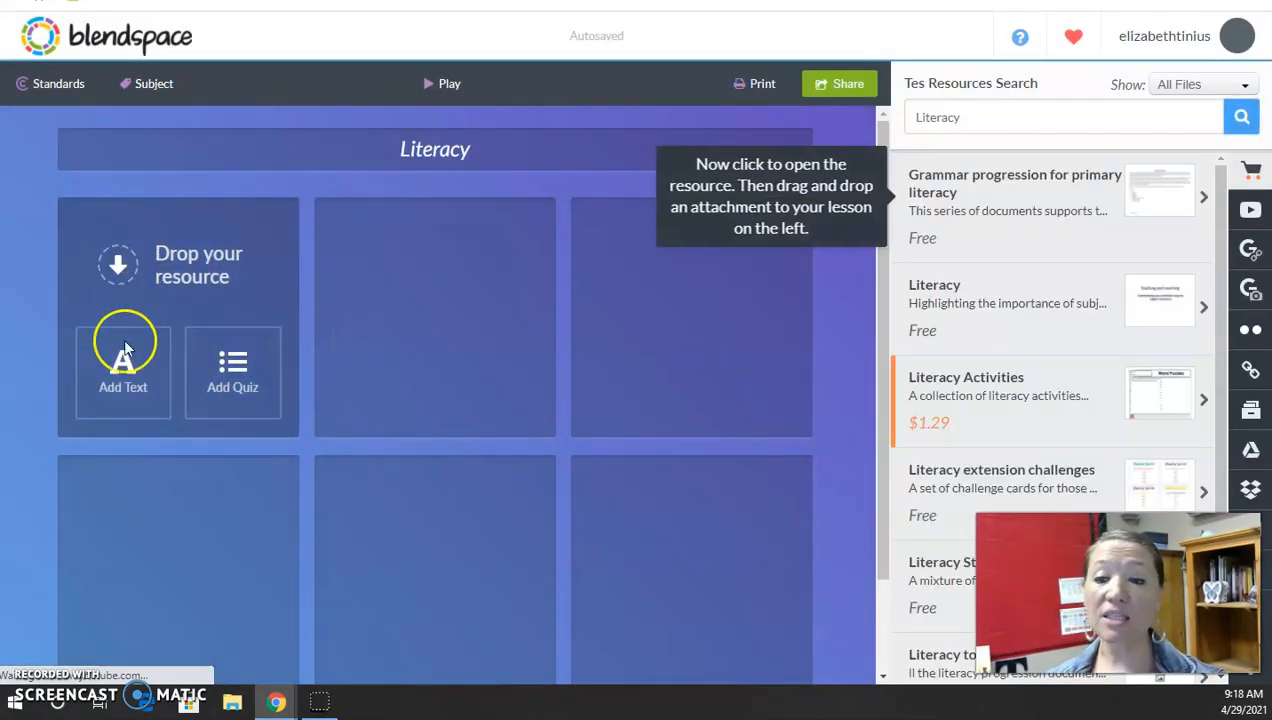
mouse_move(232, 372)
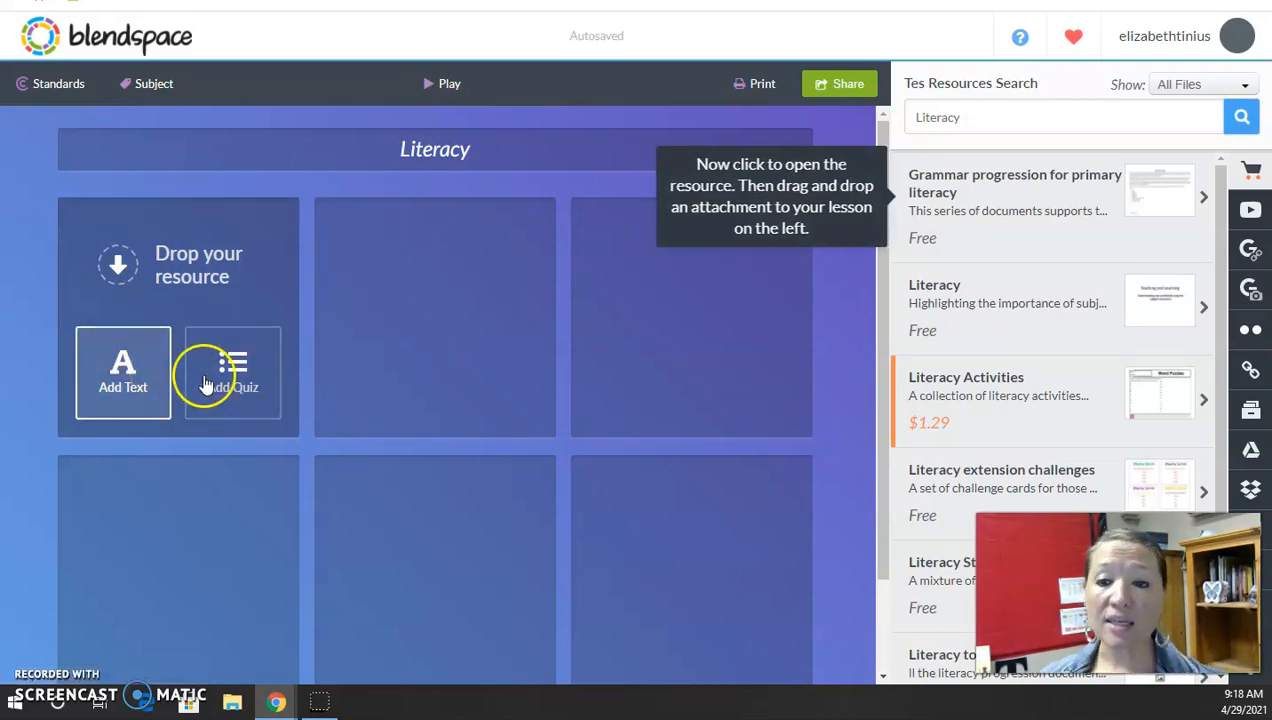
mouse_move(644, 328)
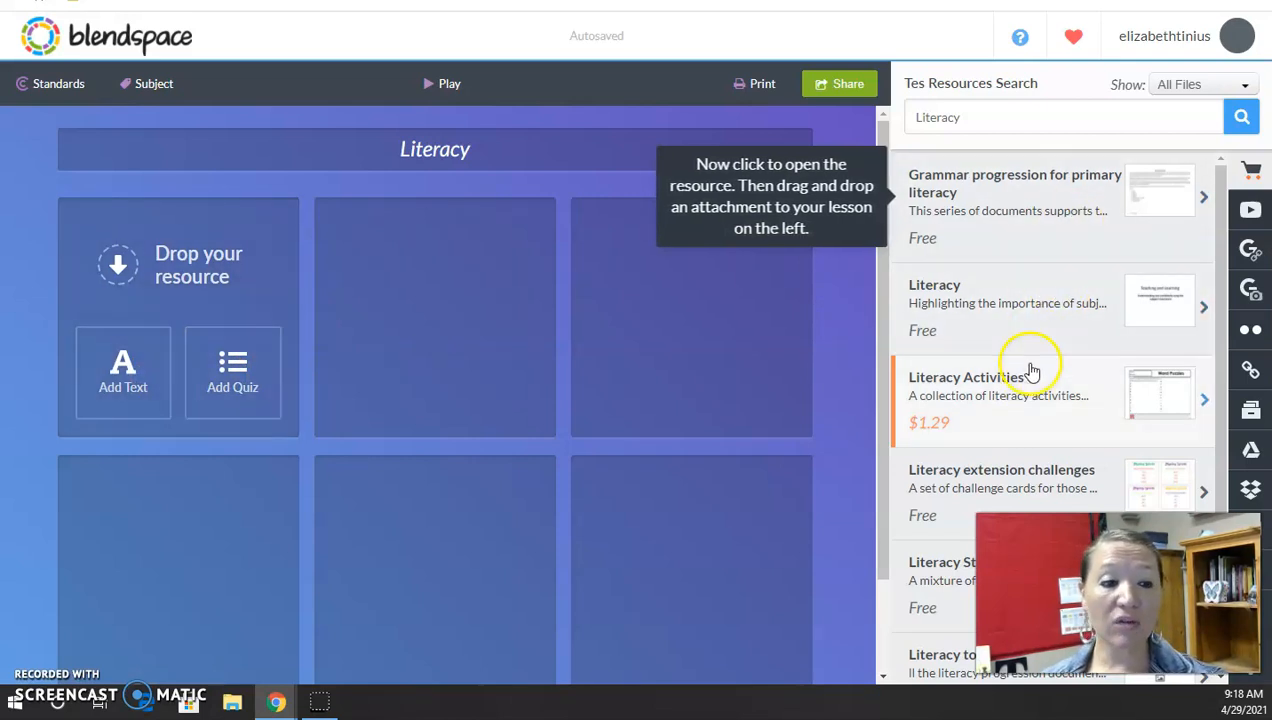
scroll("down", 3)
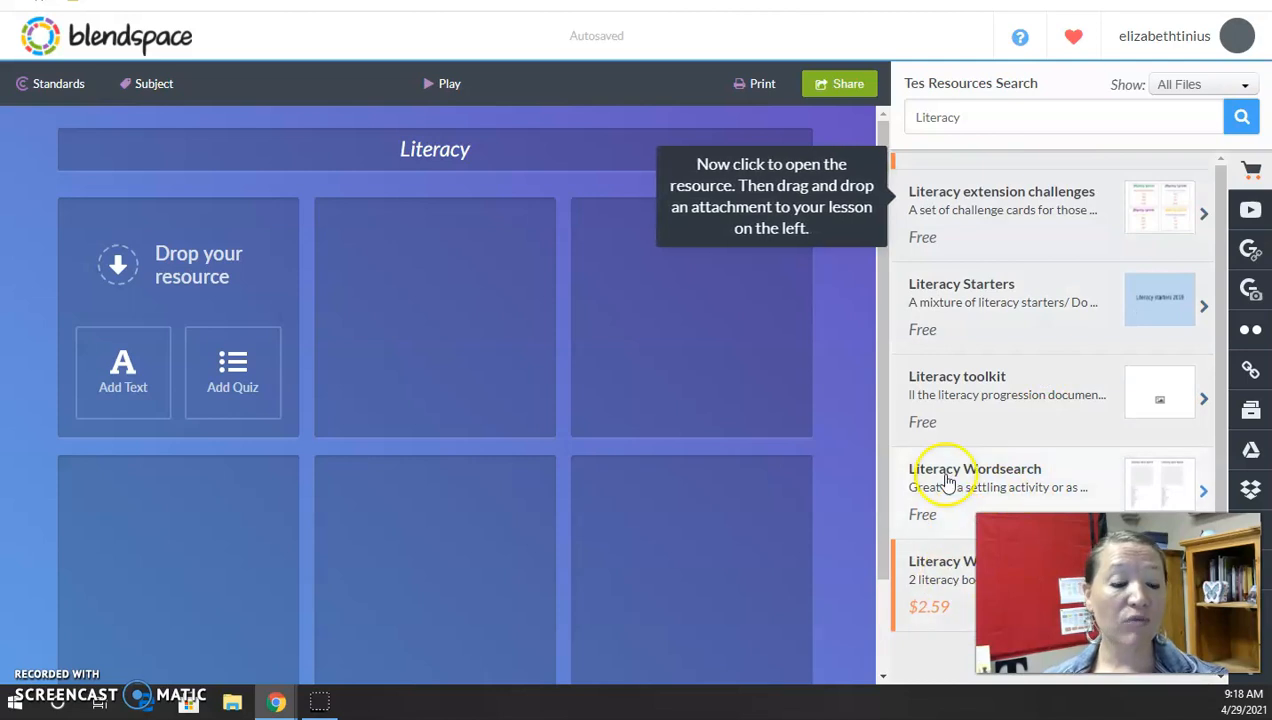
scroll("up", 3)
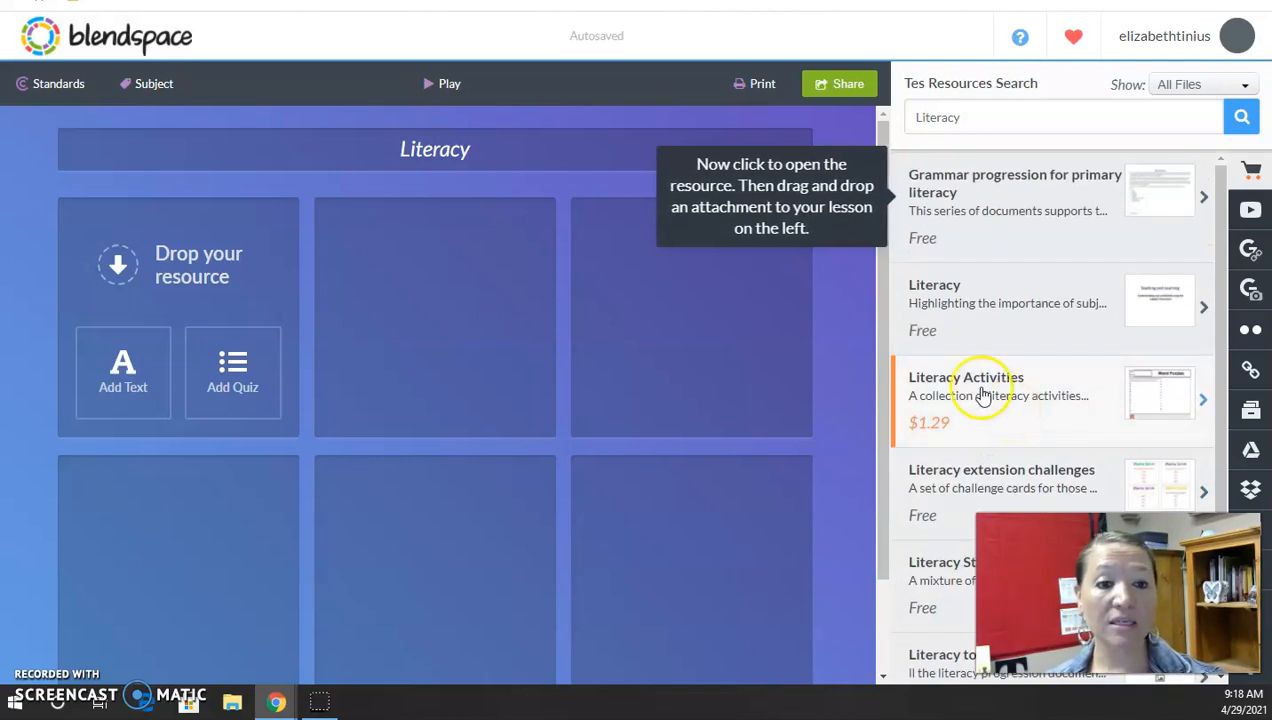
mouse_move(1024, 318)
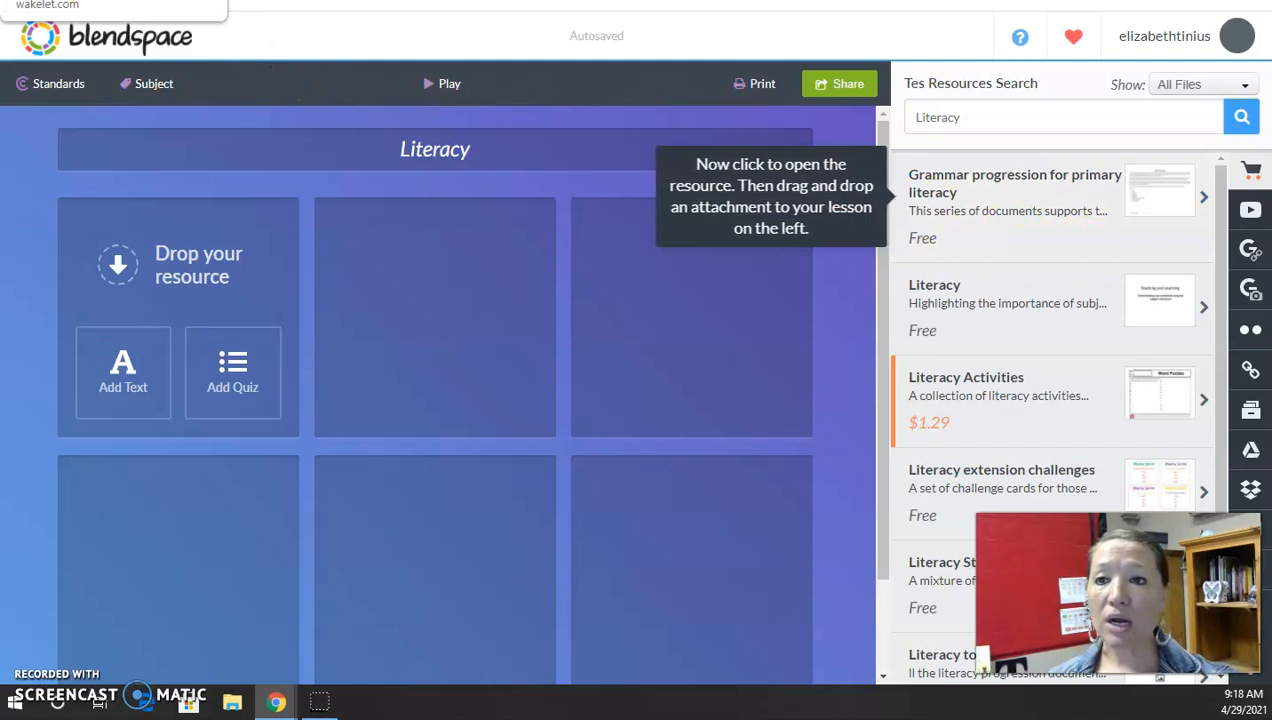
In Wakelet's Literacy collection, find and open the '10 Fluency strategies for struggling readers' item.
left_click(114, 4)
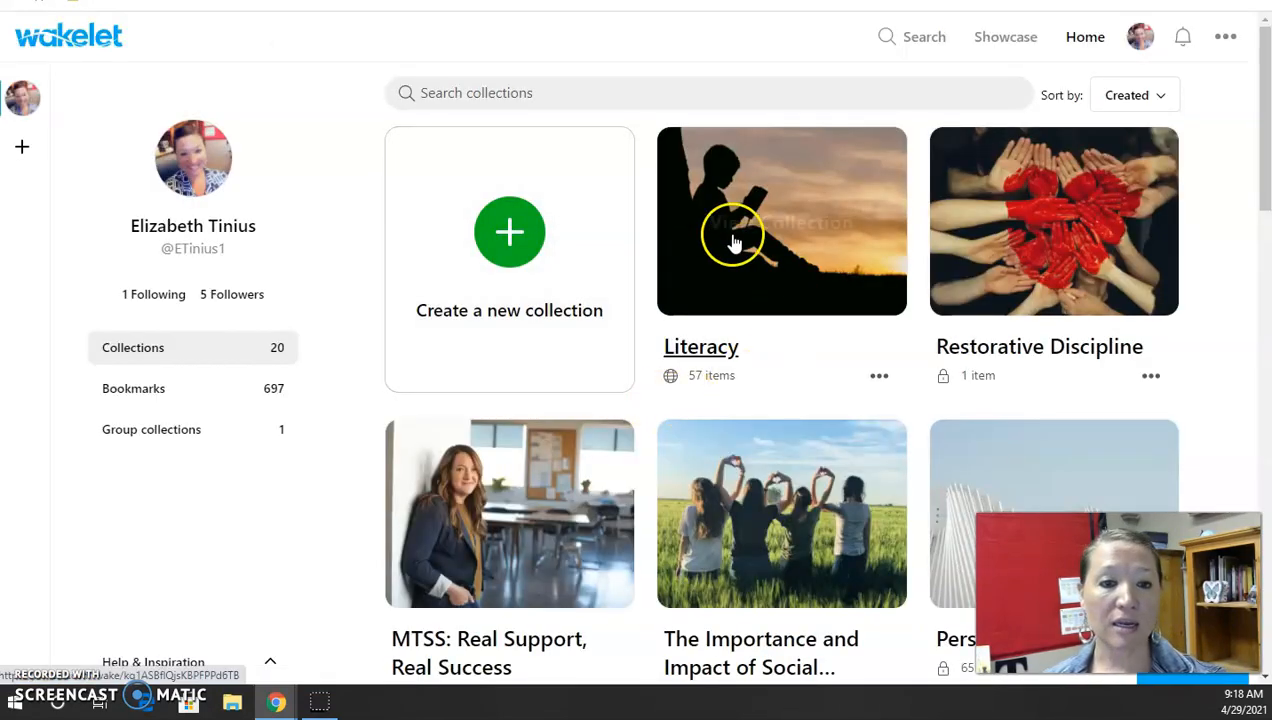
left_click(780, 220)
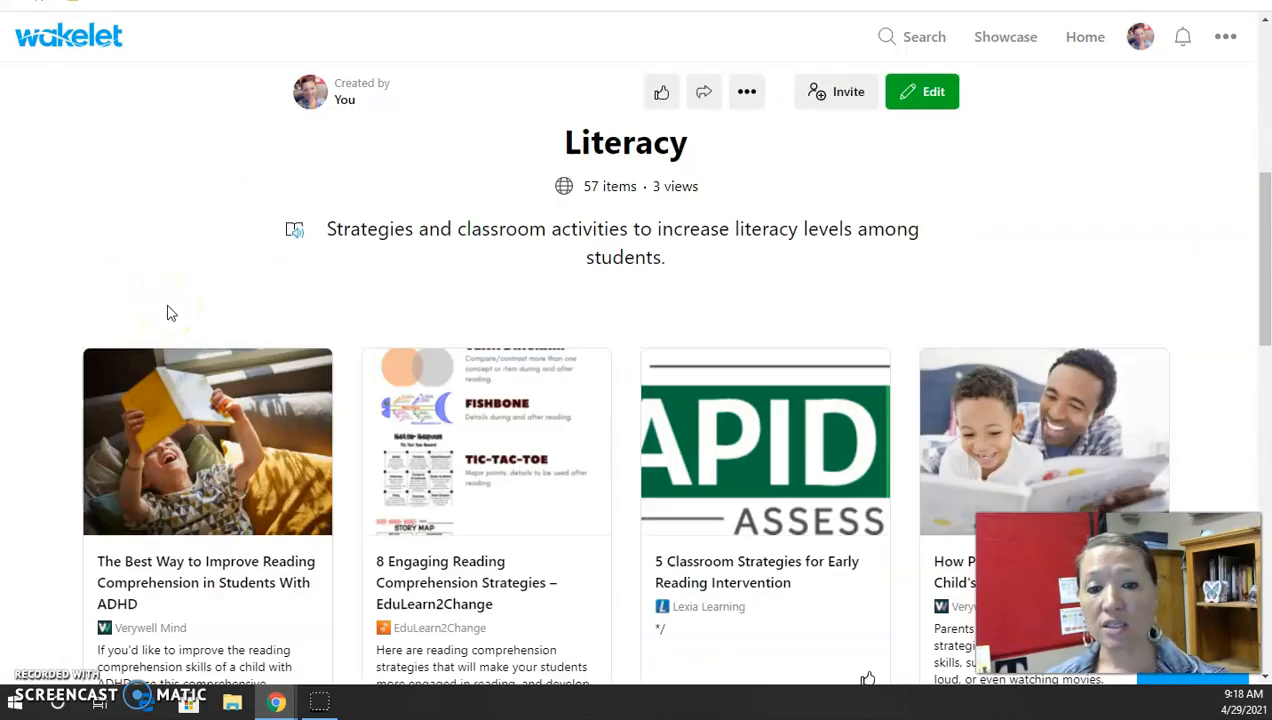
scroll("down", 3)
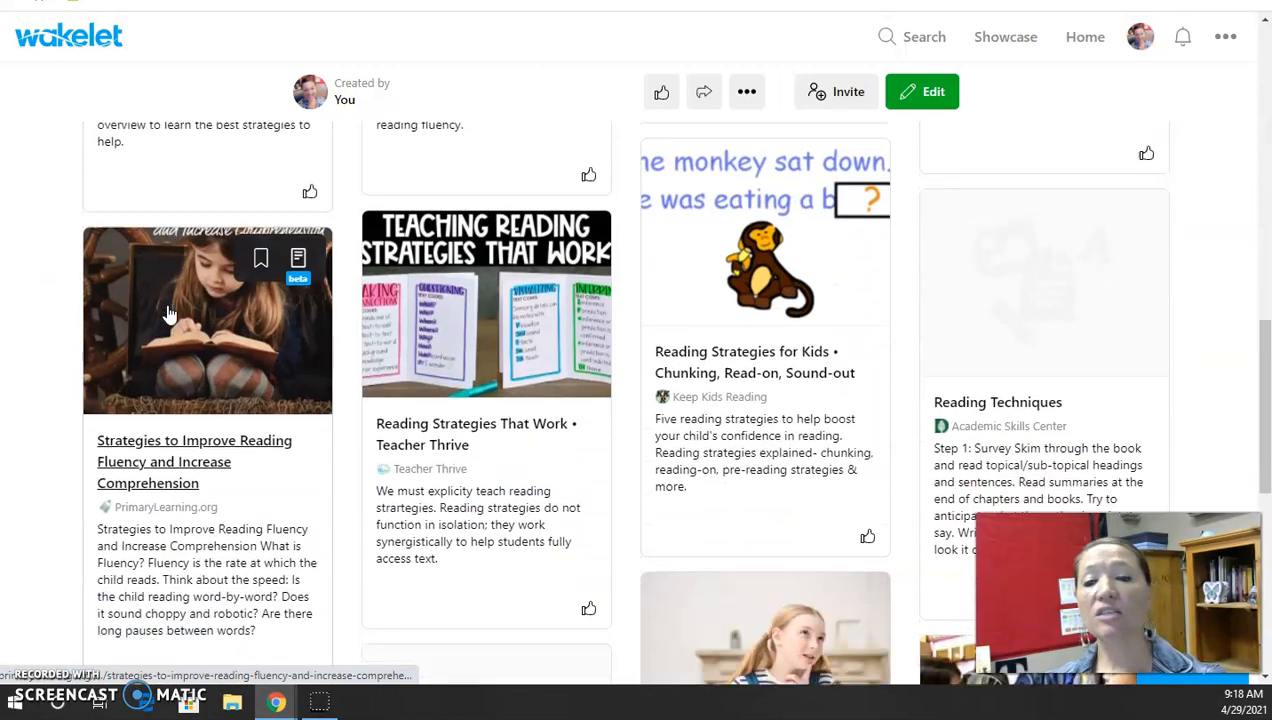
scroll("down", 3)
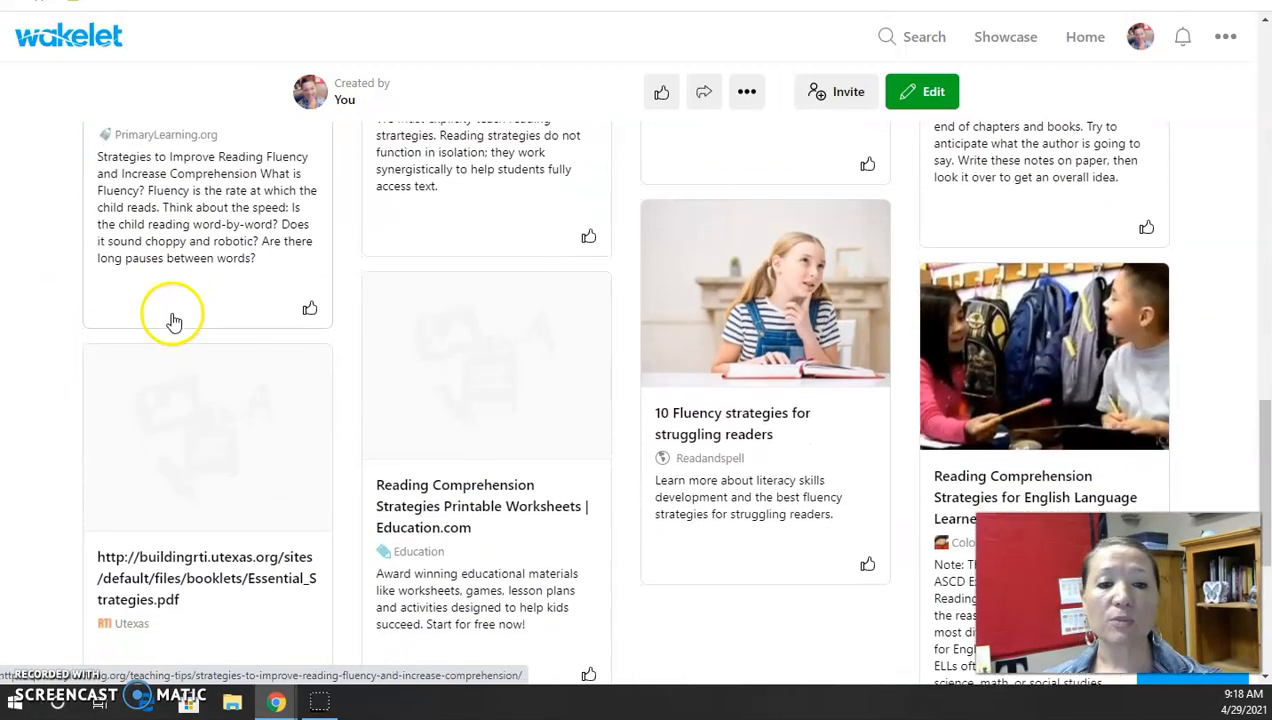
scroll("down", 3)
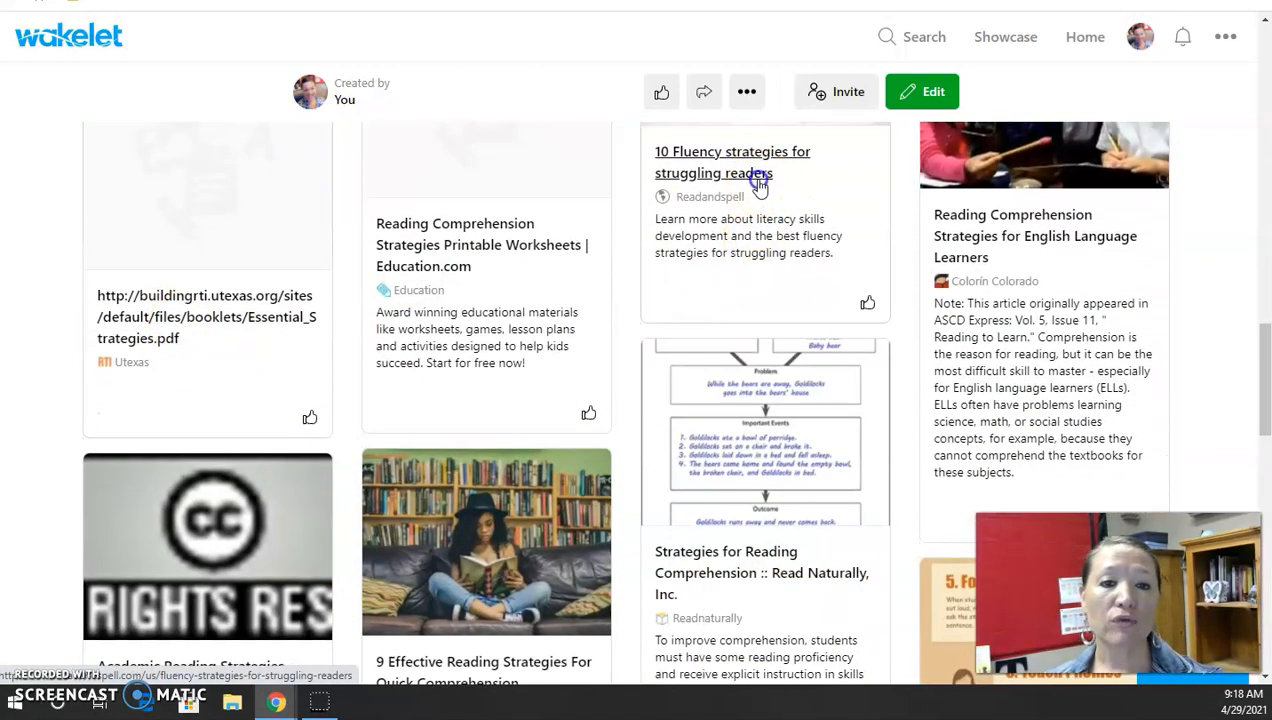
left_click(732, 162)
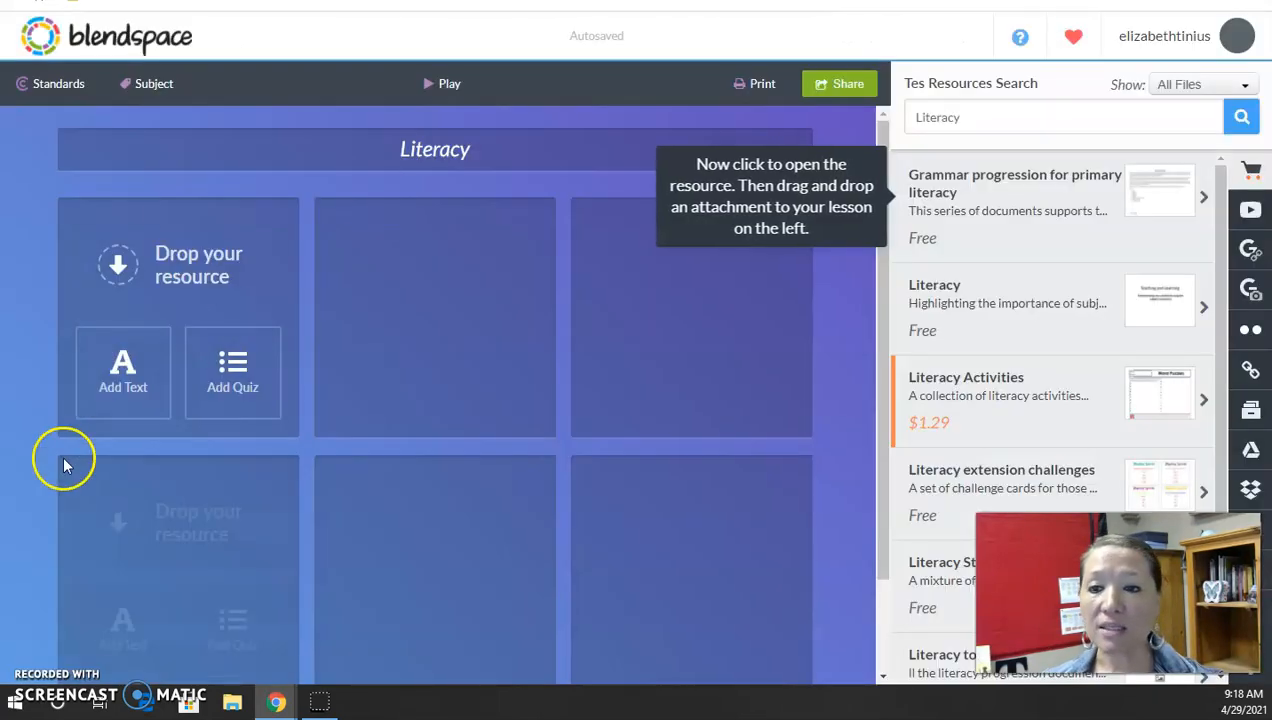
mouse_move(230, 304)
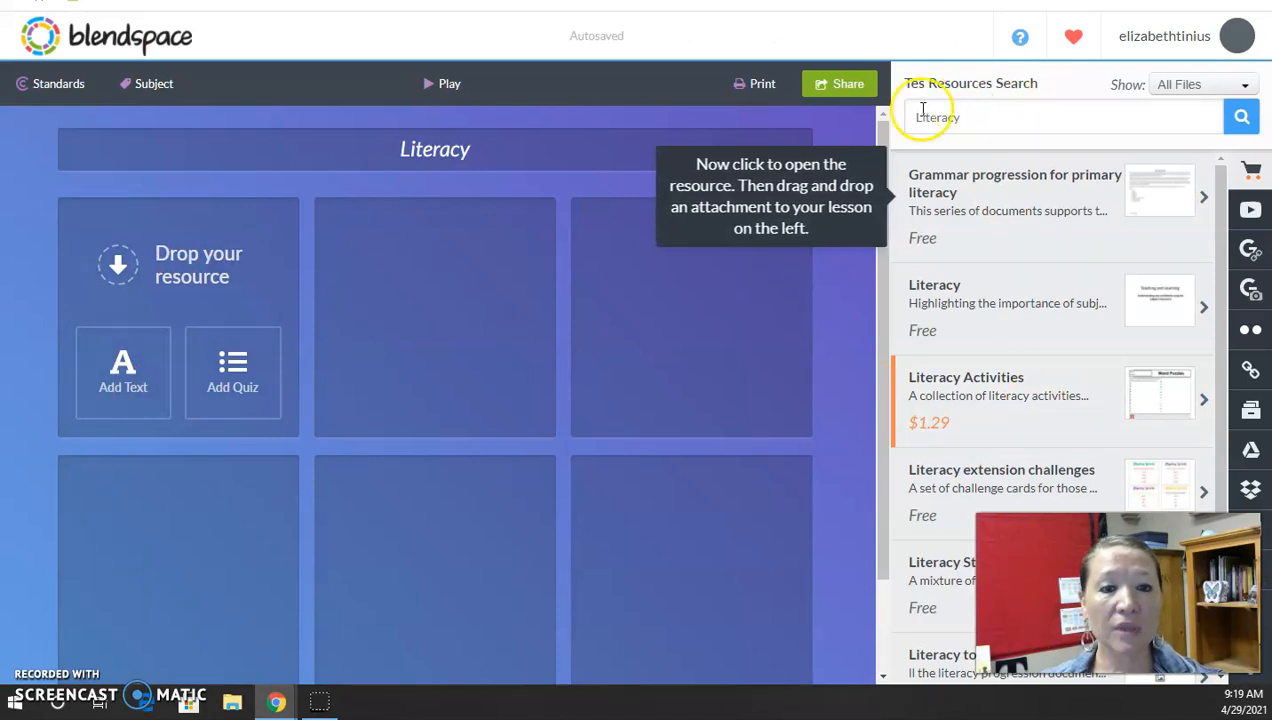
Paste the Readandspell fluency-strategies URL into the web link search and look it up.
left_click(1252, 368)
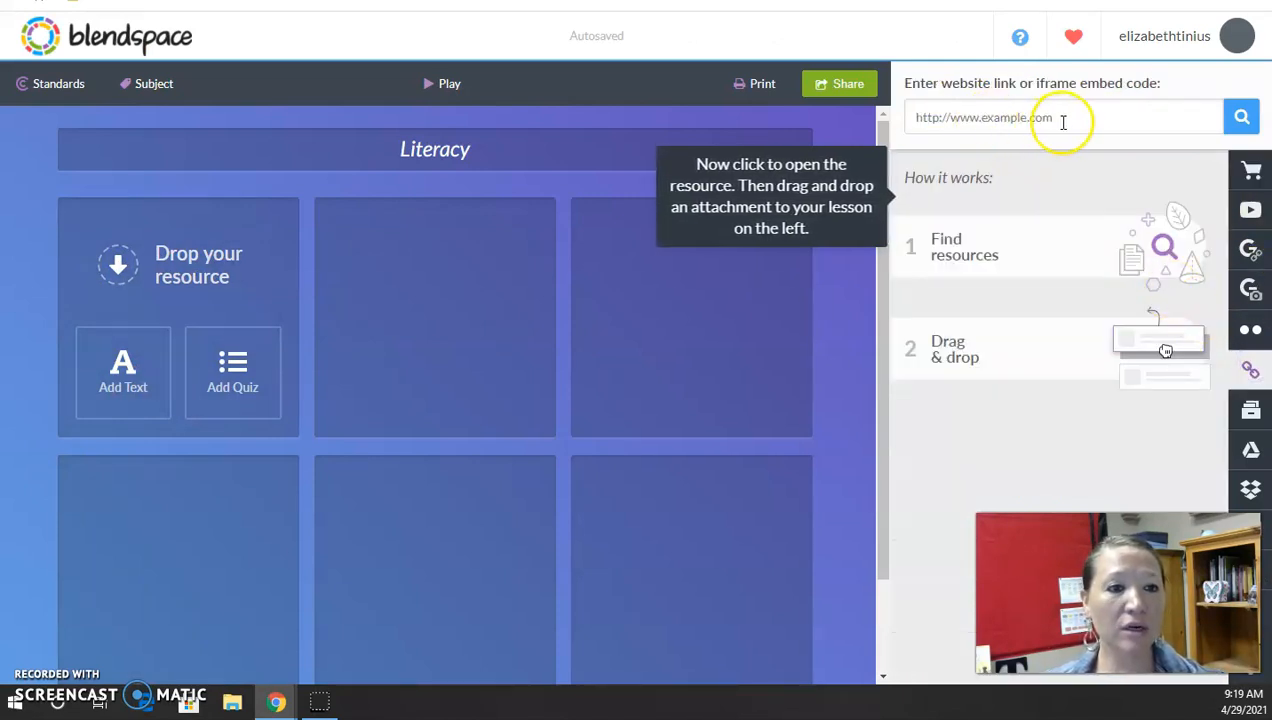
right_click(1064, 116)
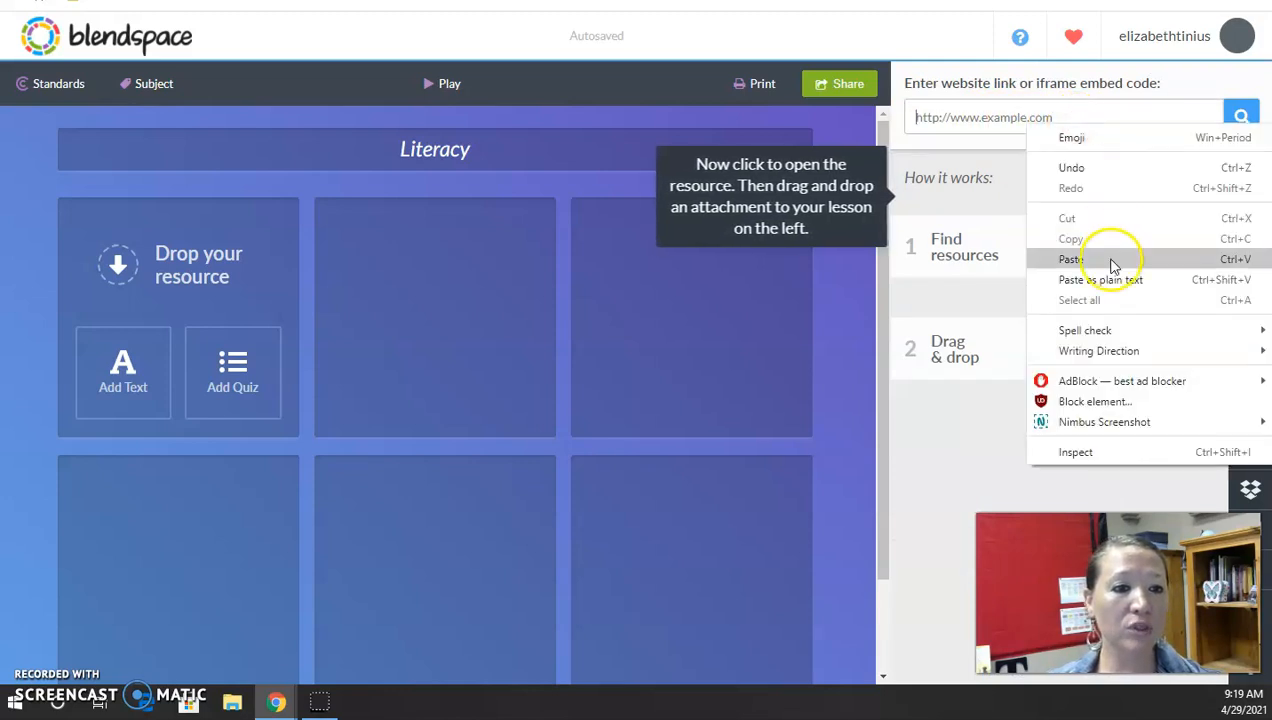
left_click(1070, 260)
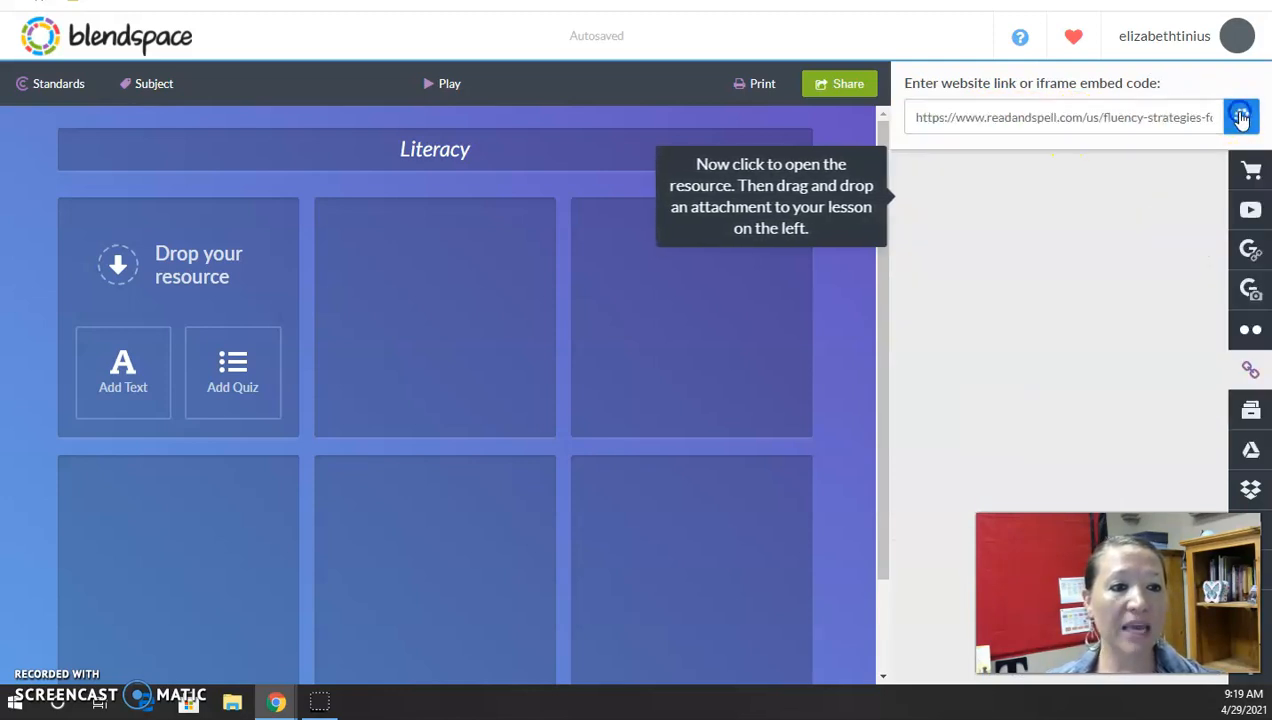
left_click(1240, 116)
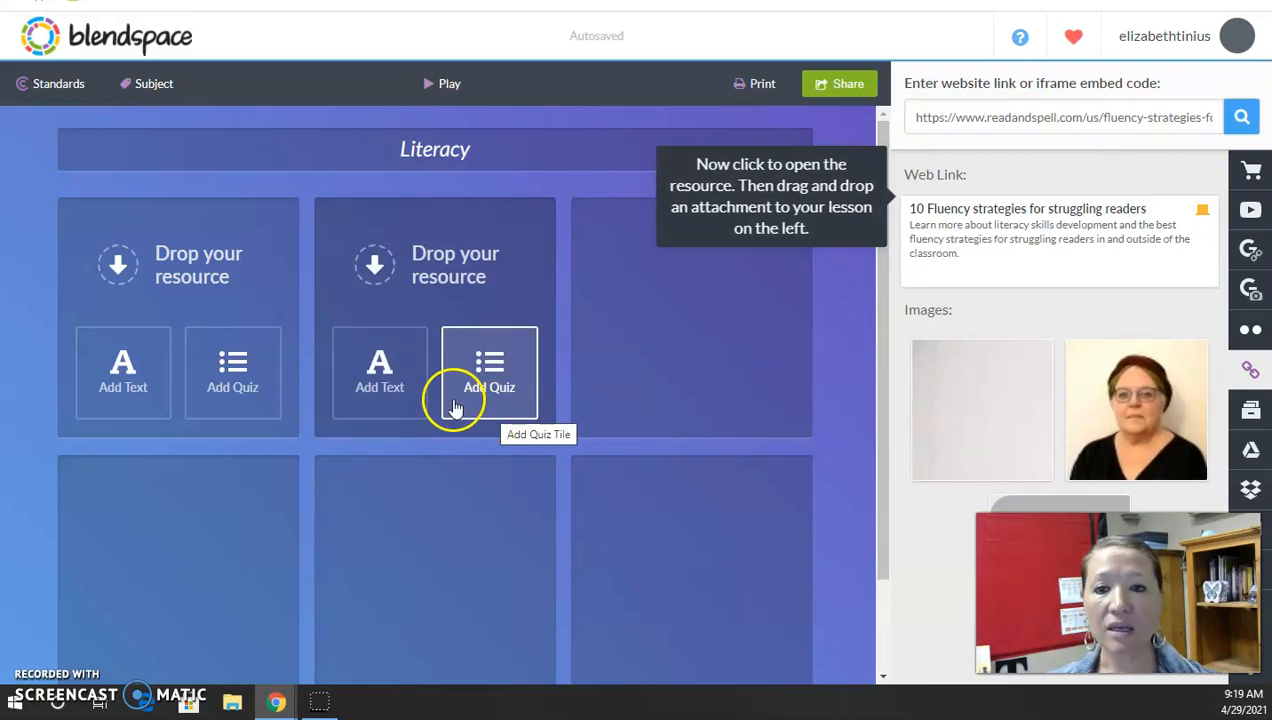
mouse_move(824, 344)
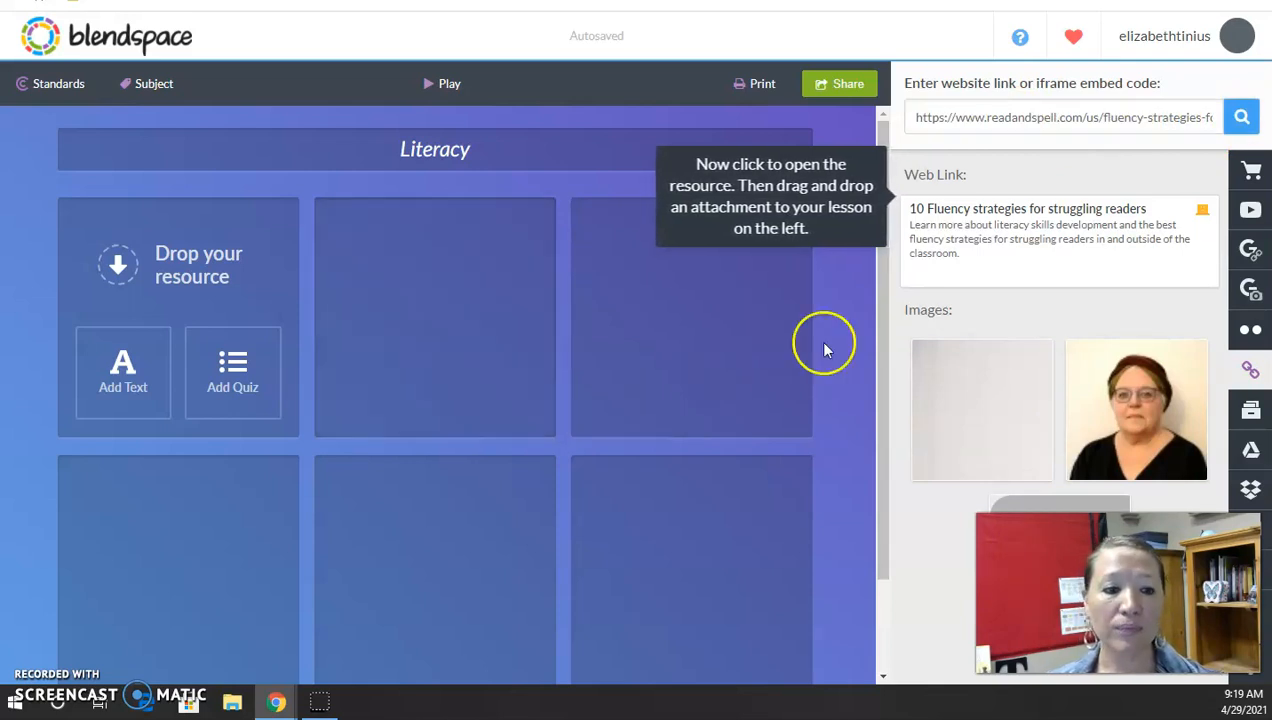
mouse_move(1076, 224)
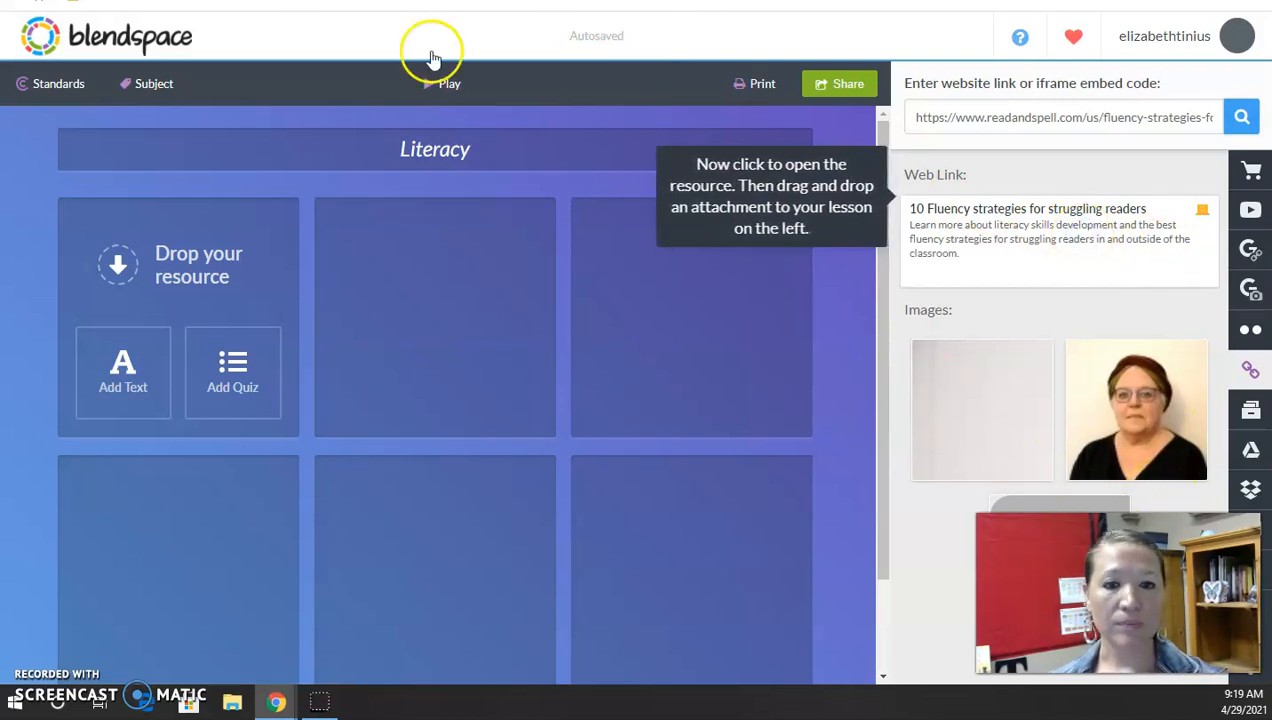
mouse_move(780, 184)
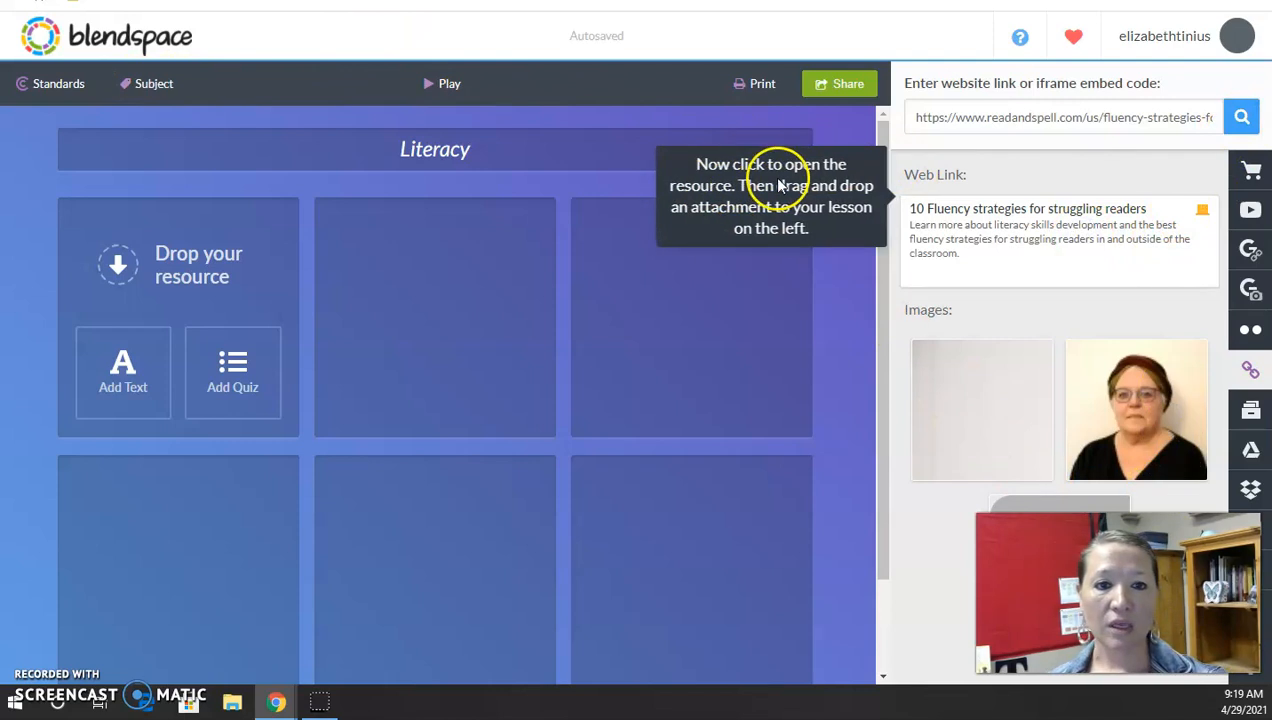
mouse_move(920, 256)
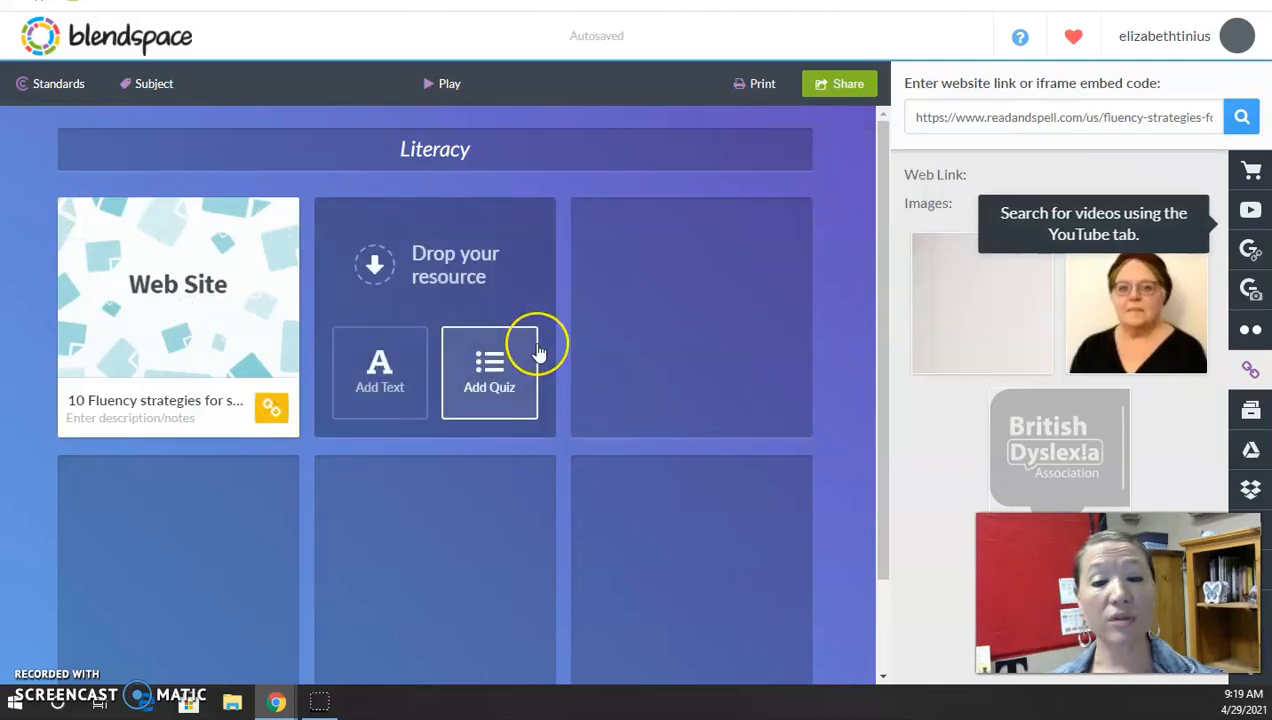
mouse_move(420, 436)
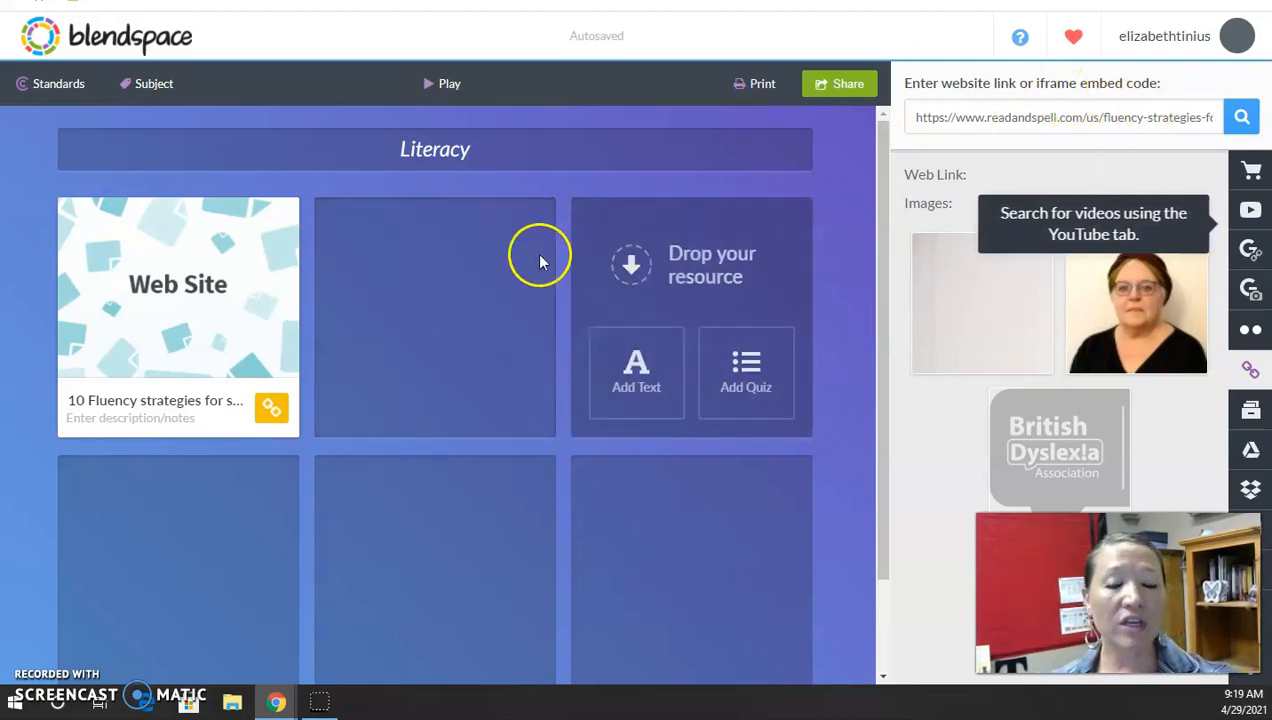
mouse_move(628, 276)
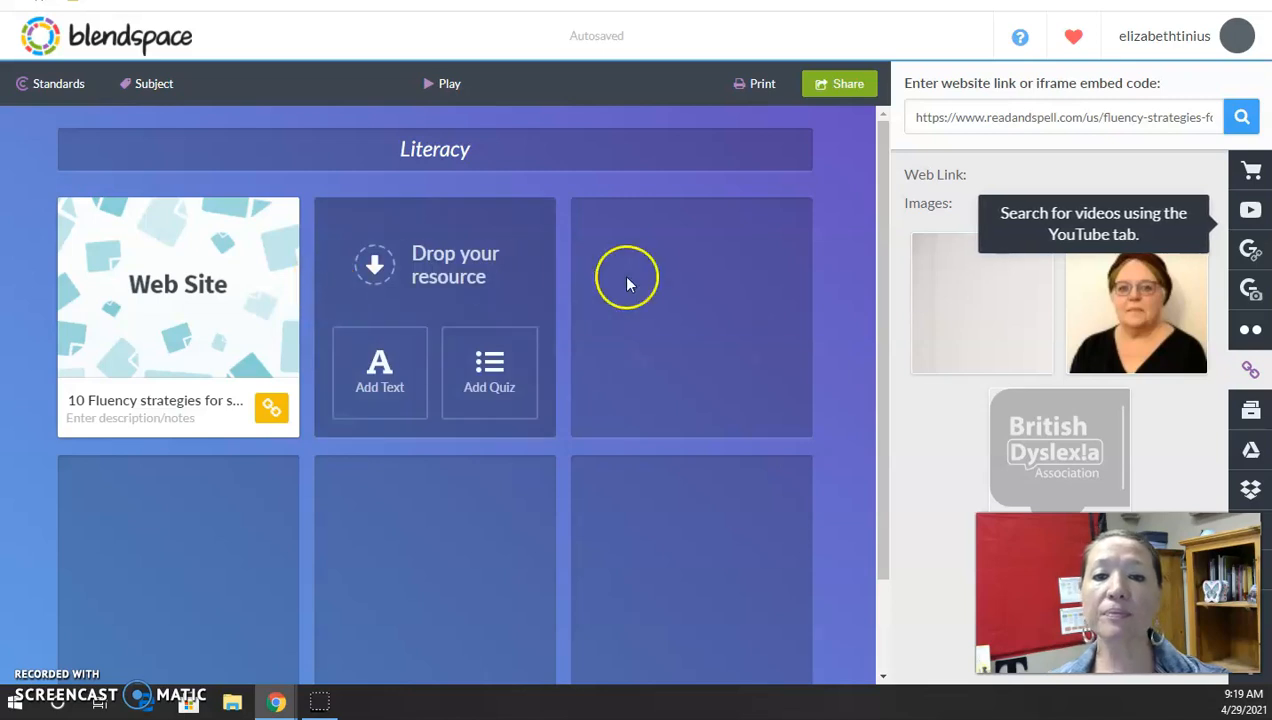